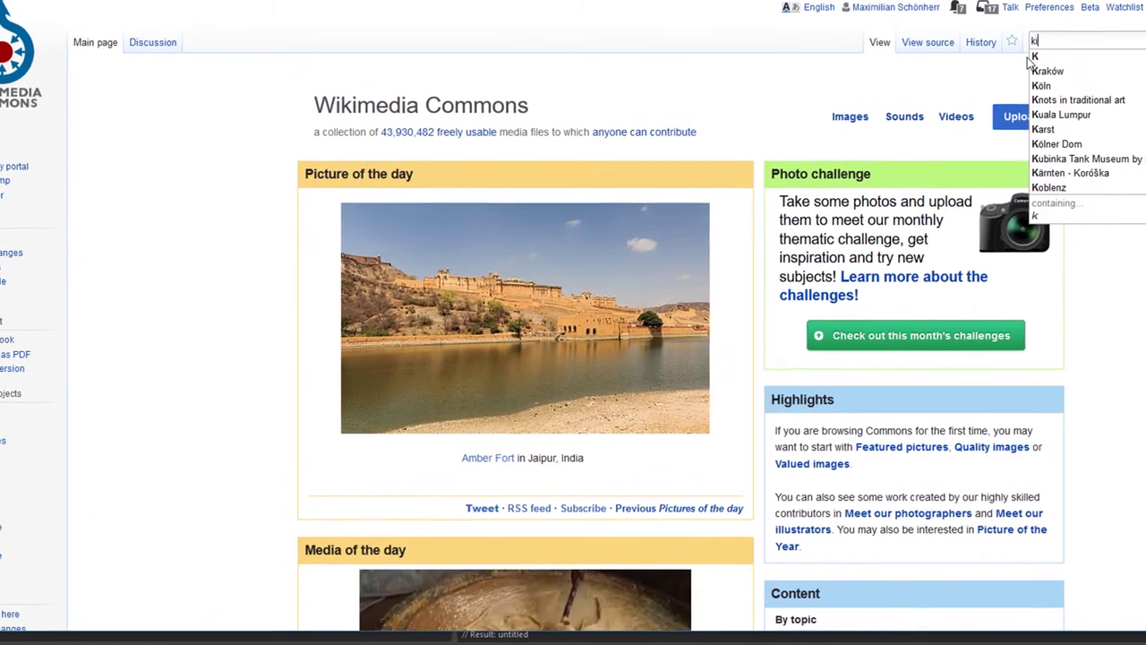
Search Commons for 'kitchen table' and go to the Petworth House kitchen table 2014.jpg file page
{"action": "type", "text": "itchen table"}
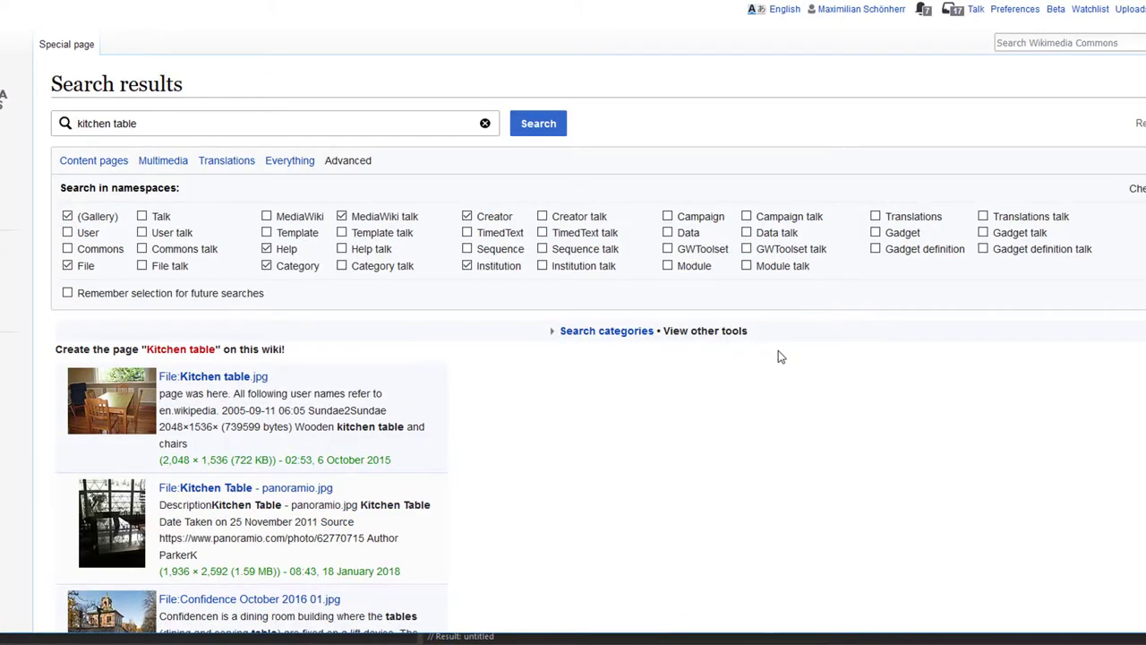
{"action": "scroll", "scroll_direction": "down", "scroll_amount": 3}
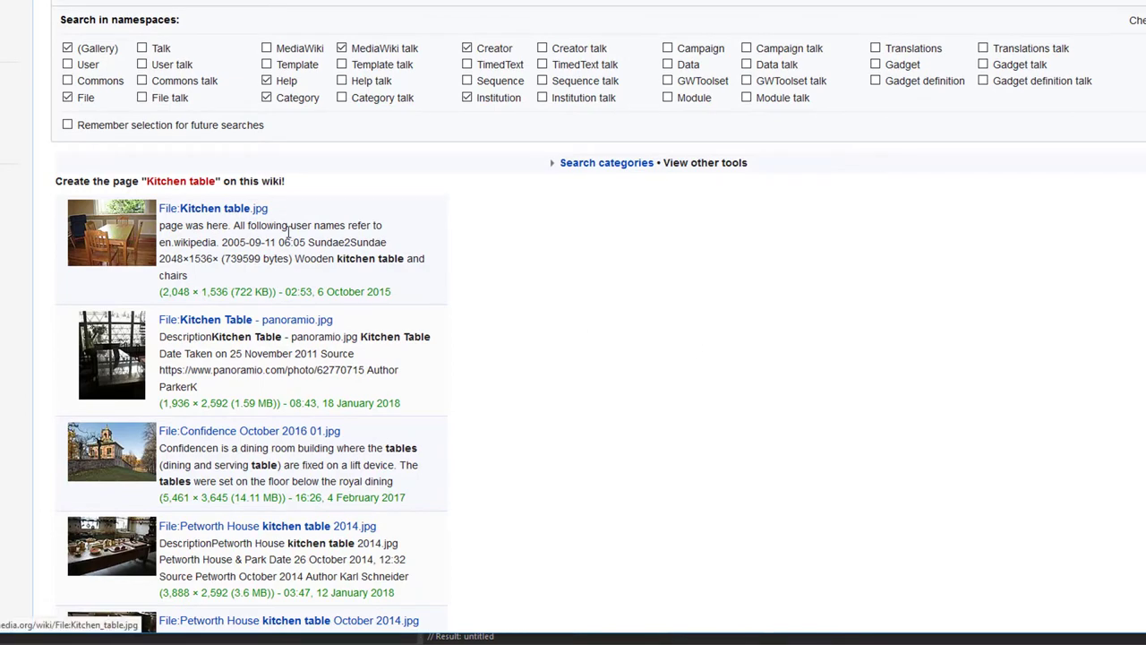
{"action": "scroll", "scroll_direction": "down", "scroll_amount": 3}
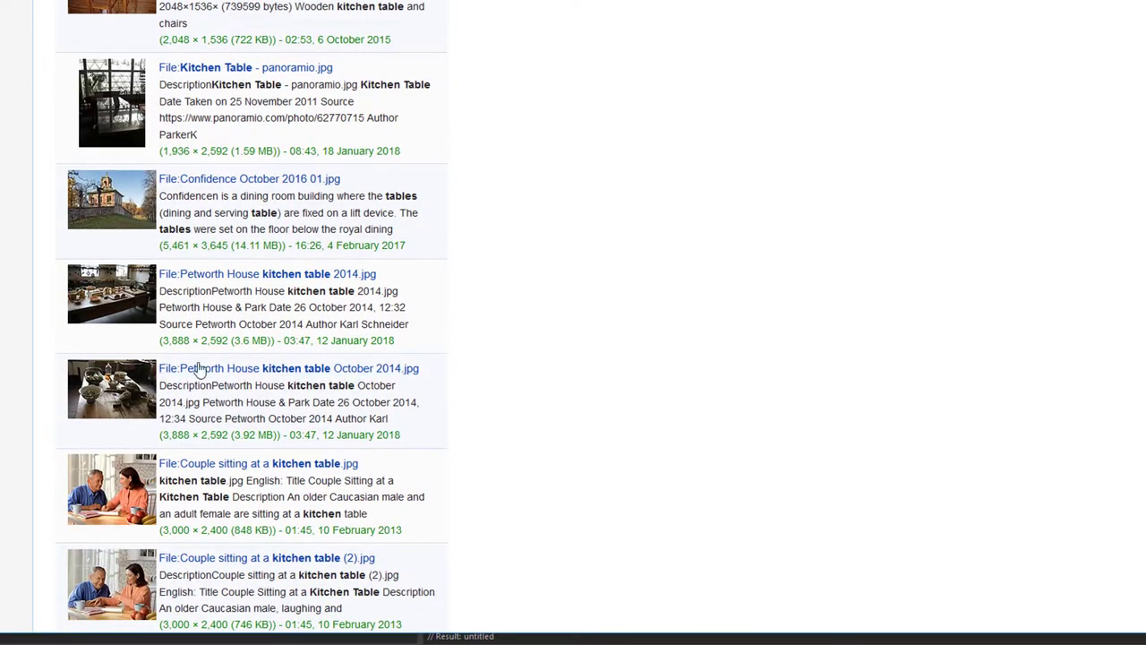
{"action": "left_click", "coordinate": [267, 274]}
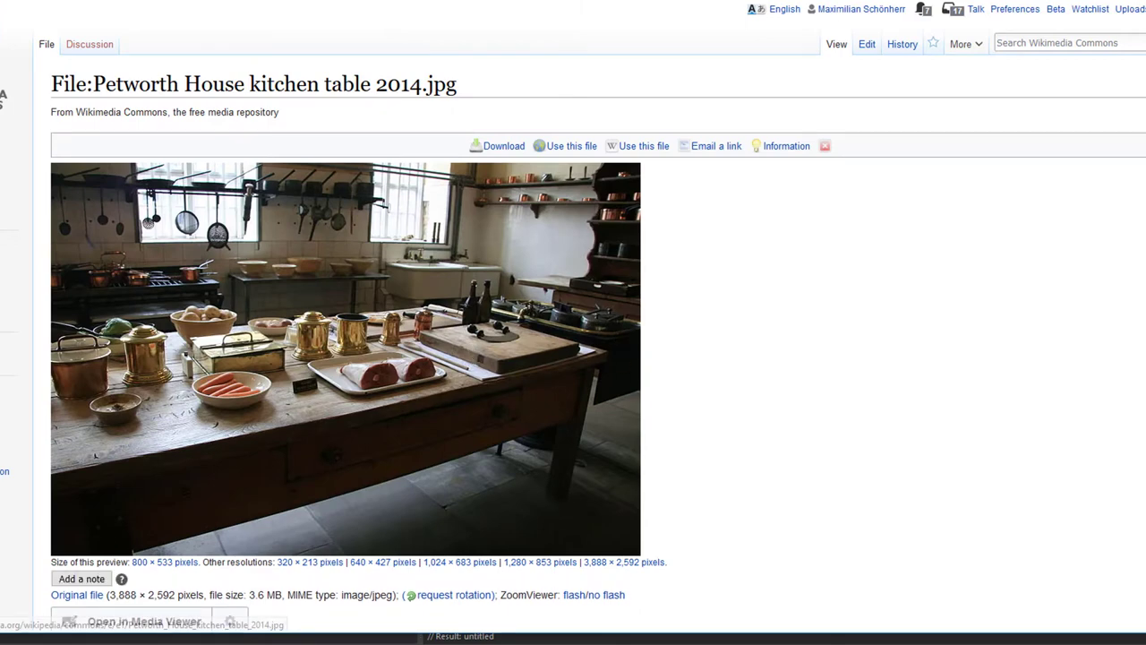
{"action": "scroll", "scroll_direction": "down", "scroll_amount": 3}
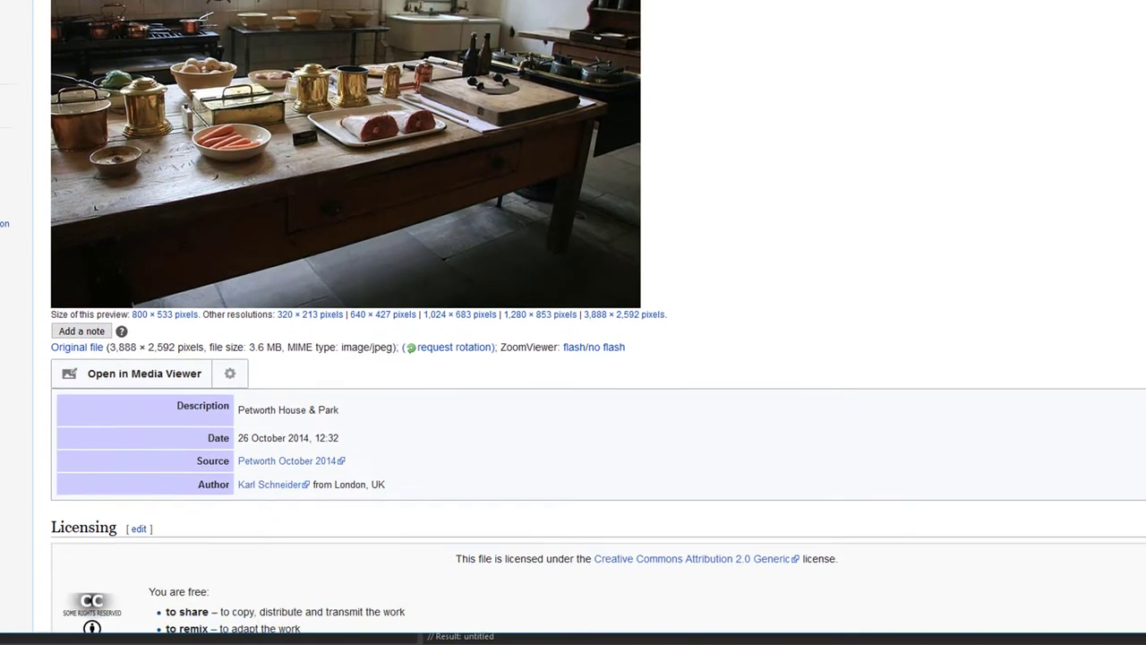
{"action": "scroll", "scroll_direction": "down", "scroll_amount": 3}
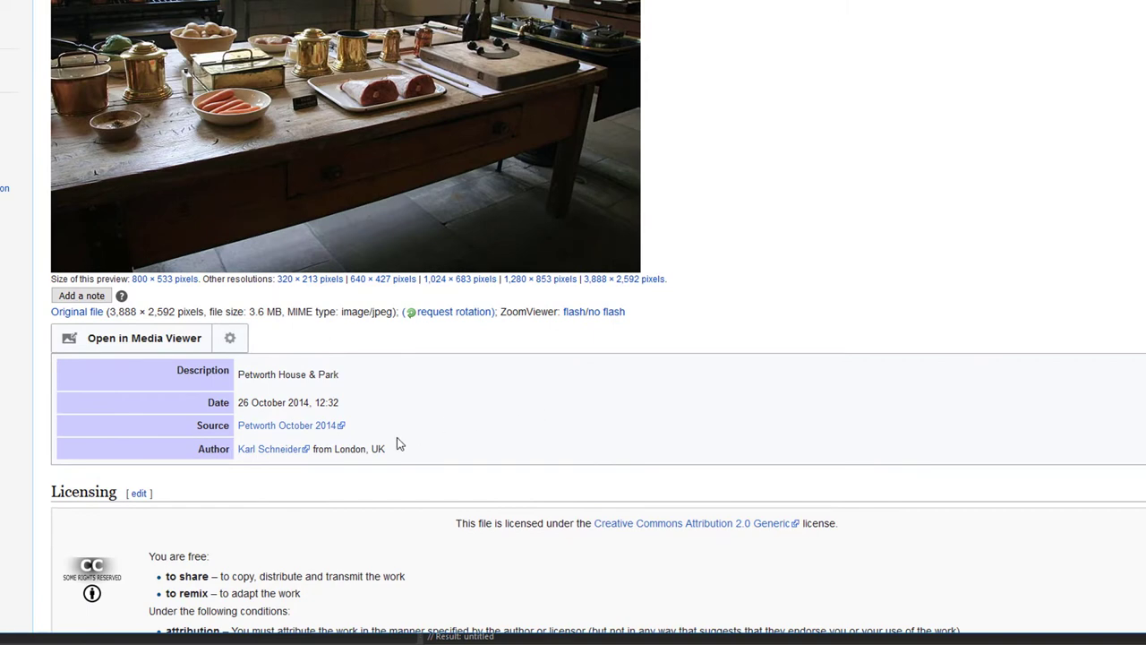
{"action": "mouse_move", "coordinate": [265, 482]}
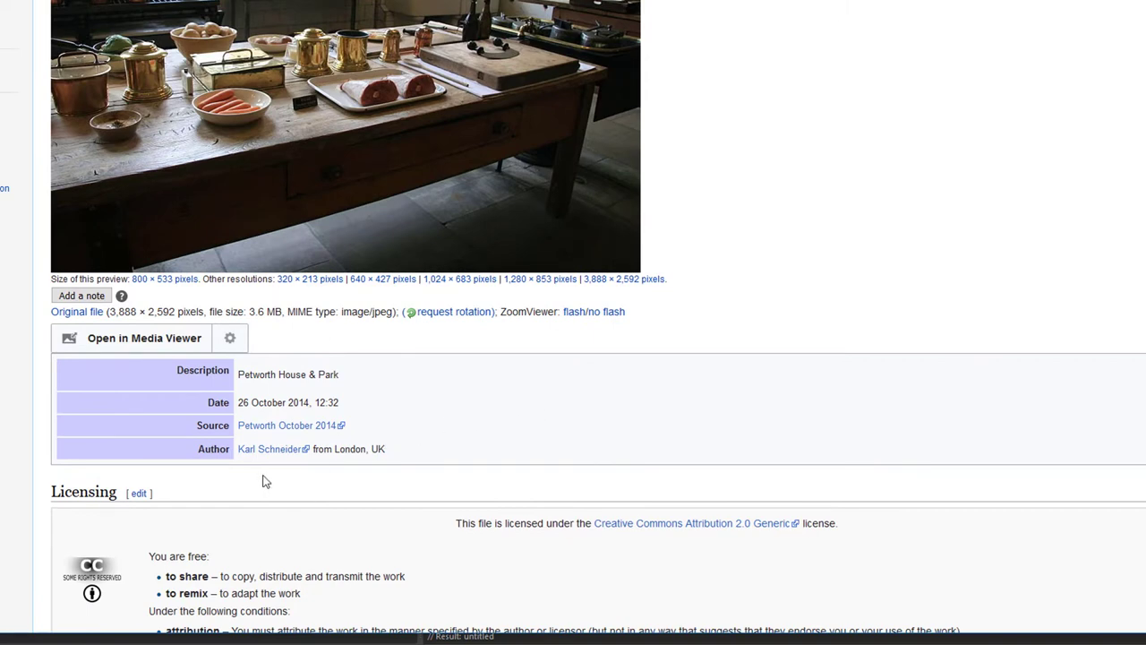
{"action": "mouse_move", "coordinate": [402, 466]}
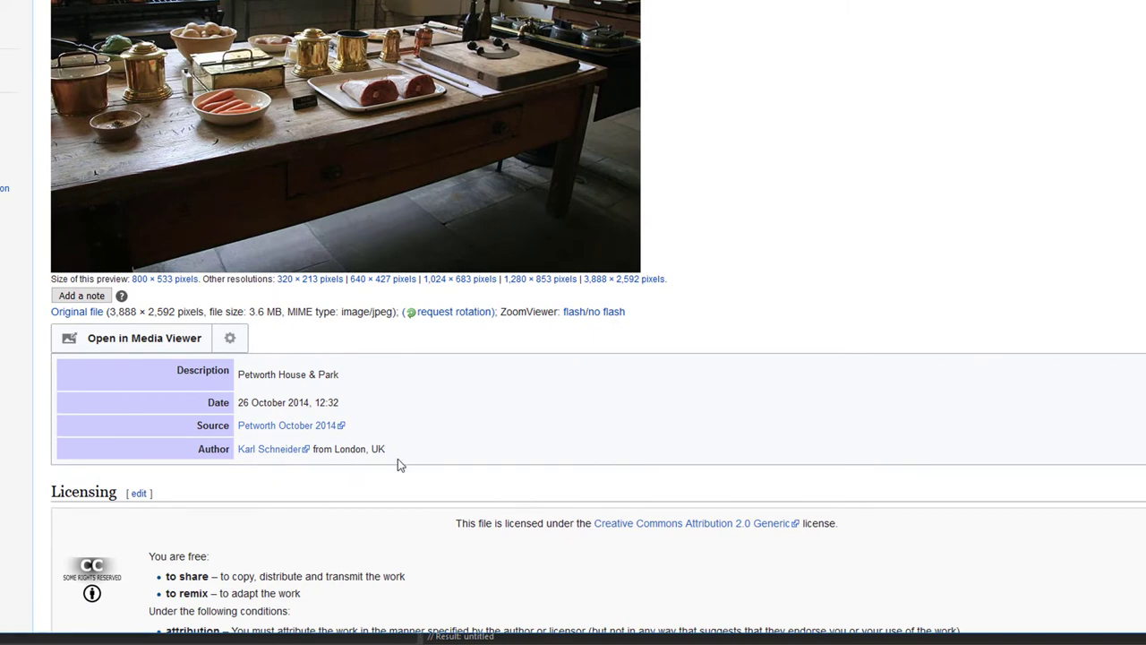
{"action": "mouse_move", "coordinate": [428, 444]}
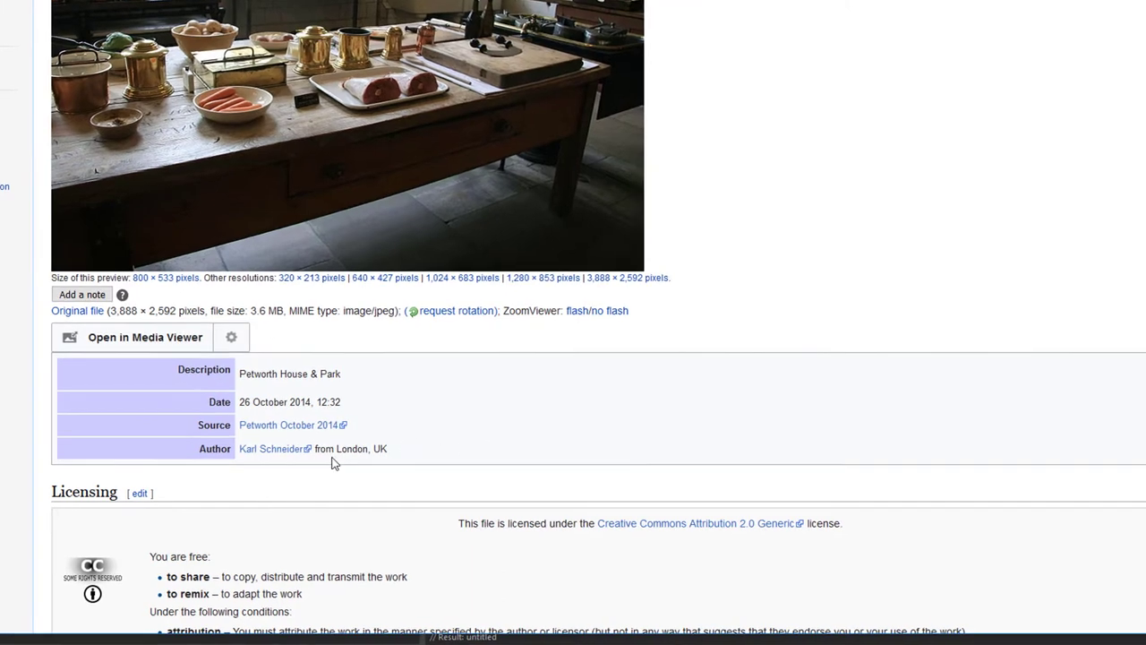
{"action": "scroll", "scroll_direction": "down", "scroll_amount": 3}
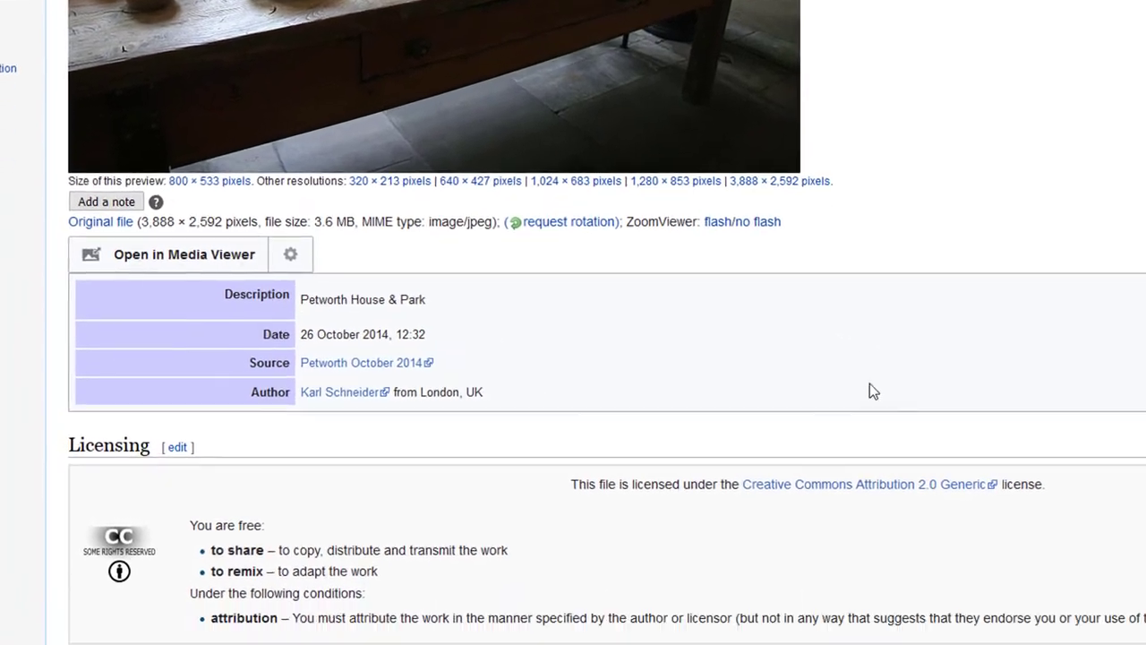
Scroll to the Metadata section to read the Canon EOS 400D model and 17 mm focal length
{"action": "scroll", "scroll_direction": "down", "scroll_amount": 3}
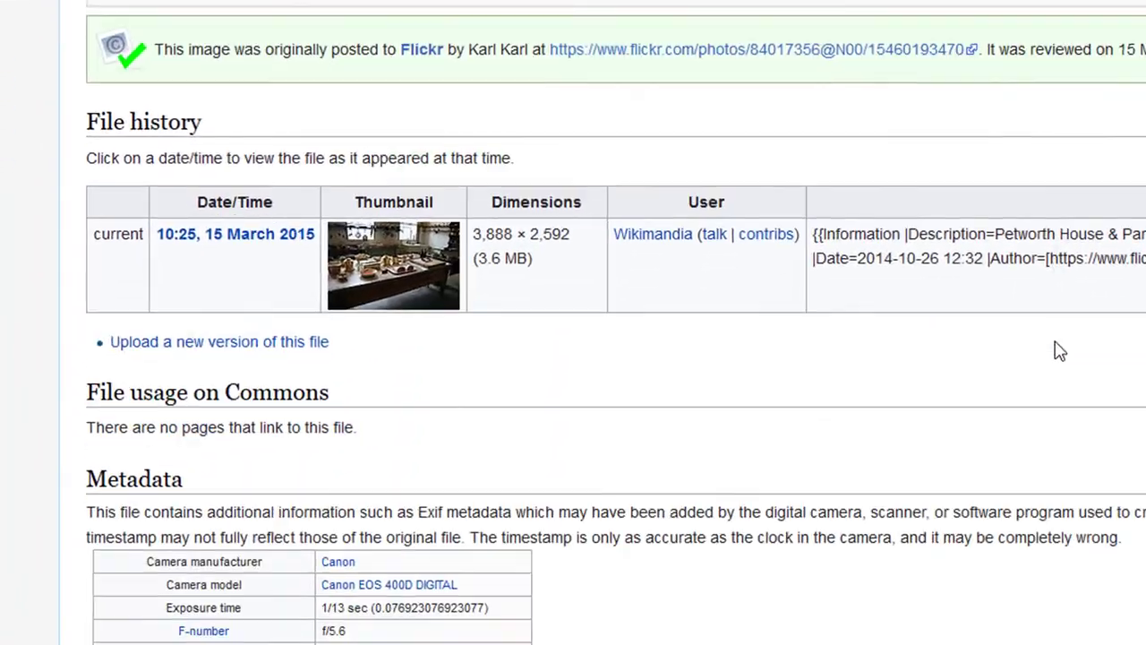
{"action": "scroll", "scroll_direction": "down", "scroll_amount": 3}
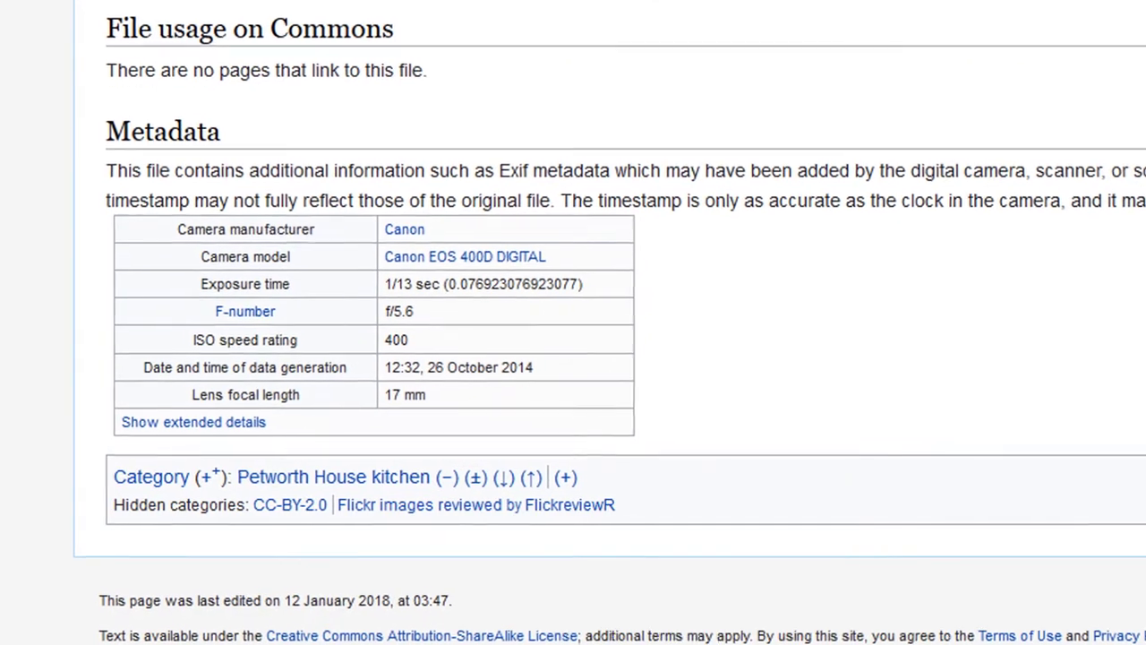
{"action": "scroll", "scroll_direction": "down", "scroll_amount": 3}
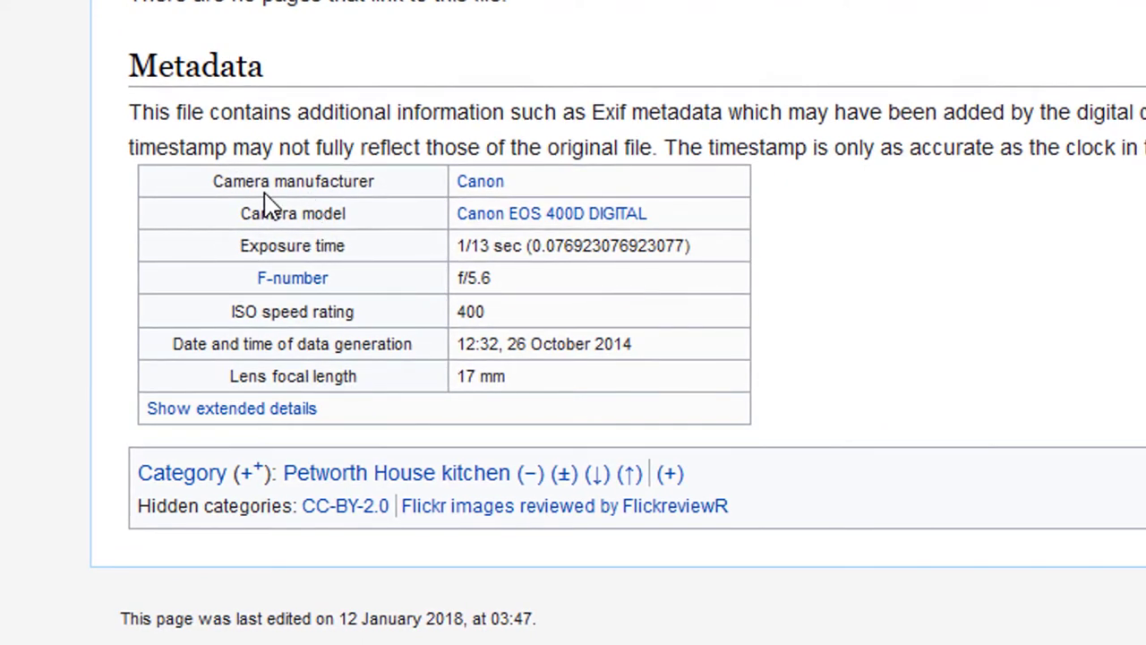
{"action": "mouse_move", "coordinate": [612, 394]}
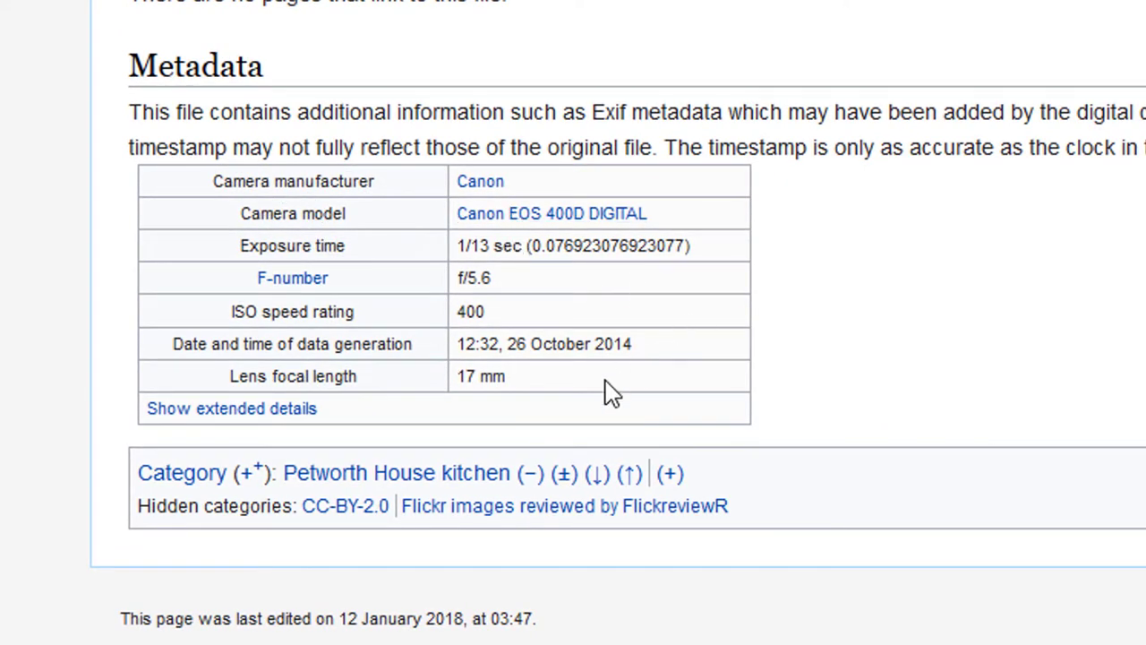
{"action": "mouse_move", "coordinate": [672, 412]}
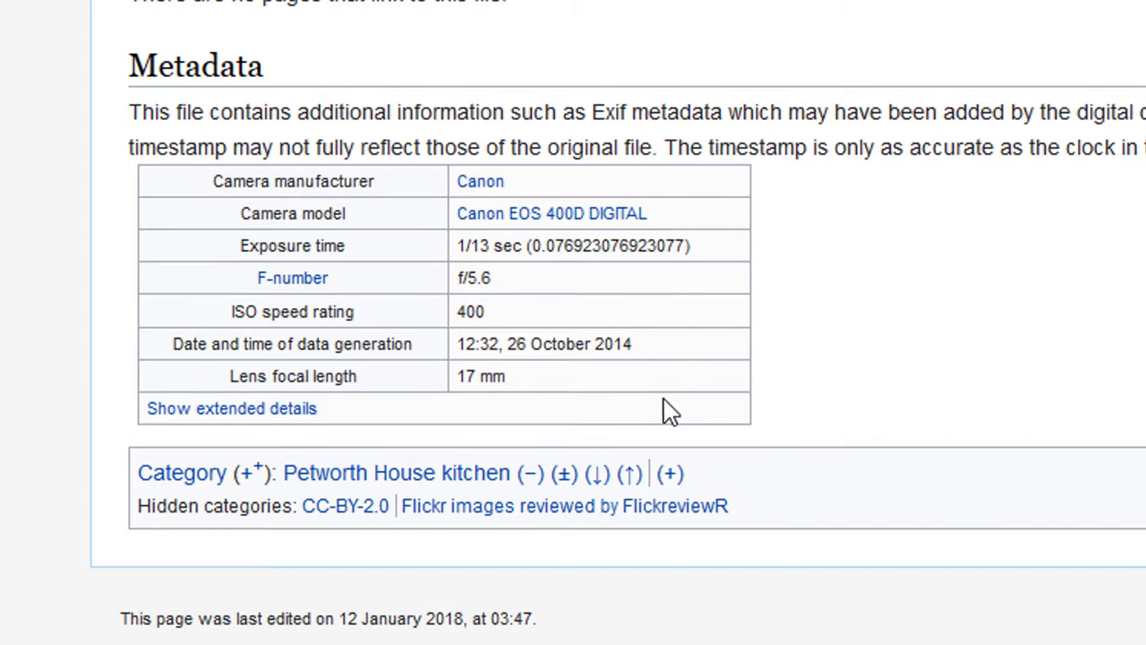
{"action": "mouse_move", "coordinate": [551, 213]}
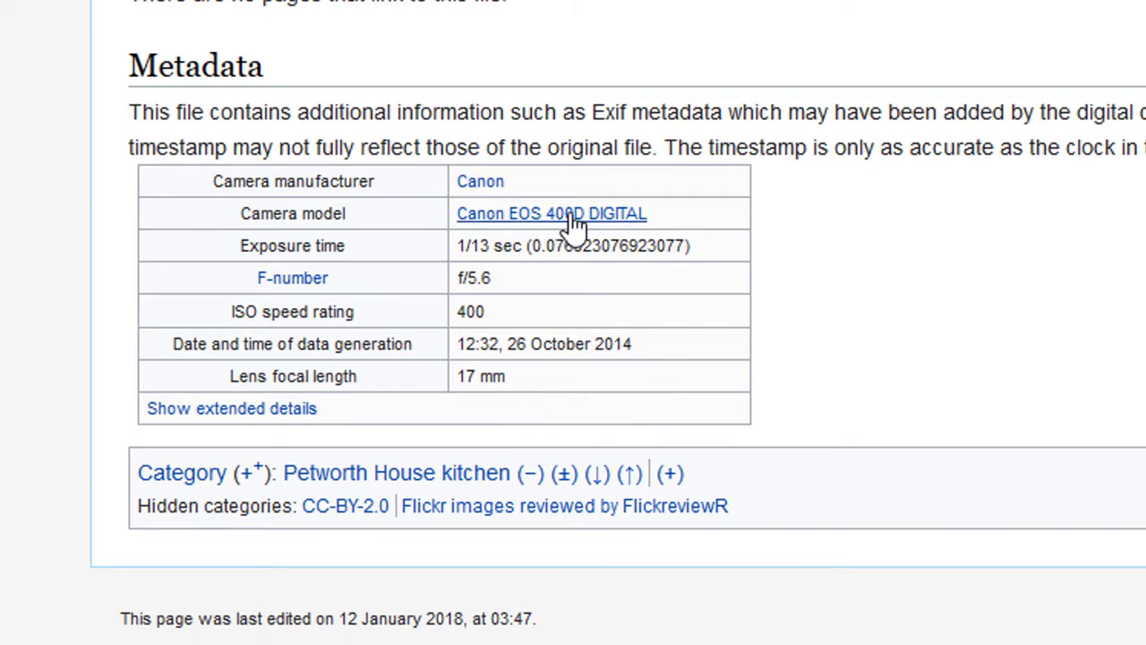
{"action": "mouse_move", "coordinate": [568, 233]}
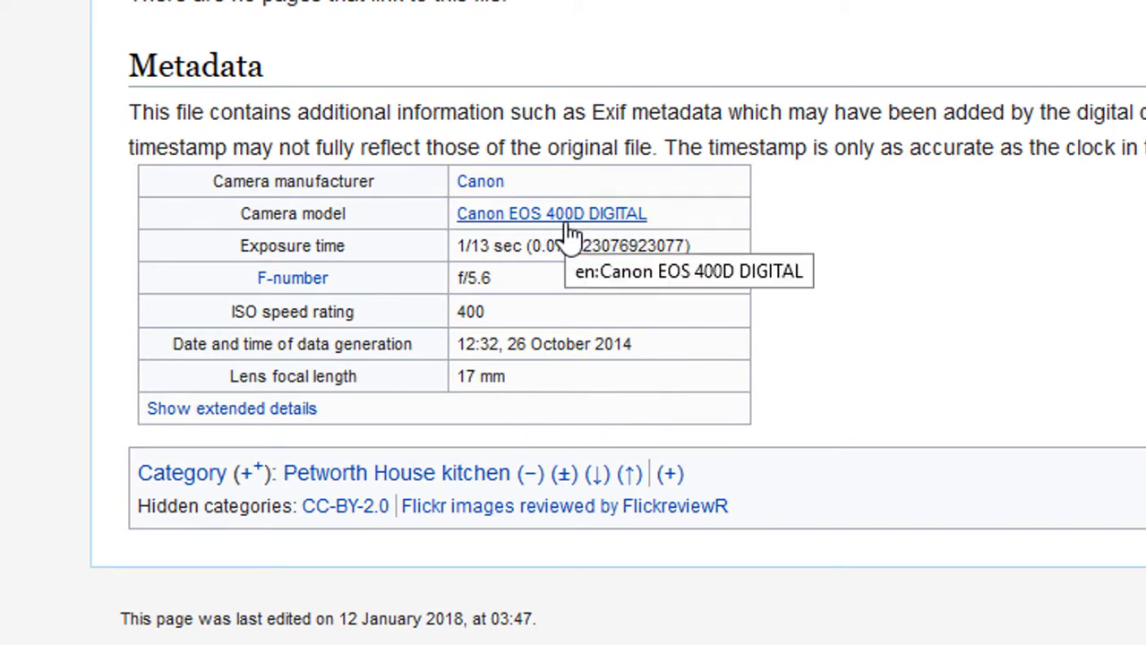
{"action": "mouse_move", "coordinate": [609, 319]}
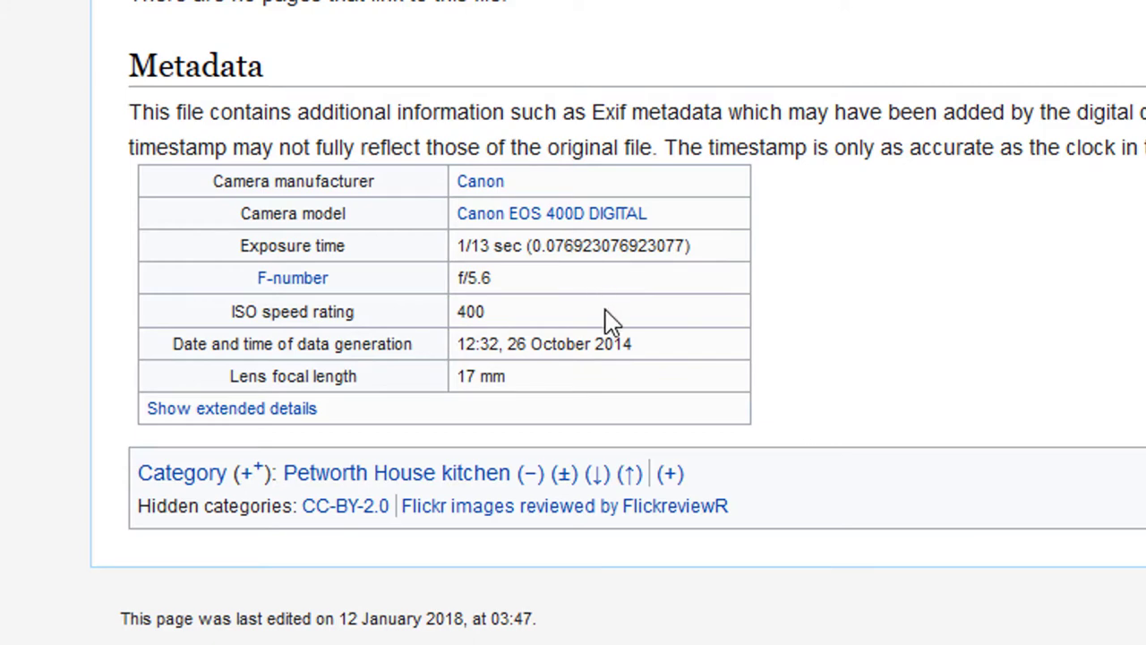
{"action": "mouse_move", "coordinate": [645, 331]}
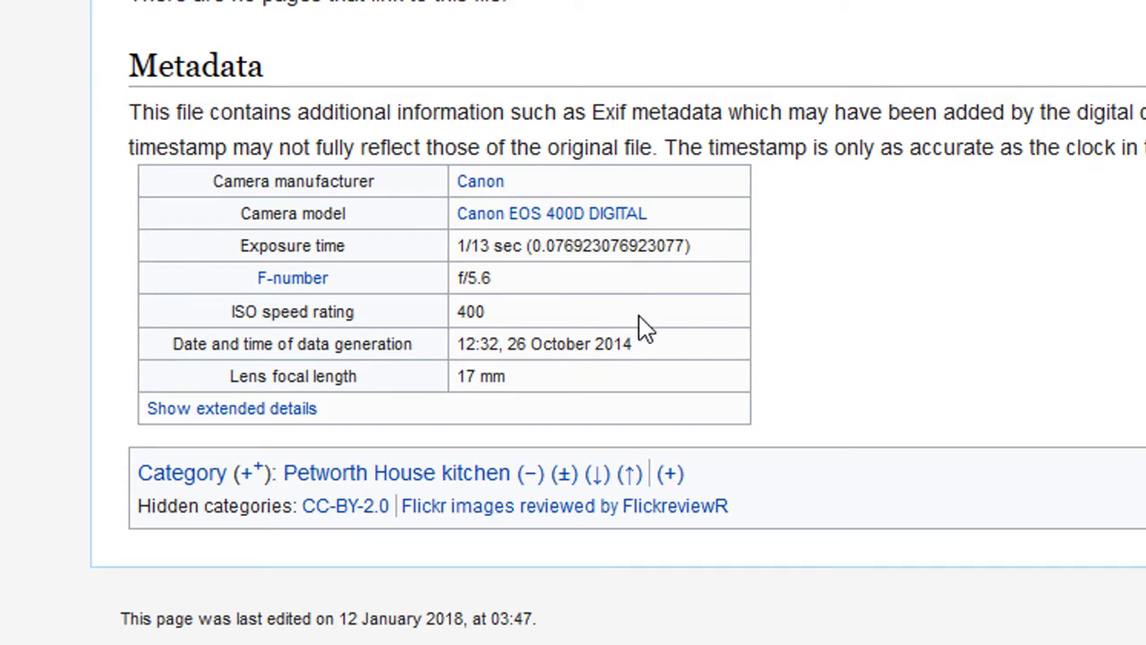
{"action": "mouse_move", "coordinate": [588, 409]}
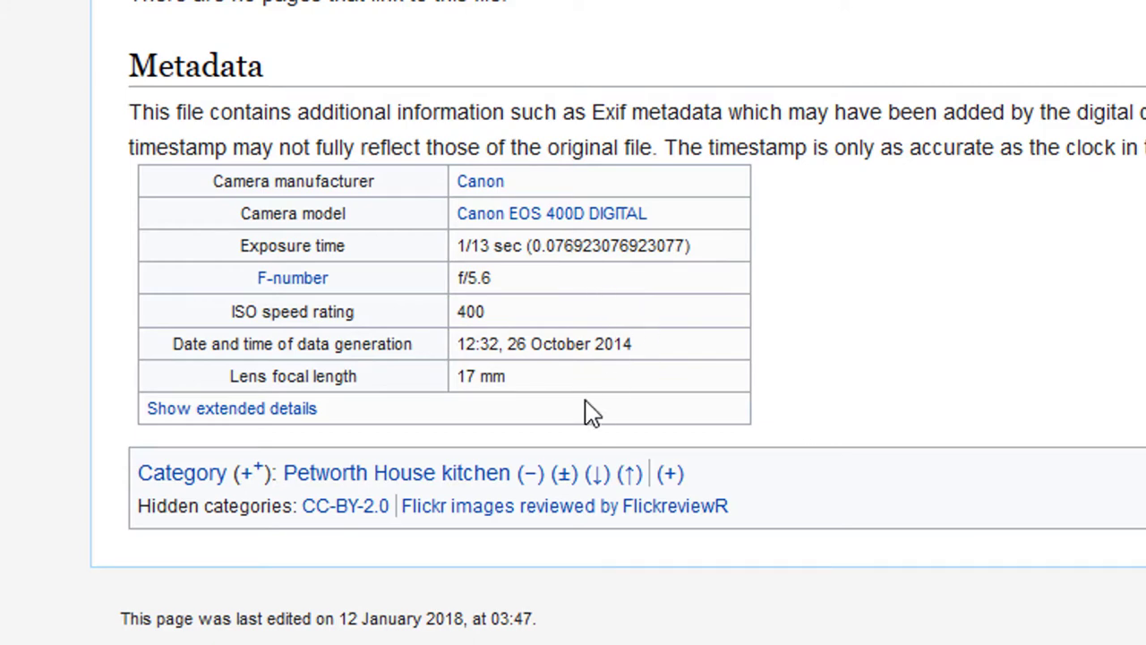
{"action": "mouse_move", "coordinate": [526, 419]}
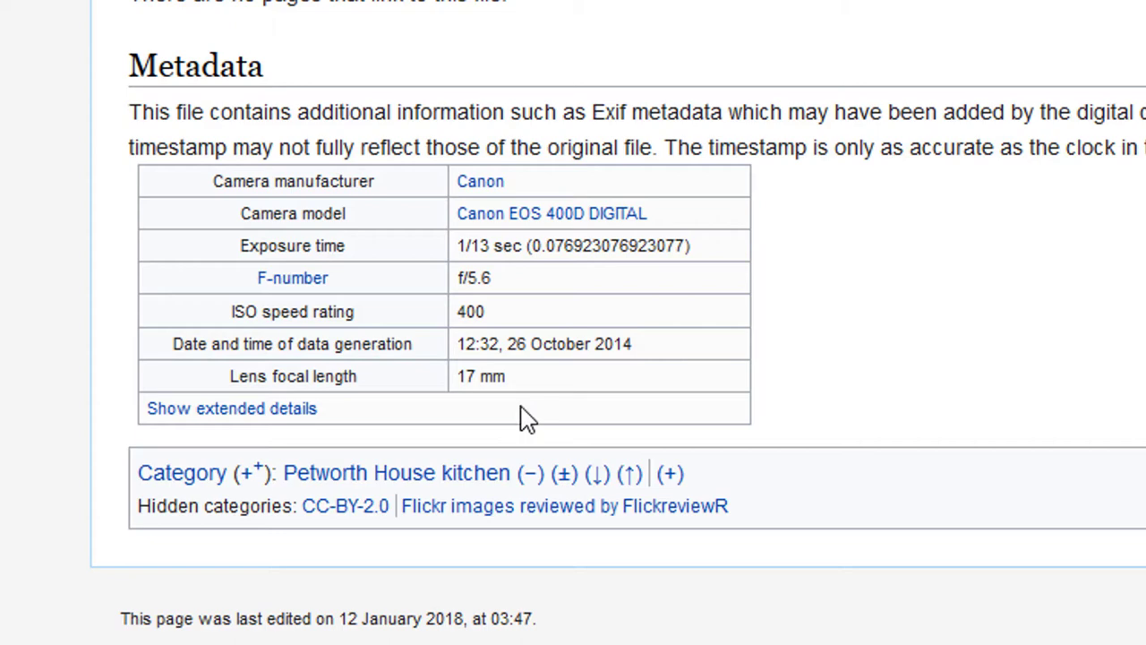
{"action": "mouse_move", "coordinate": [546, 393]}
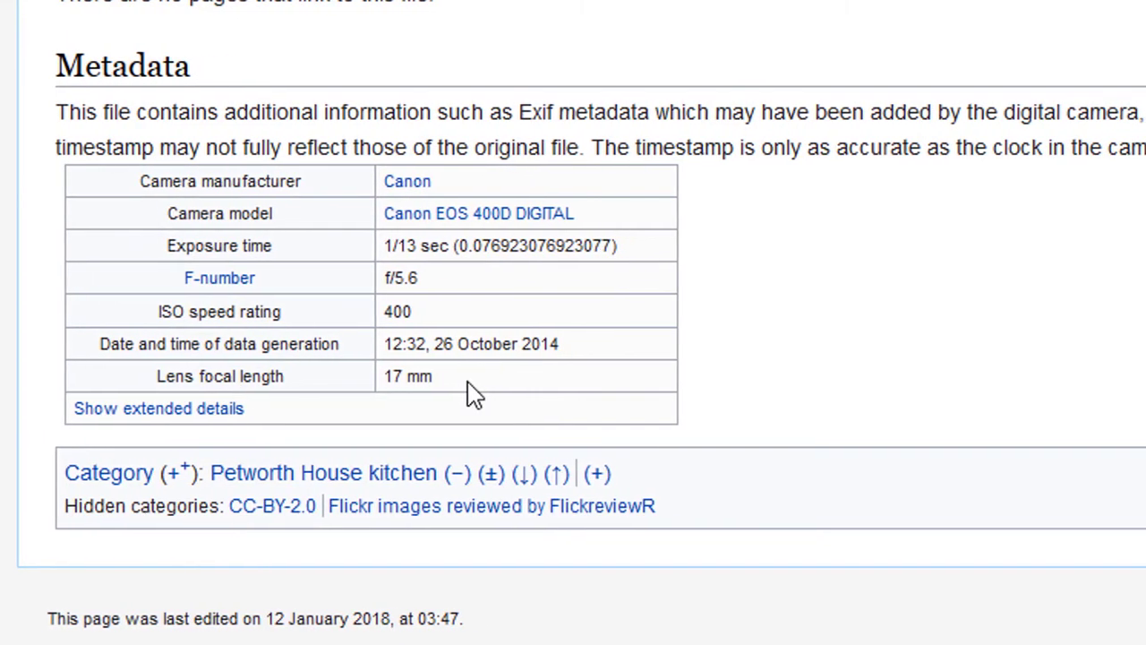
{"action": "scroll", "scroll_direction": "up", "scroll_amount": 3}
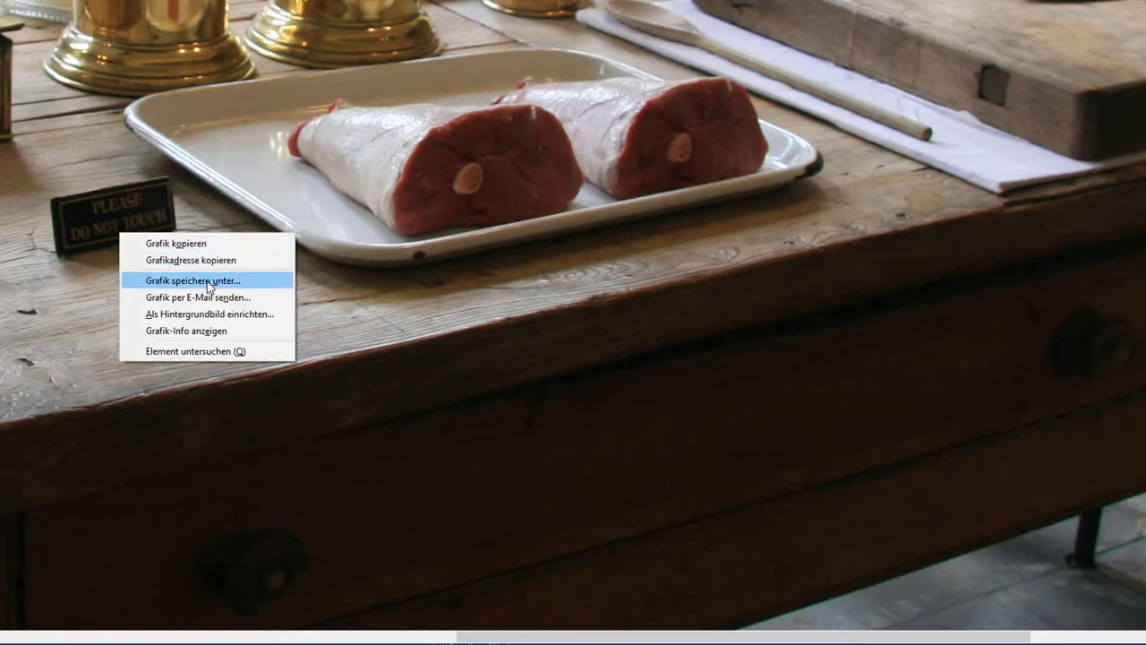
{"action": "mouse_move", "coordinate": [254, 286]}
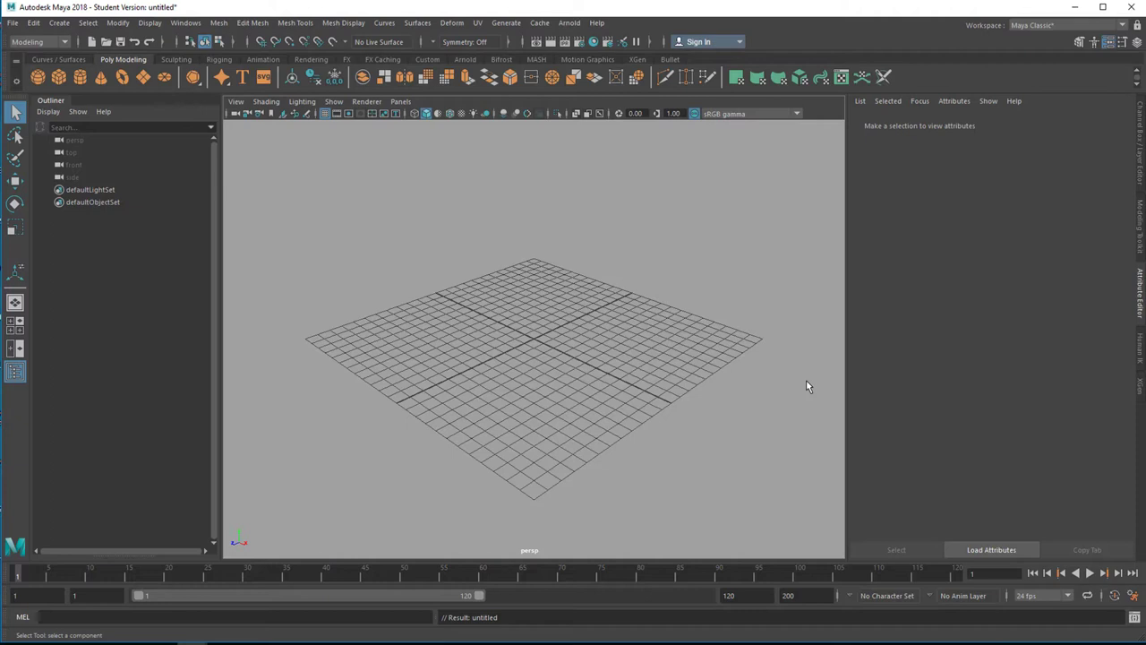
{"action": "mouse_move", "coordinate": [742, 388]}
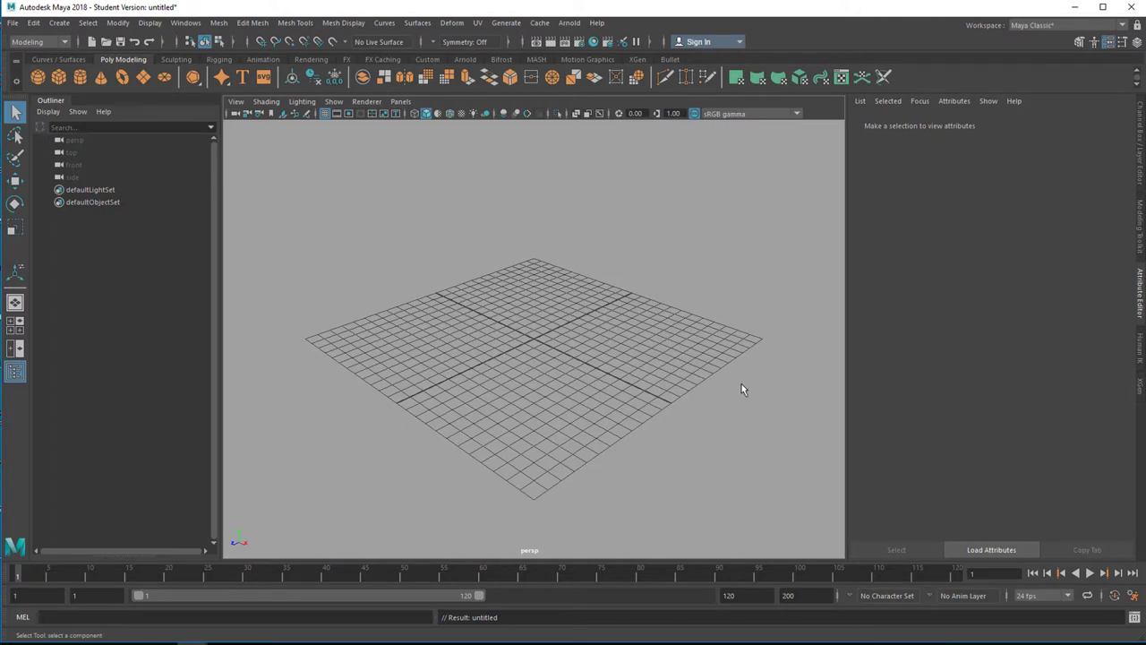
{"action": "mouse_move", "coordinate": [473, 396]}
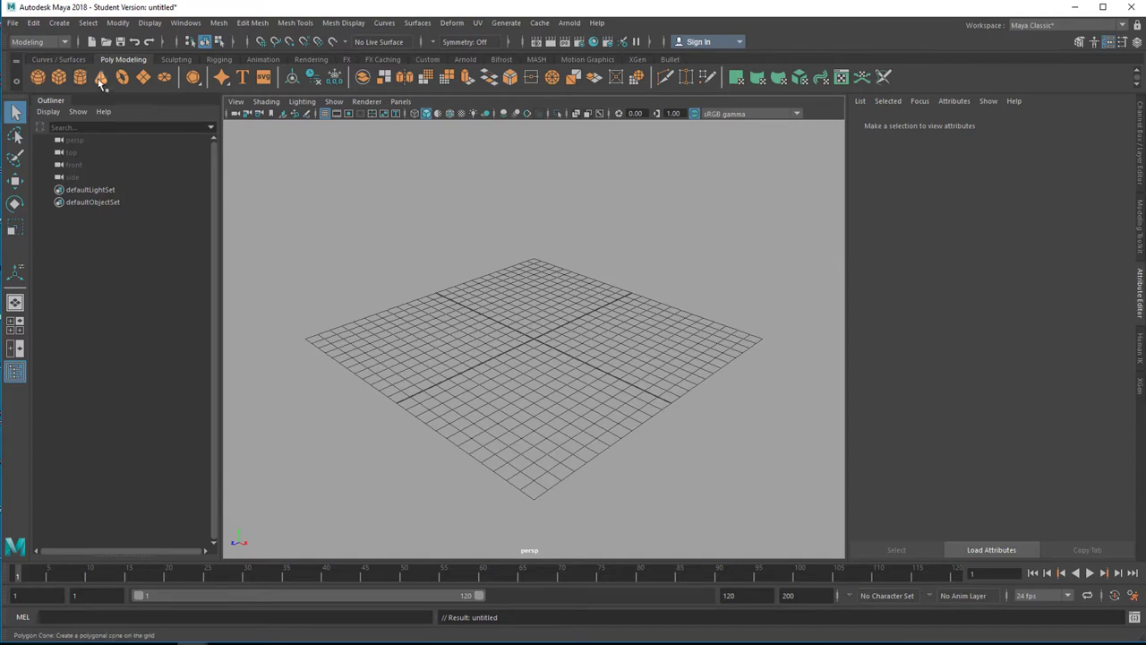
Create a polygon cone, pCone1, at the origin of the Maya scene
{"action": "left_click", "coordinate": [100, 77]}
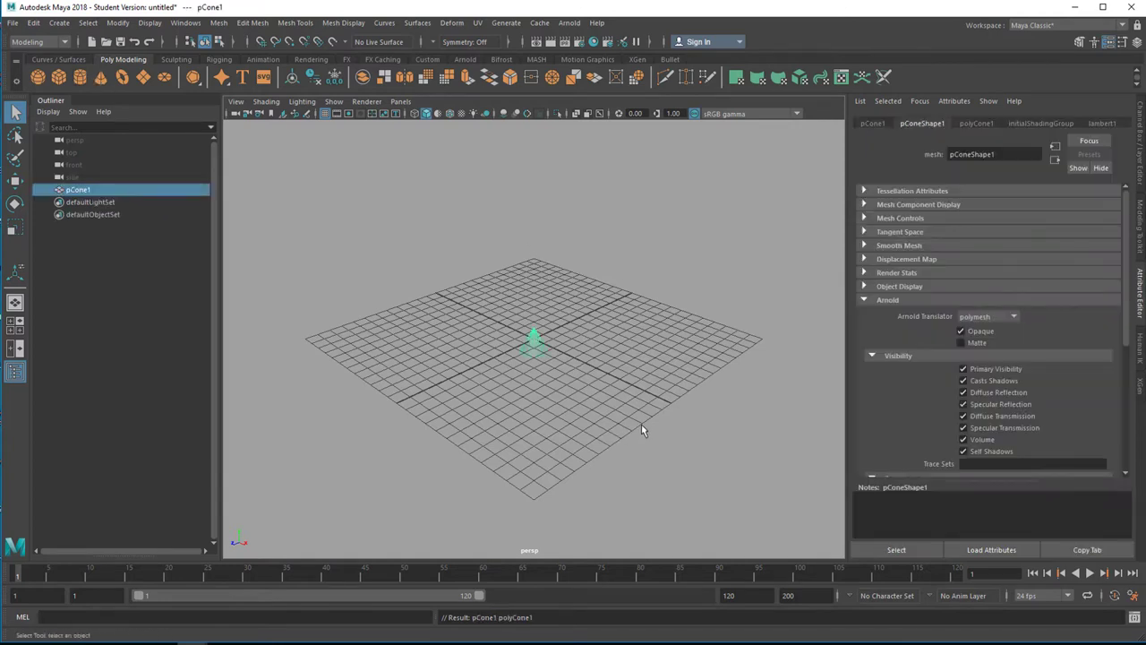
{"action": "left_click", "coordinate": [14, 111]}
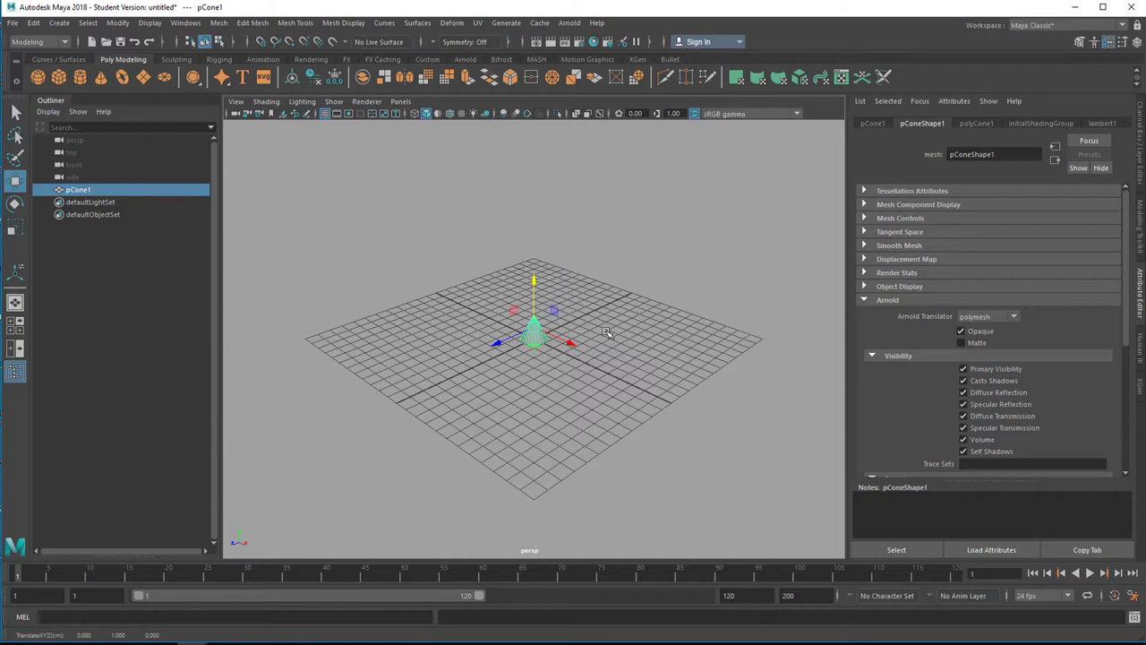
{"action": "mouse_move", "coordinate": [630, 311]}
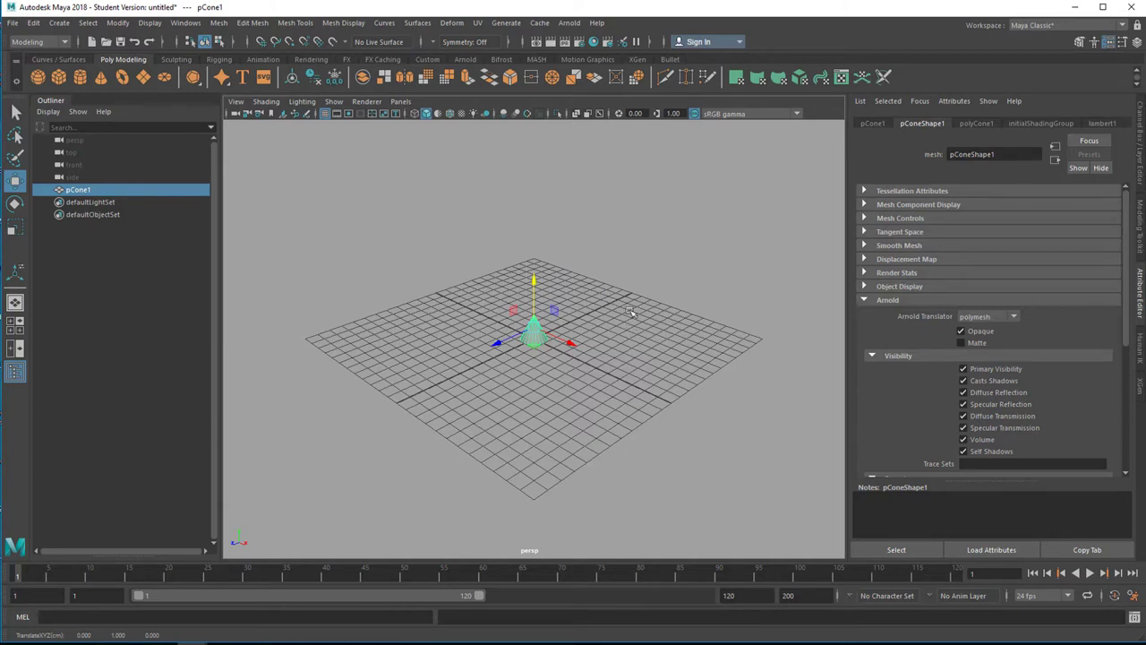
{"action": "mouse_move", "coordinate": [630, 380]}
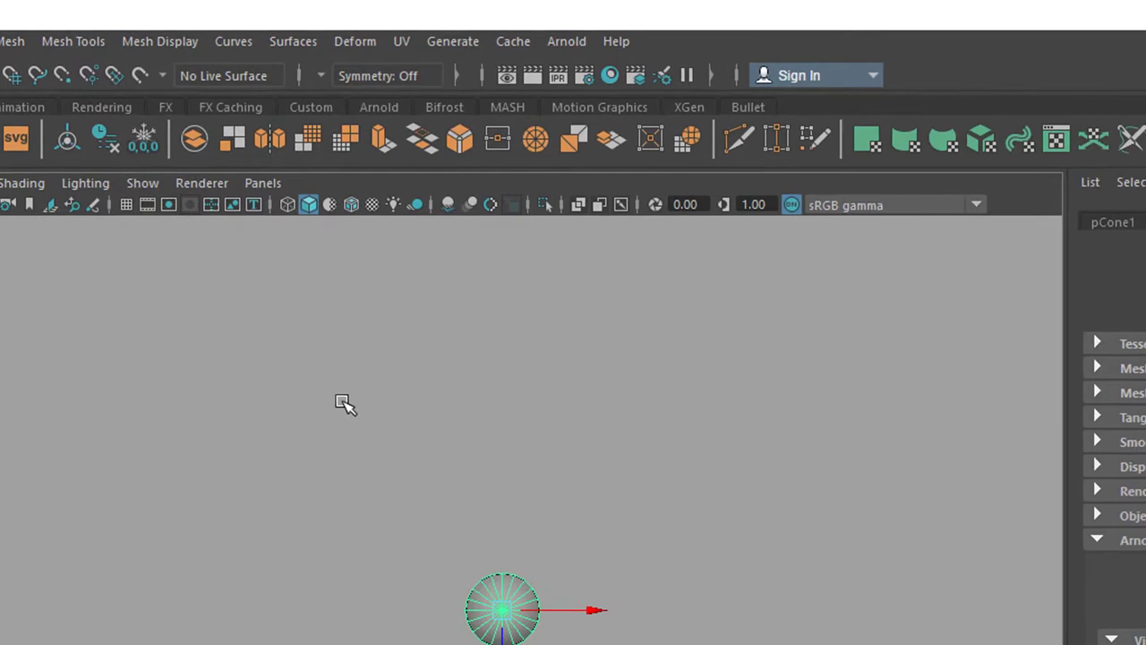
Create a new perspective camera, rename it kitchenCam and look through it at the cone
{"action": "left_click", "coordinate": [261, 183]}
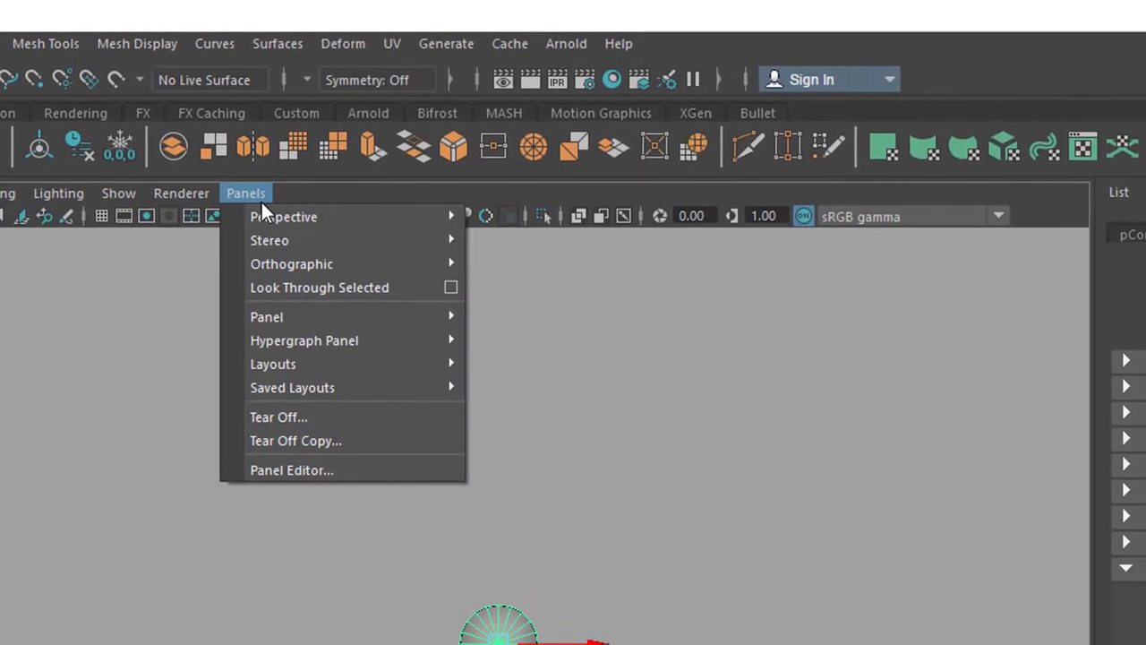
{"action": "mouse_move", "coordinate": [283, 217]}
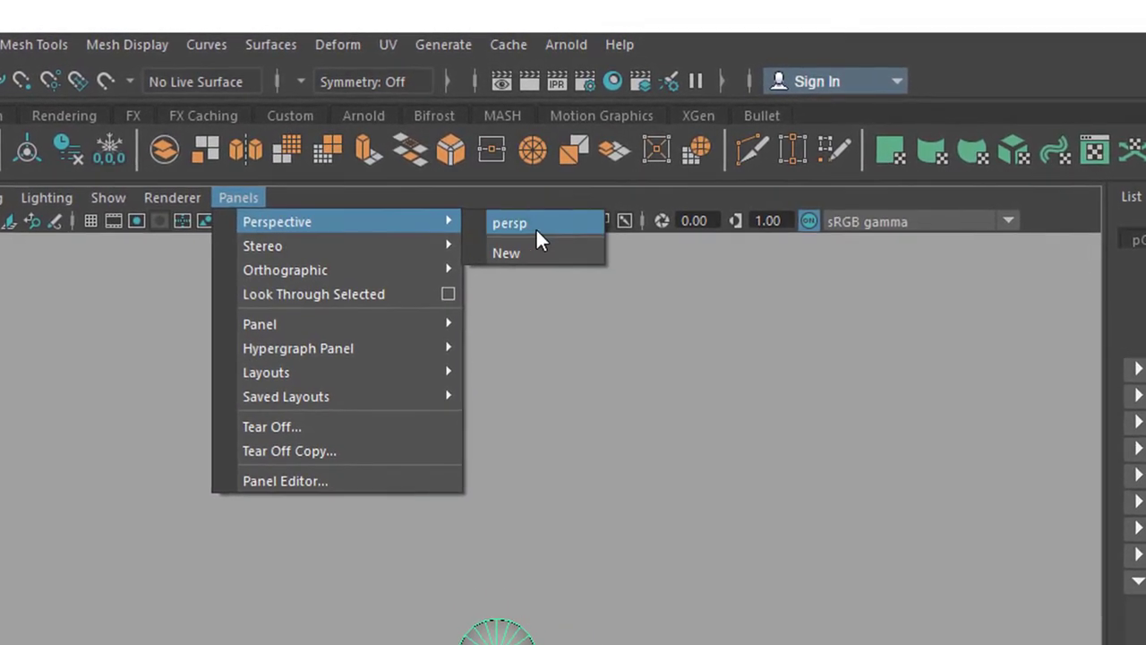
{"action": "left_click", "coordinate": [508, 223]}
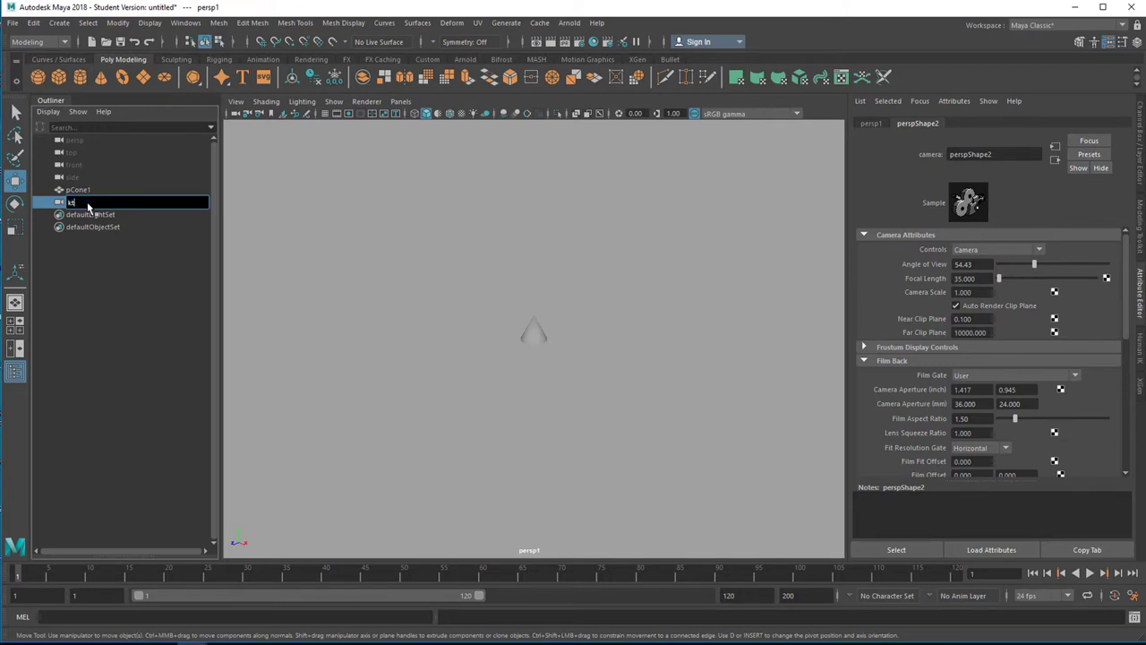
{"action": "type", "text": "kitchenCam"}
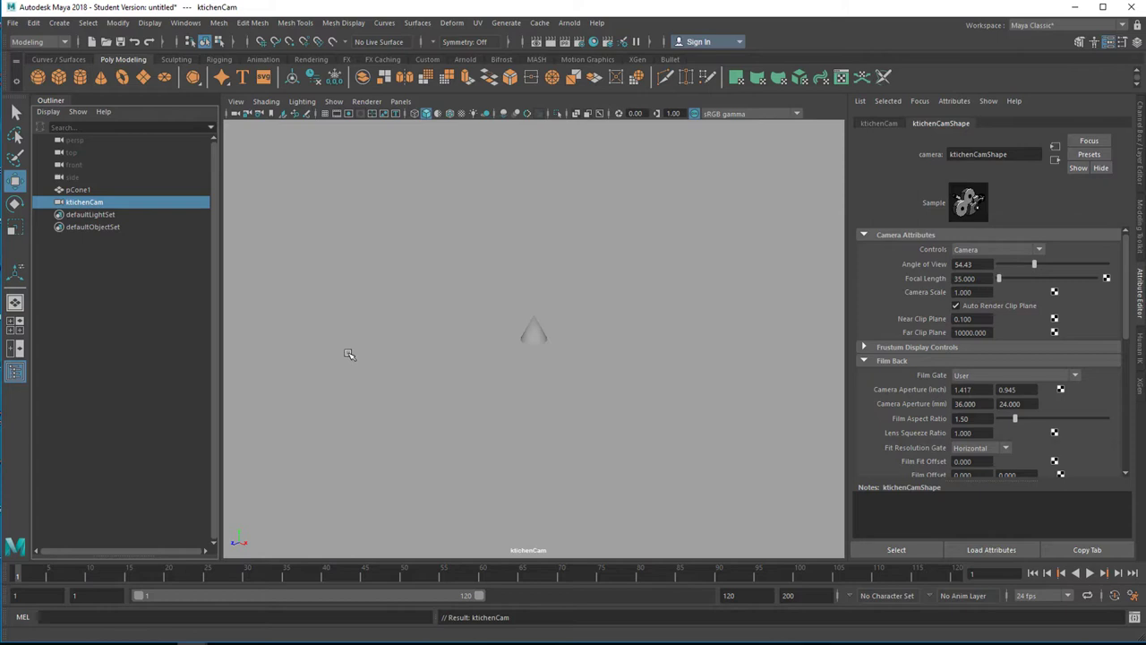
{"action": "mouse_move", "coordinate": [546, 351]}
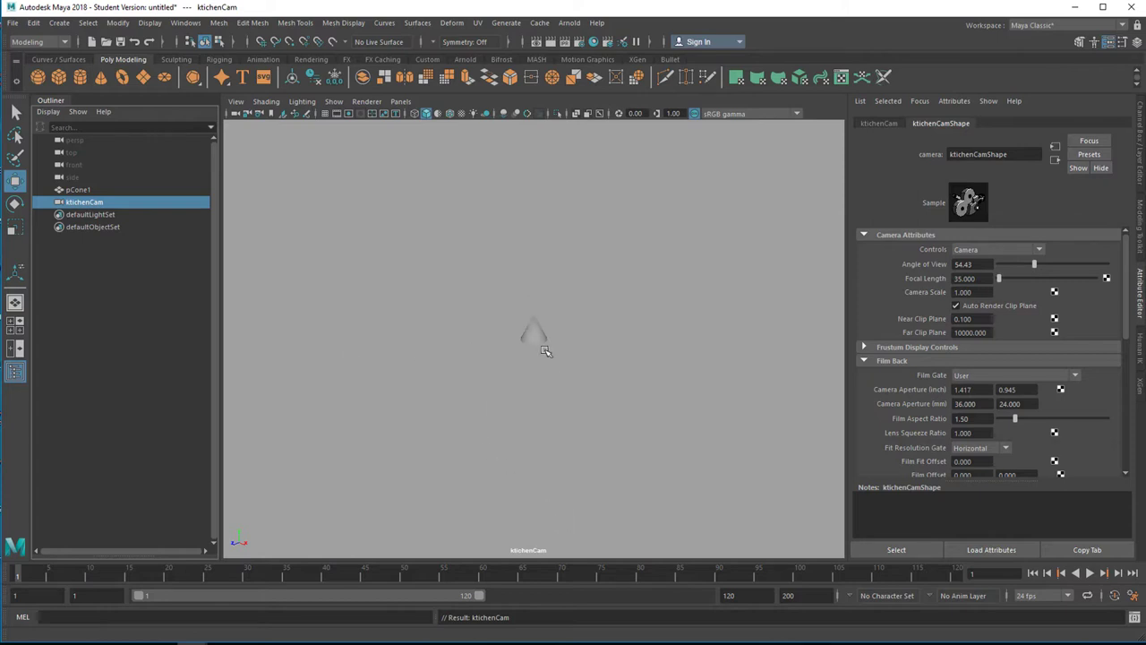
{"action": "left_click_drag", "start_coordinate": [546, 351], "coordinate": [537, 401]}
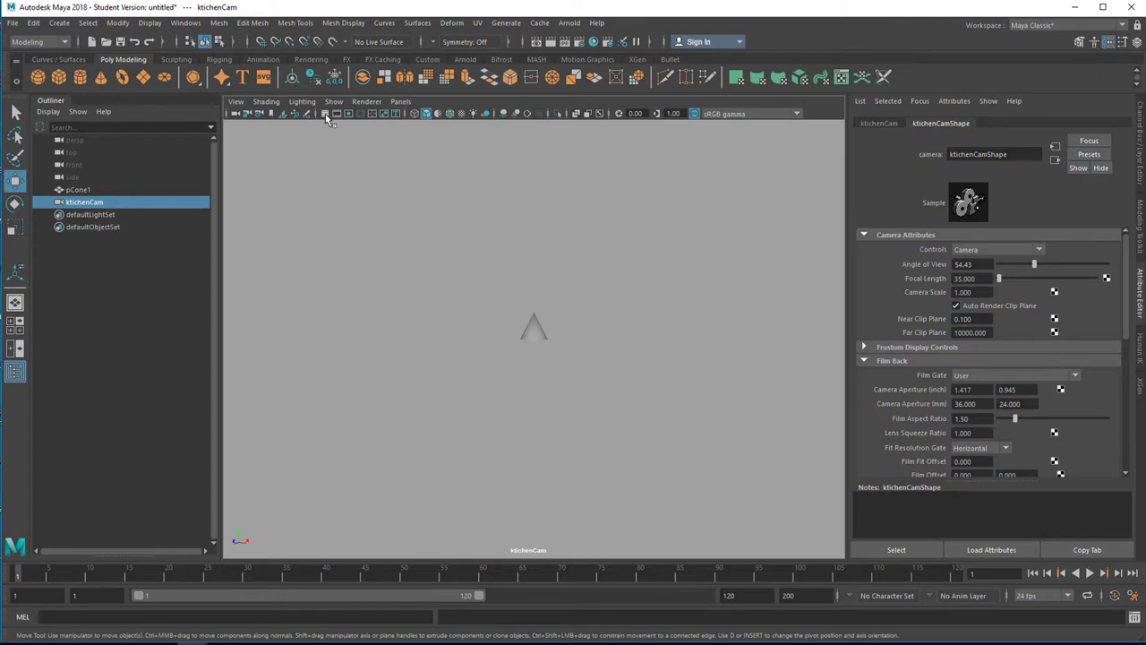
{"action": "left_click", "coordinate": [326, 113]}
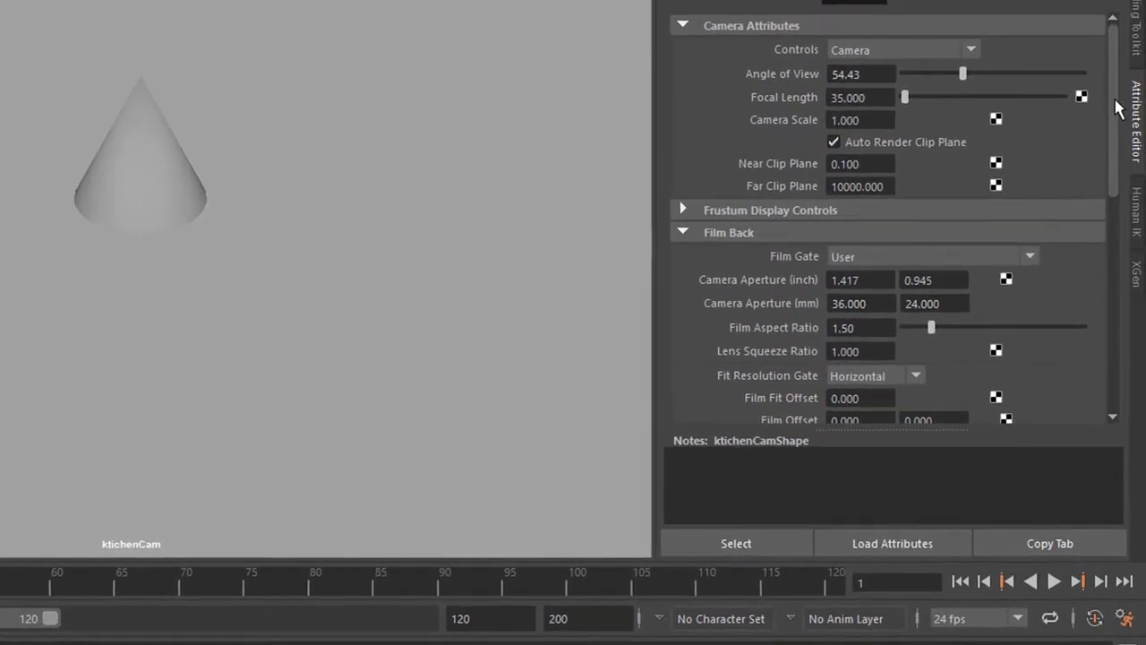
Expand kitchenCam's Environment settings and create an image plane, imagePlaneShape1
{"action": "scroll", "scroll_direction": "down", "scroll_amount": 3}
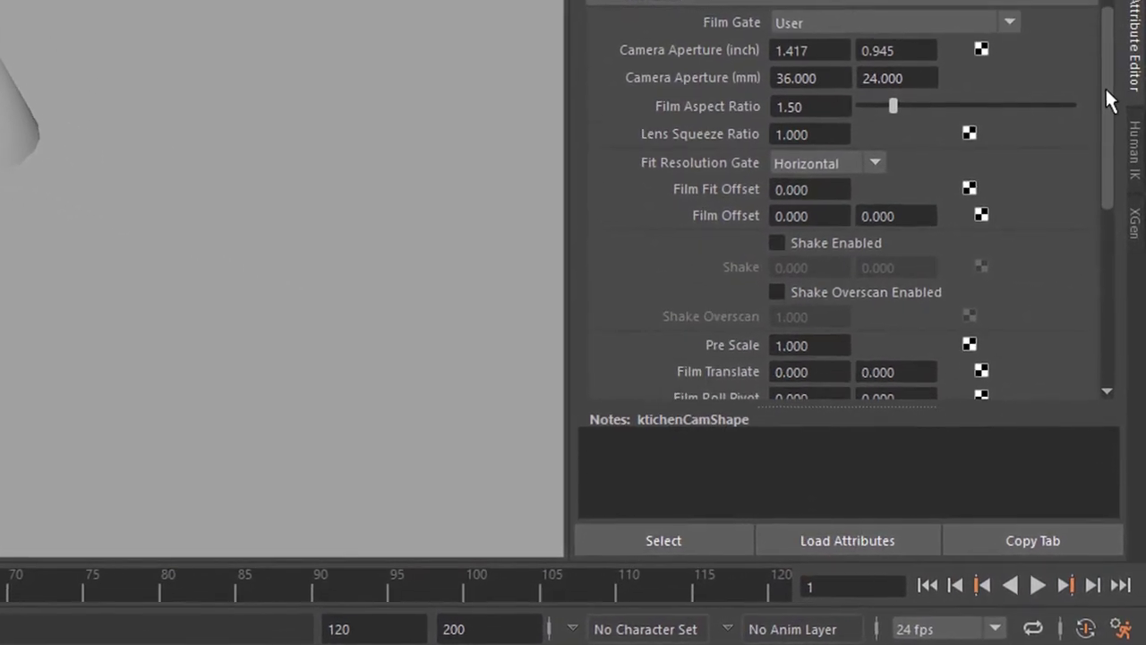
{"action": "scroll", "scroll_direction": "down", "scroll_amount": 3}
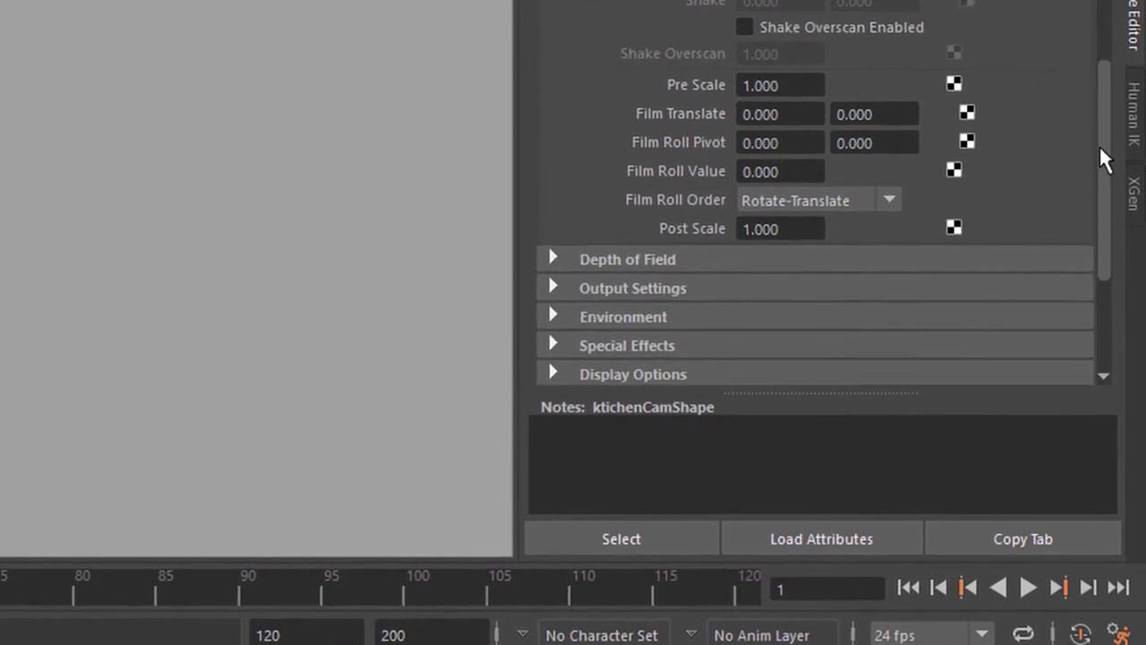
{"action": "scroll", "scroll_direction": "down", "scroll_amount": 3}
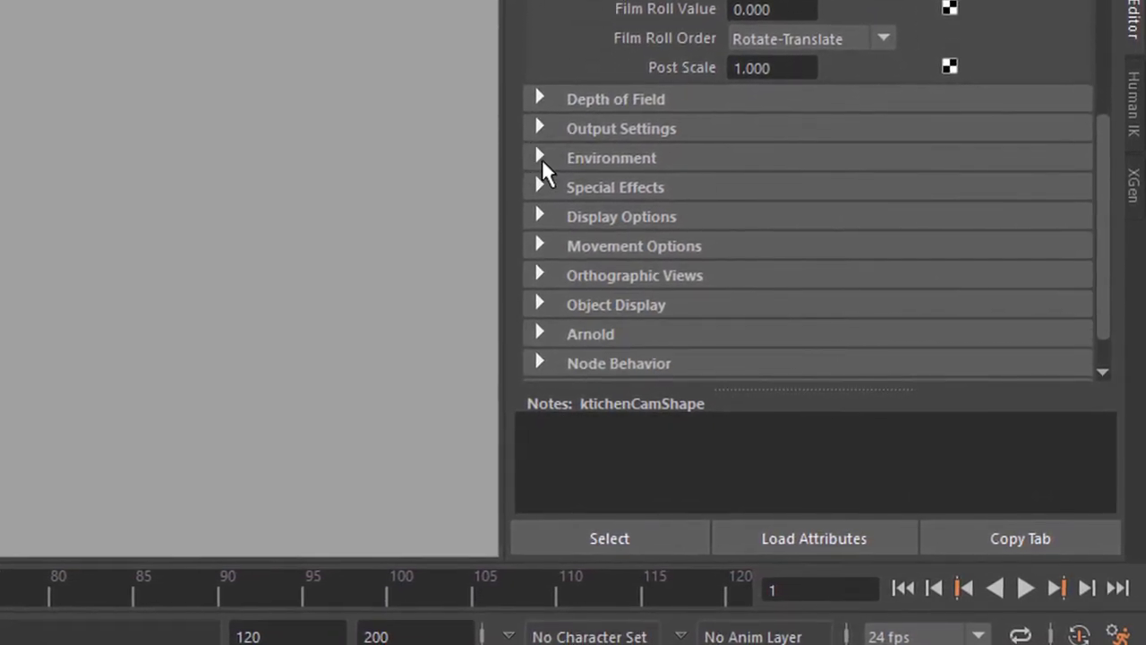
{"action": "left_click", "coordinate": [539, 157]}
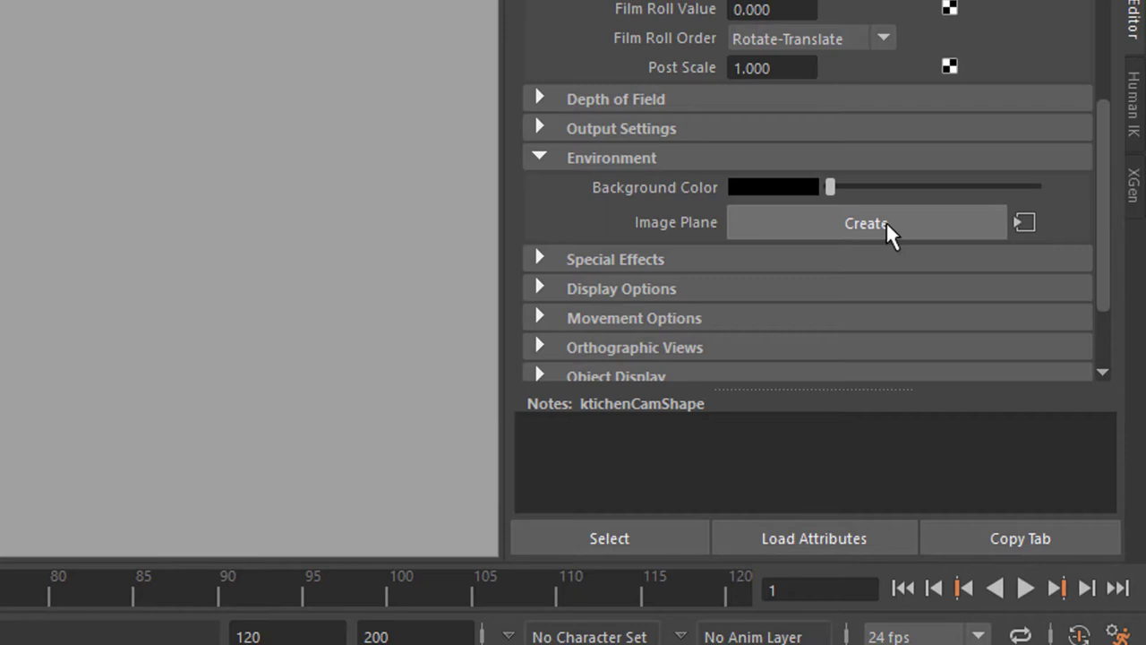
{"action": "mouse_move", "coordinate": [661, 196]}
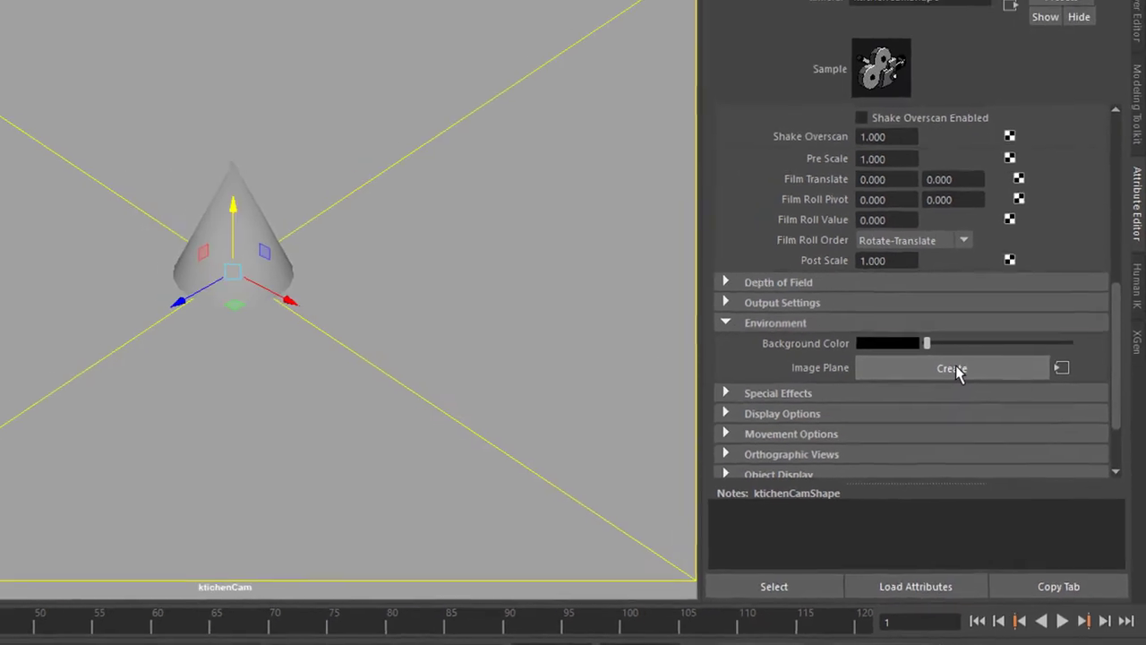
{"action": "left_click", "coordinate": [951, 369]}
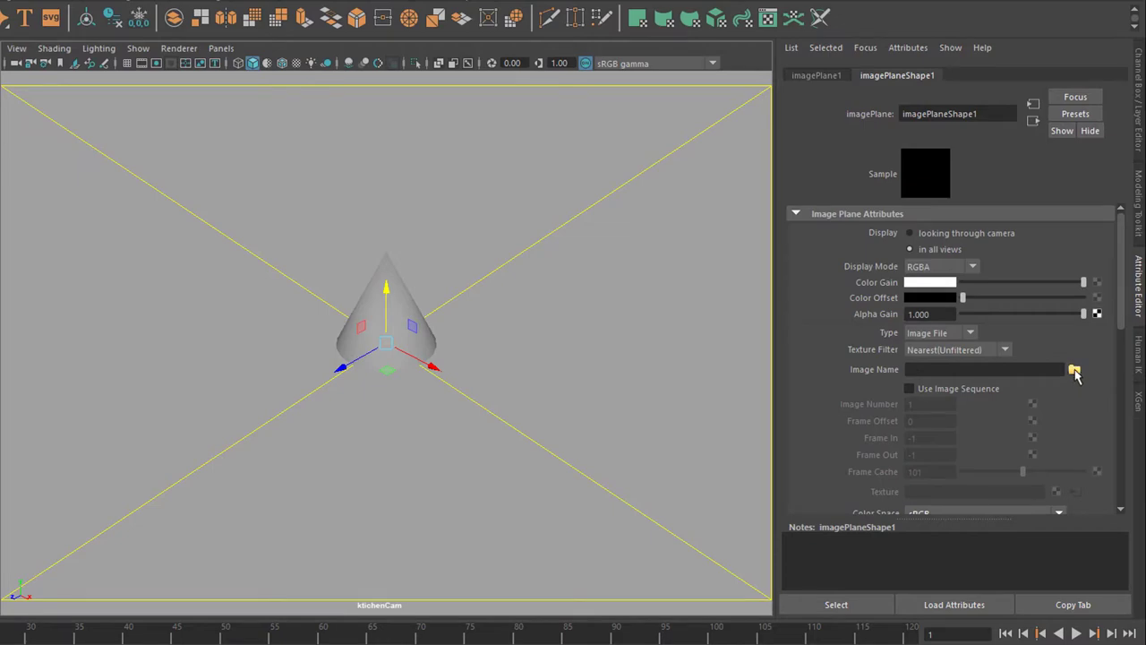
Load Petworth_House_kitchen_table_2014.jpg into the image plane as the camera backdrop
{"action": "left_click", "coordinate": [1074, 368]}
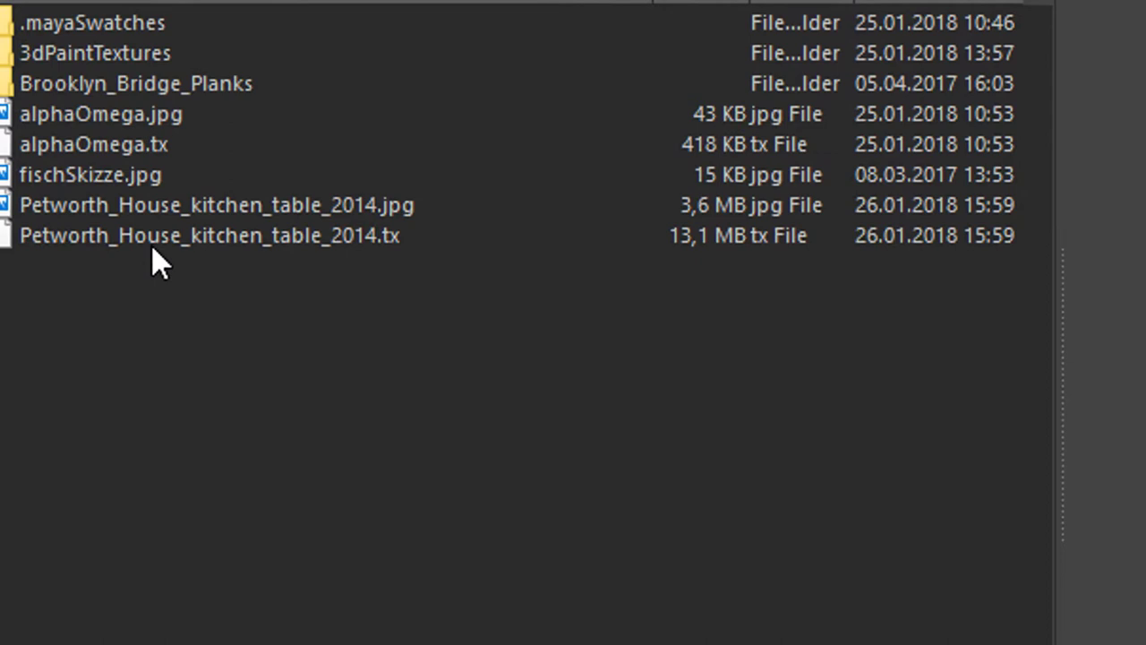
{"action": "scroll", "scroll_direction": "up", "scroll_amount": 3}
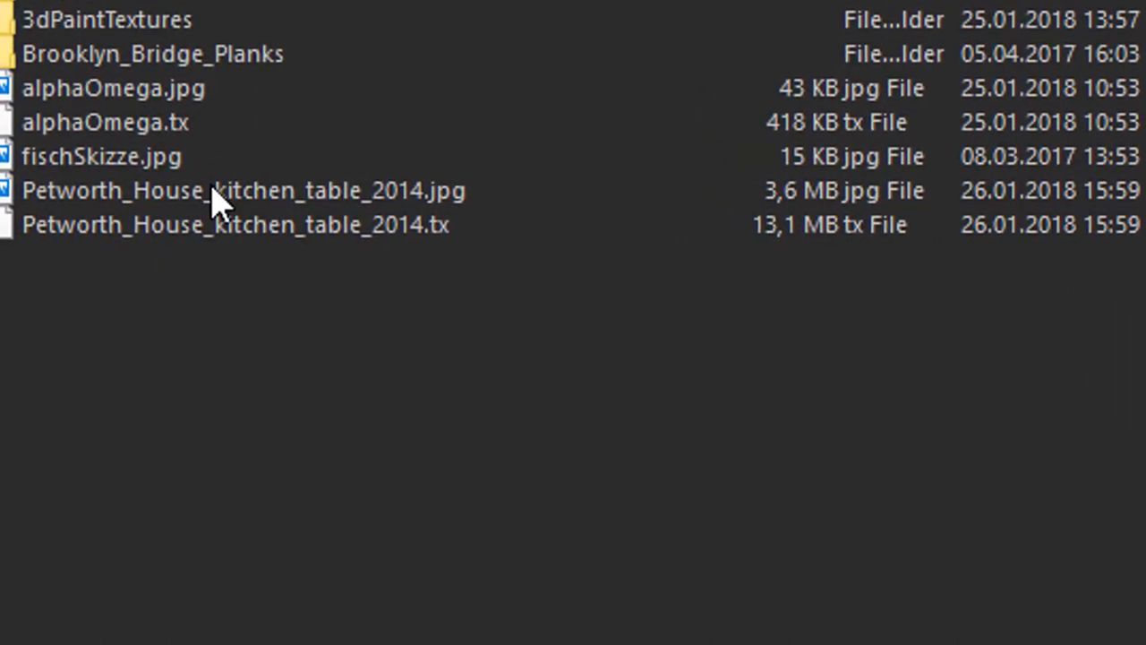
{"action": "left_click", "coordinate": [242, 189]}
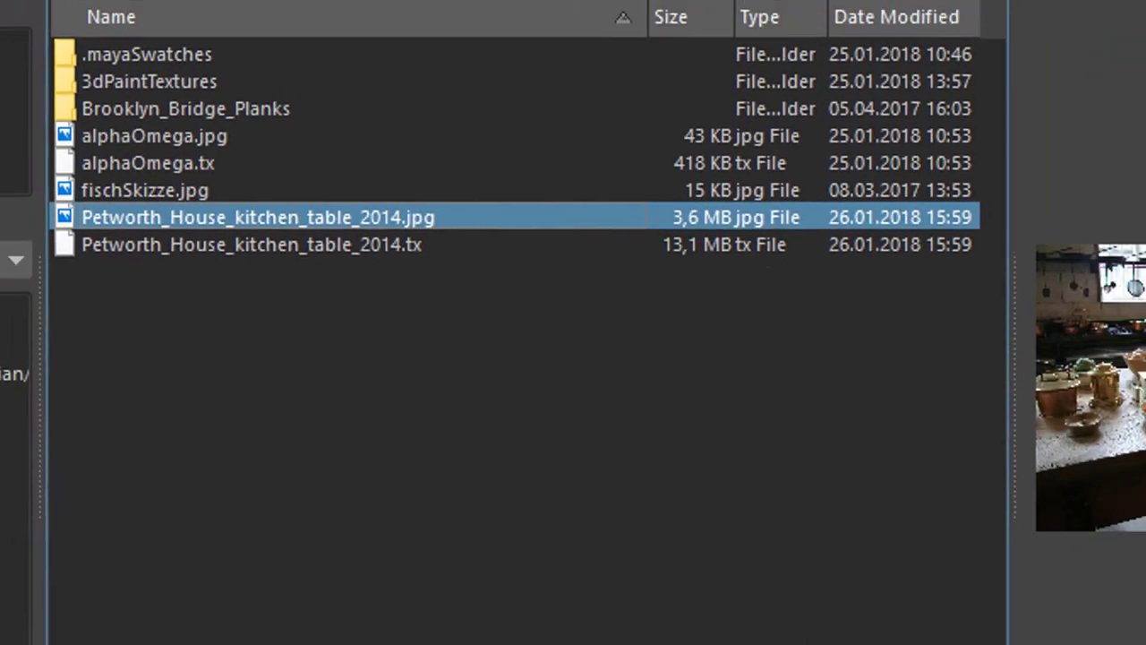
{"action": "double_click", "coordinate": [258, 217]}
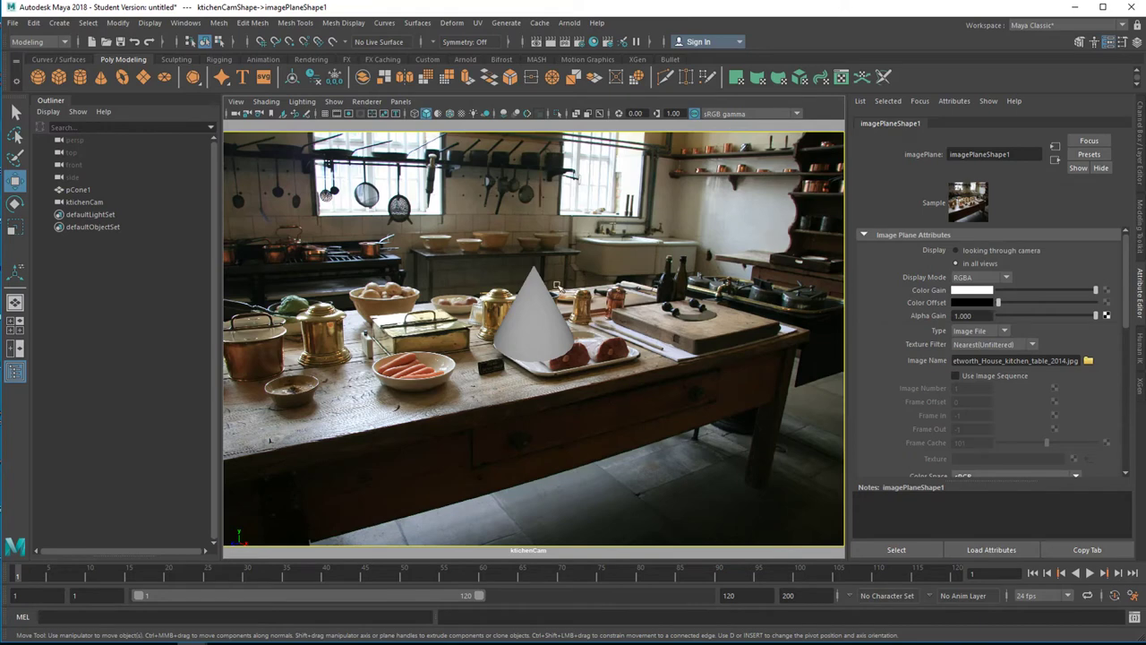
{"action": "mouse_move", "coordinate": [602, 380]}
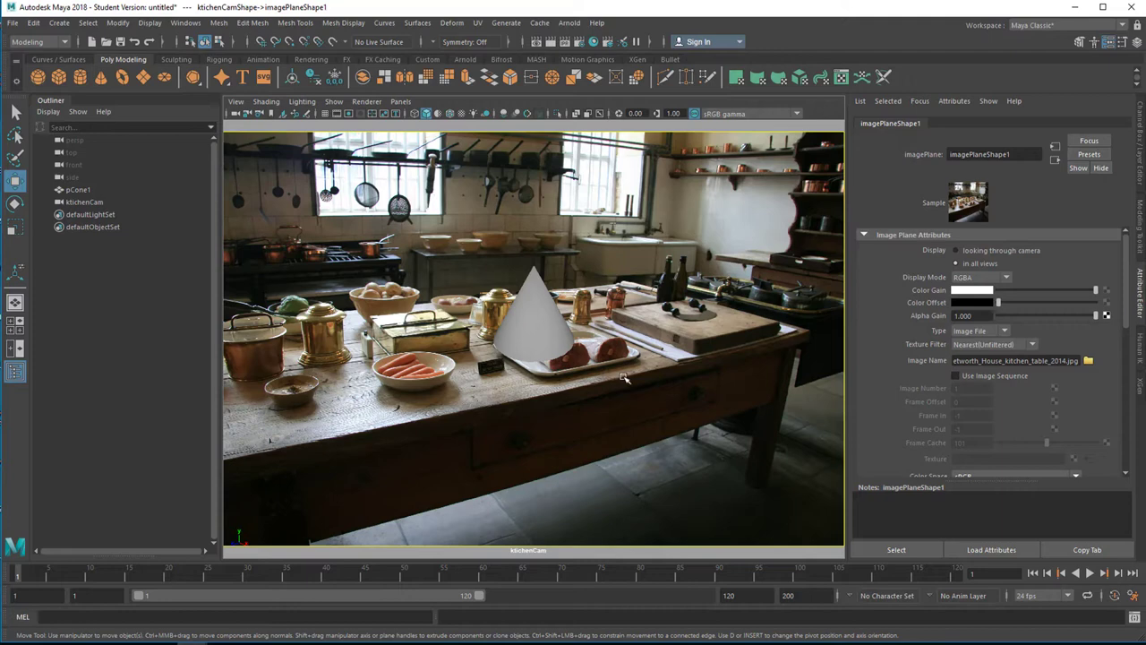
{"action": "mouse_move", "coordinate": [600, 416]}
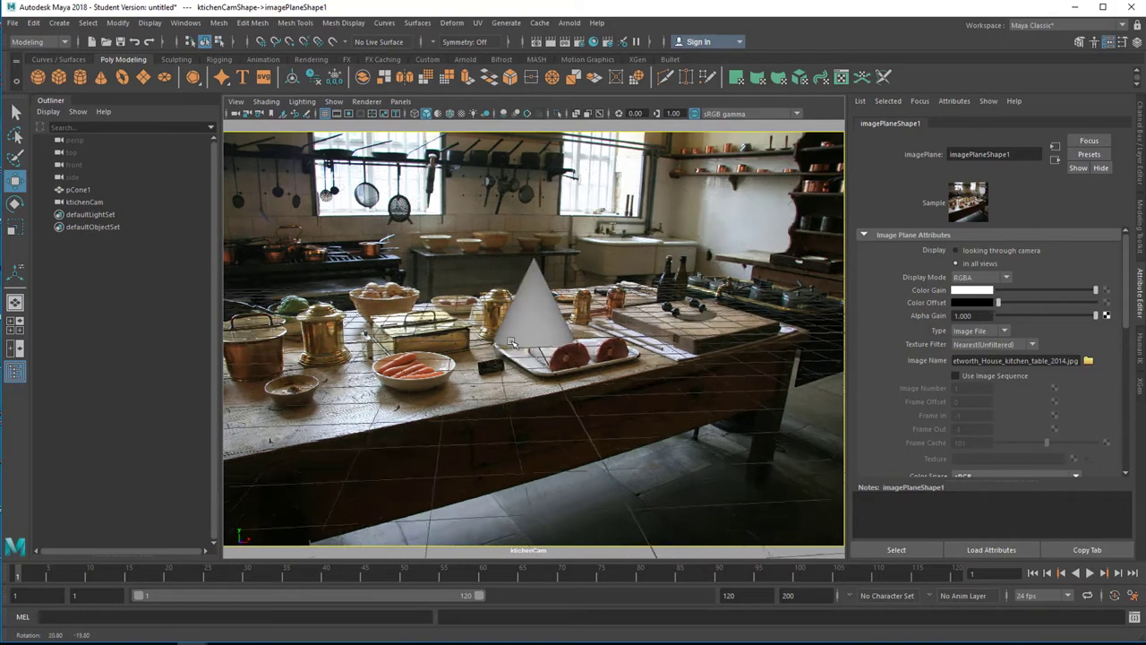
{"action": "left_click_drag", "start_coordinate": [537, 359], "coordinate": [564, 362]}
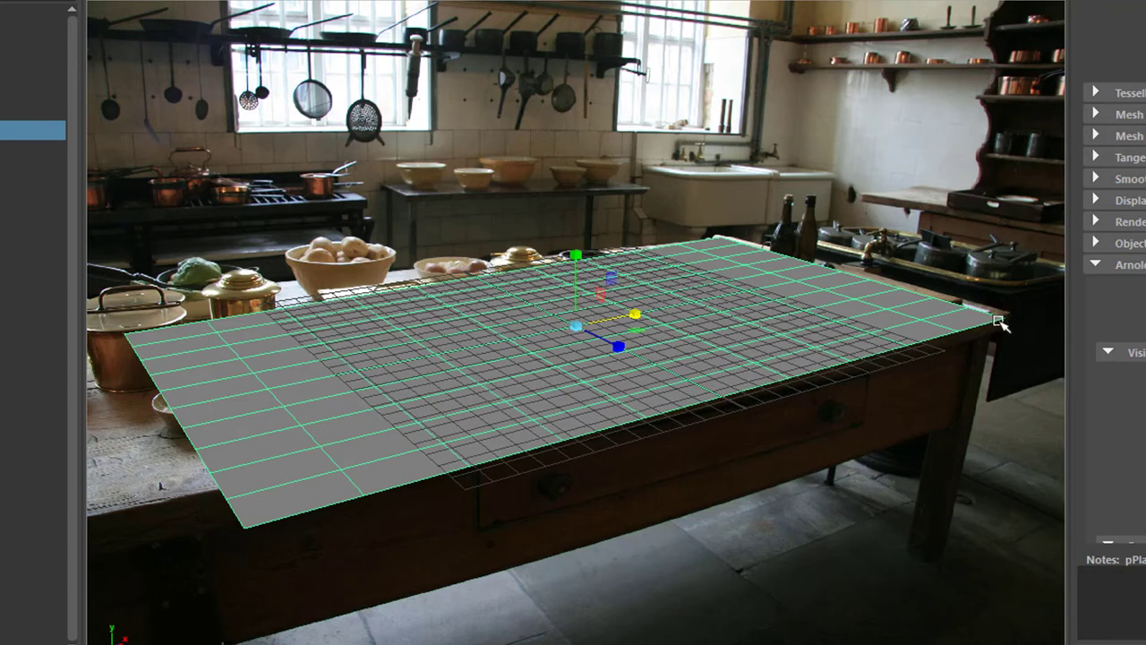
{"action": "mouse_move", "coordinate": [255, 528]}
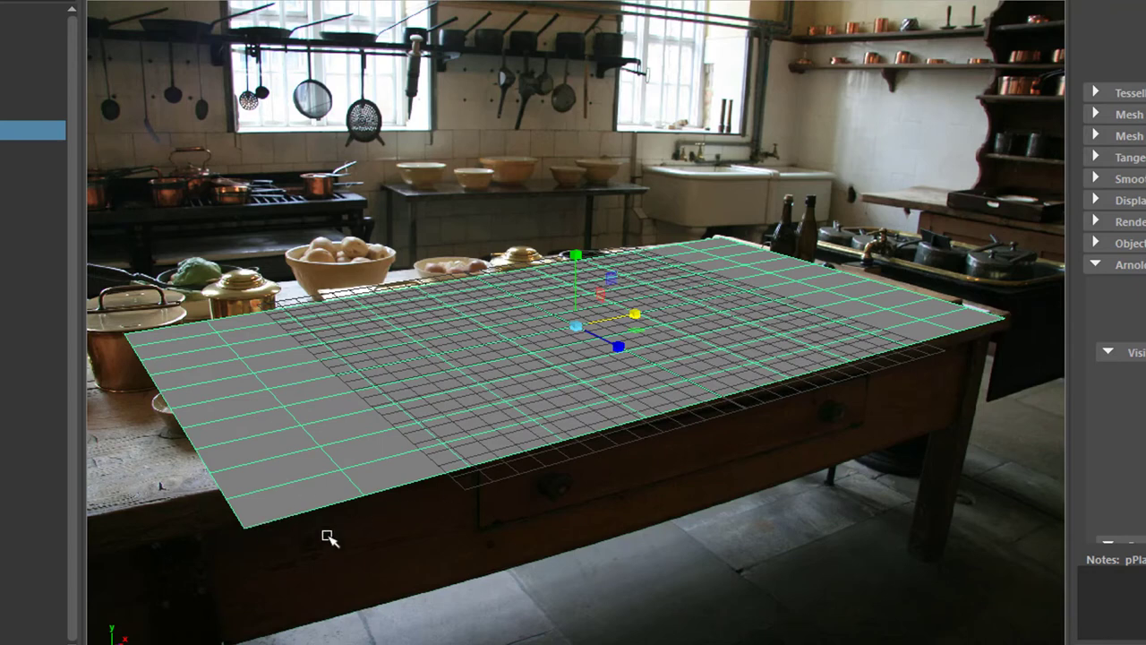
{"action": "mouse_move", "coordinate": [176, 452]}
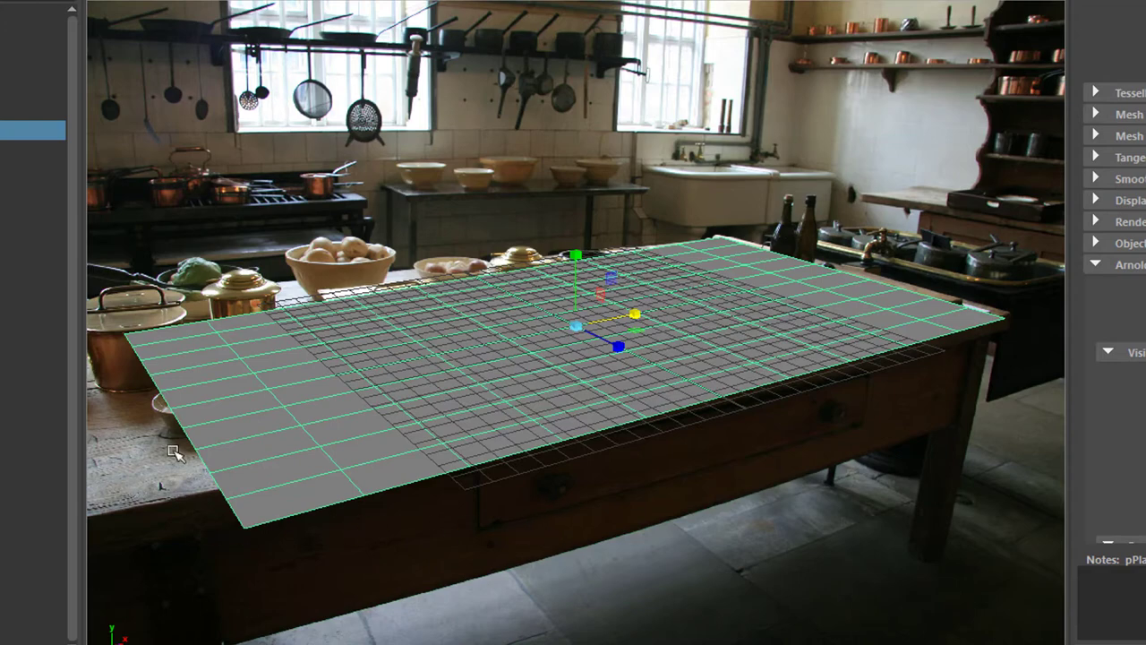
{"action": "mouse_move", "coordinate": [523, 564]}
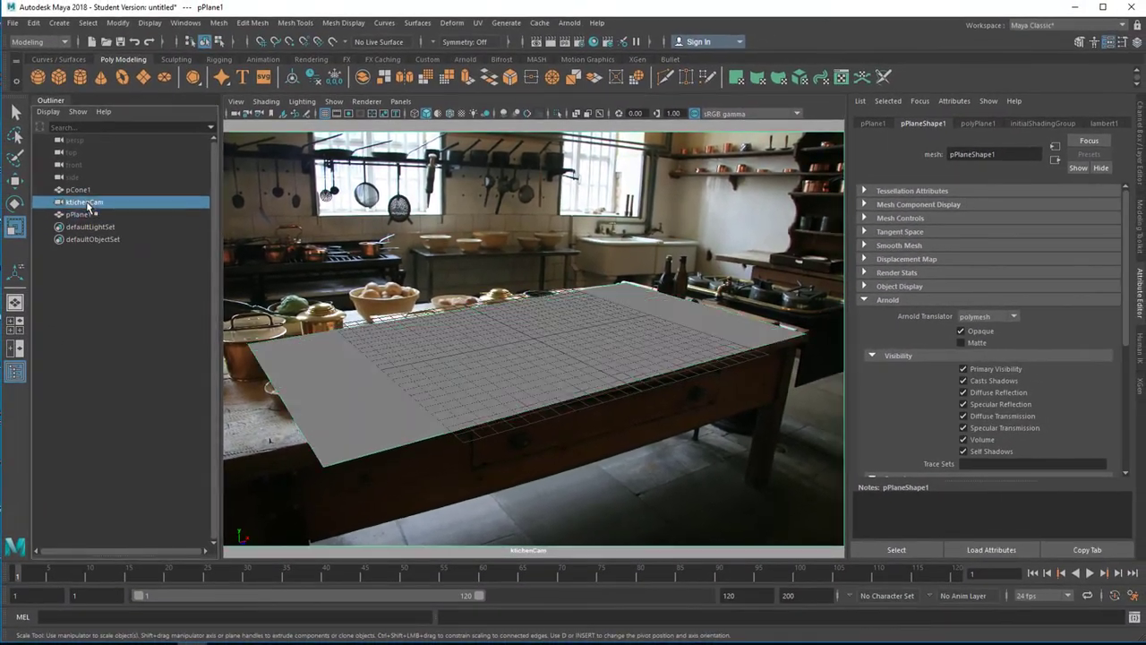
Select kitchenCam and edit its focal length so the grid plane matches the tabletop perspective
{"action": "left_click", "coordinate": [85, 200]}
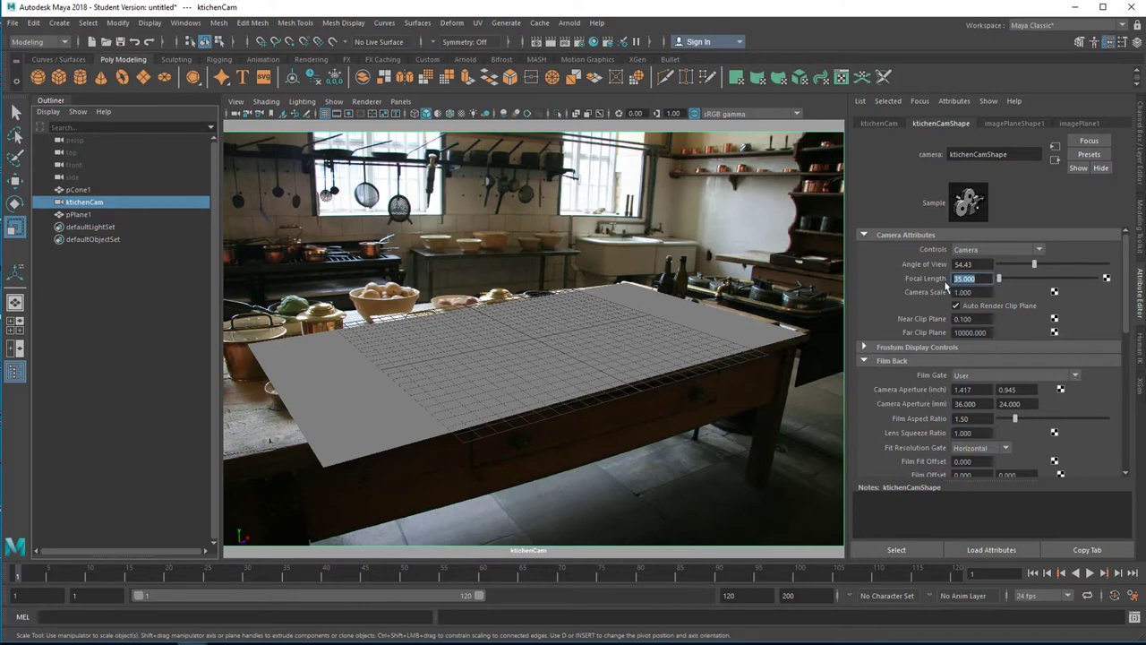
{"action": "left_click_drag", "start_coordinate": [1035, 280], "coordinate": [999, 280]}
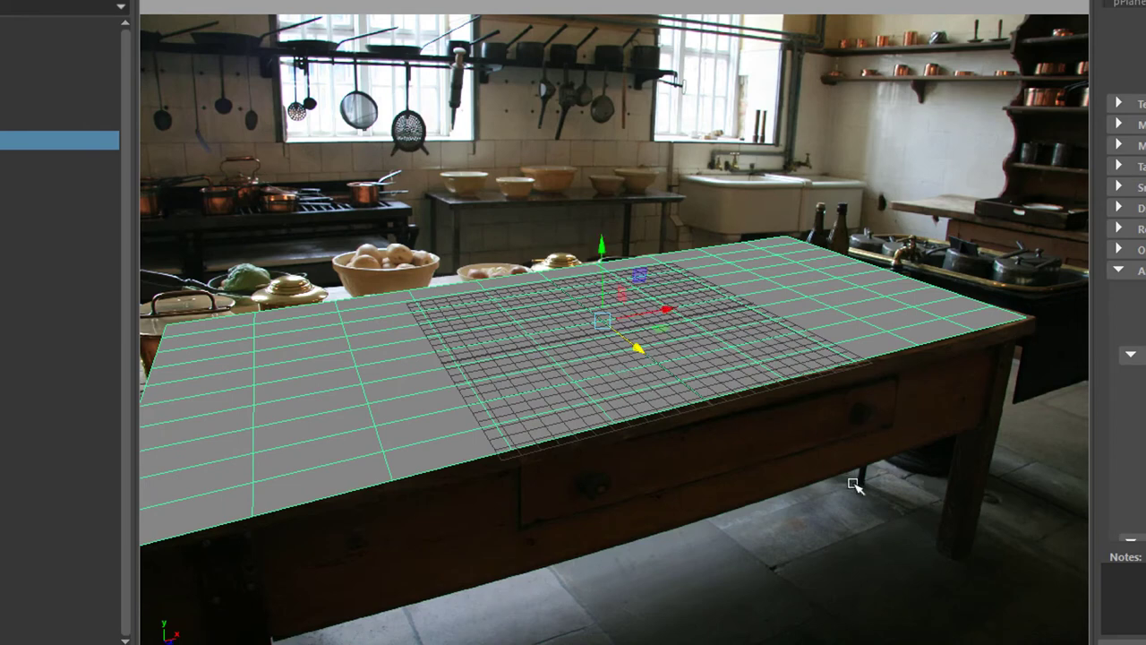
{"action": "mouse_move", "coordinate": [784, 499]}
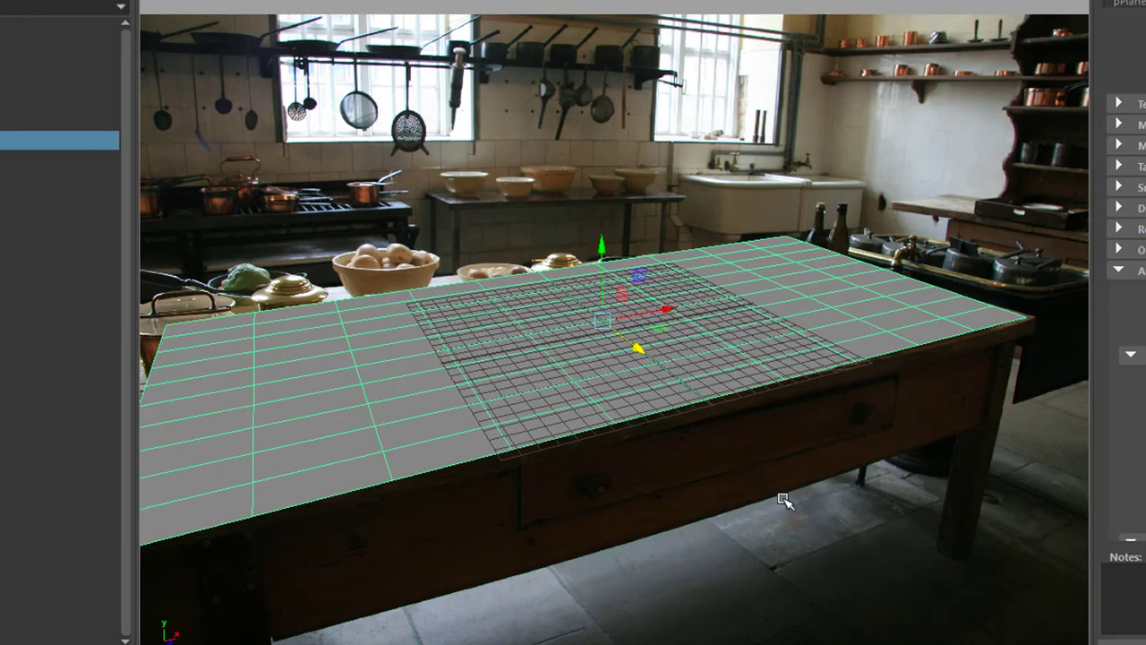
{"action": "mouse_move", "coordinate": [700, 473]}
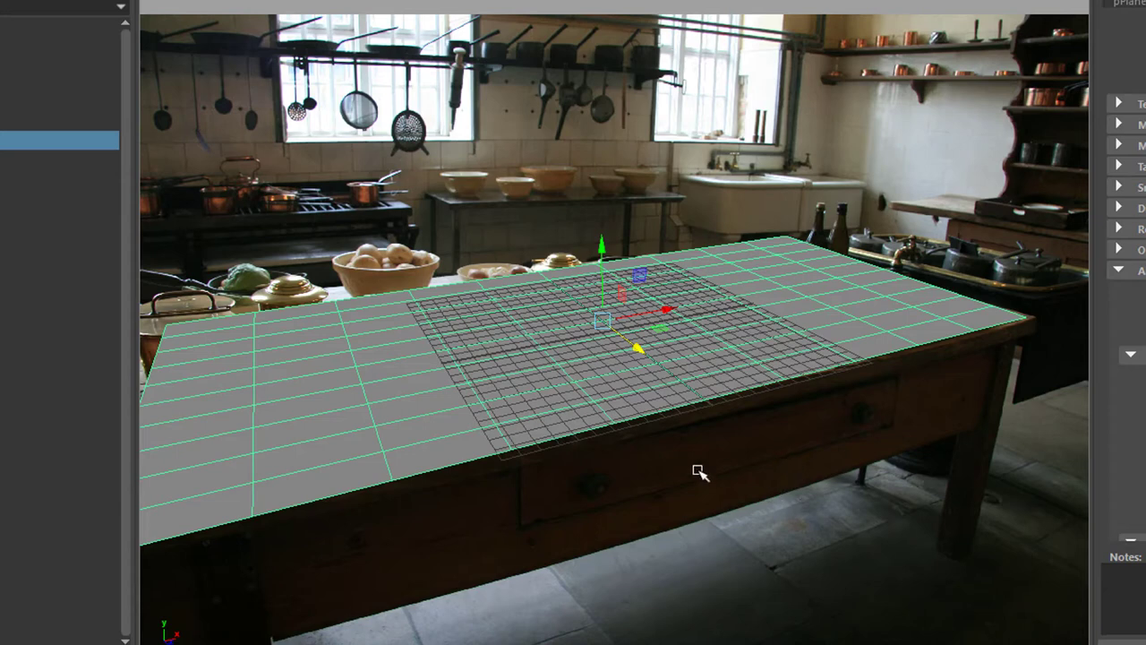
{"action": "mouse_move", "coordinate": [699, 473]}
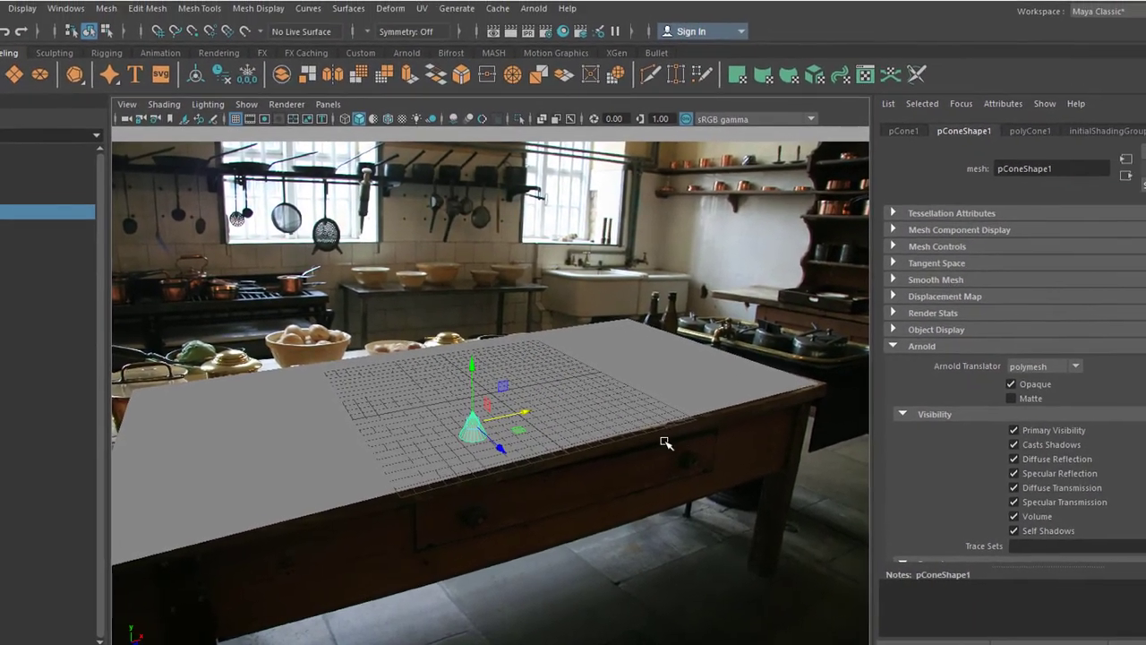
{"action": "left_click", "coordinate": [533, 7]}
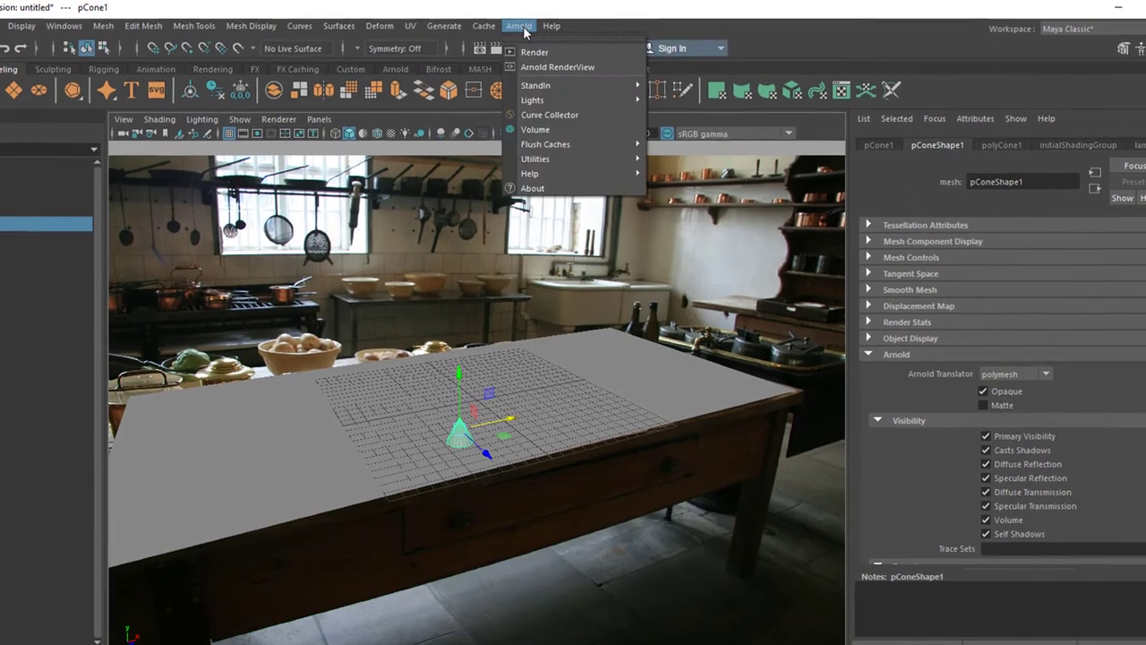
{"action": "left_click", "coordinate": [557, 68]}
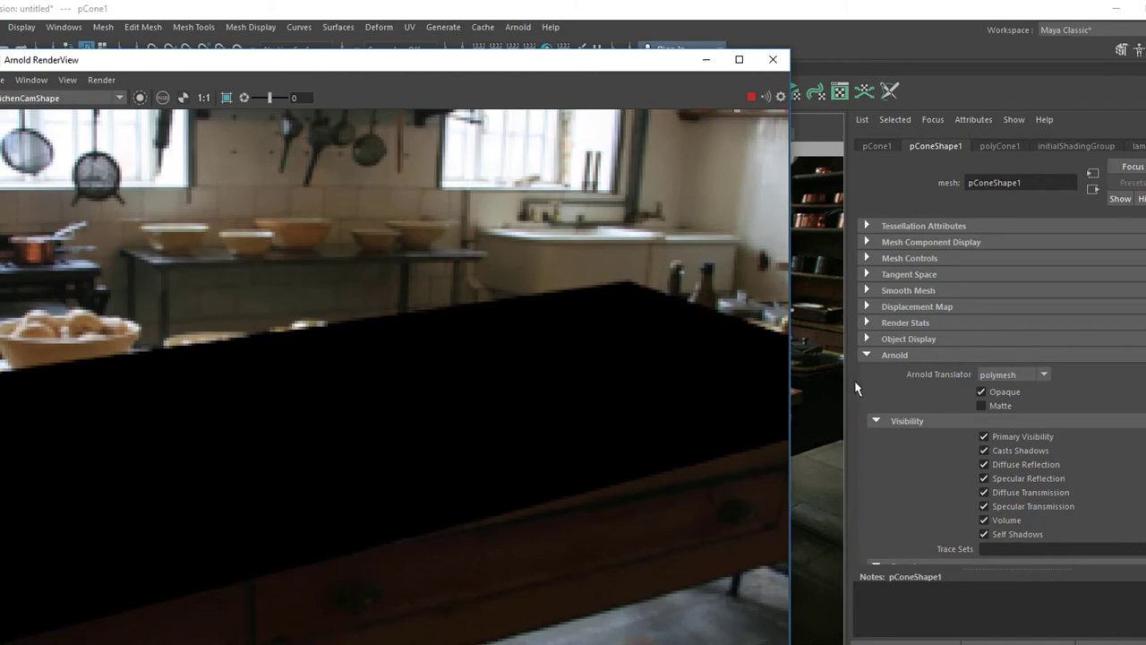
{"action": "mouse_move", "coordinate": [262, 405]}
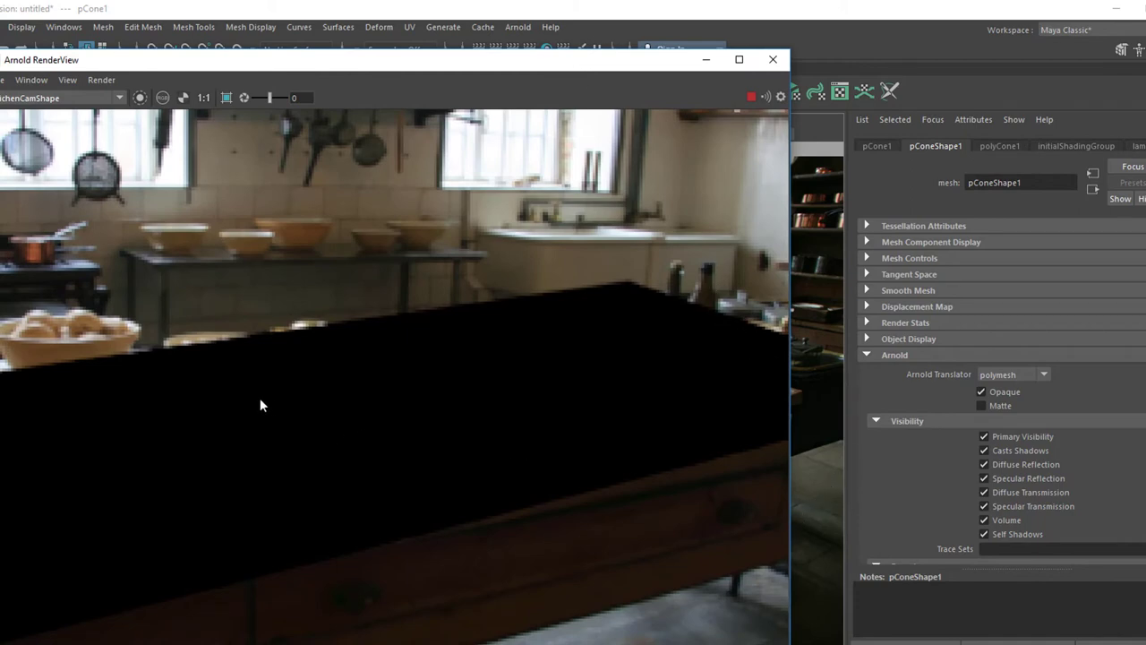
{"action": "mouse_move", "coordinate": [426, 448]}
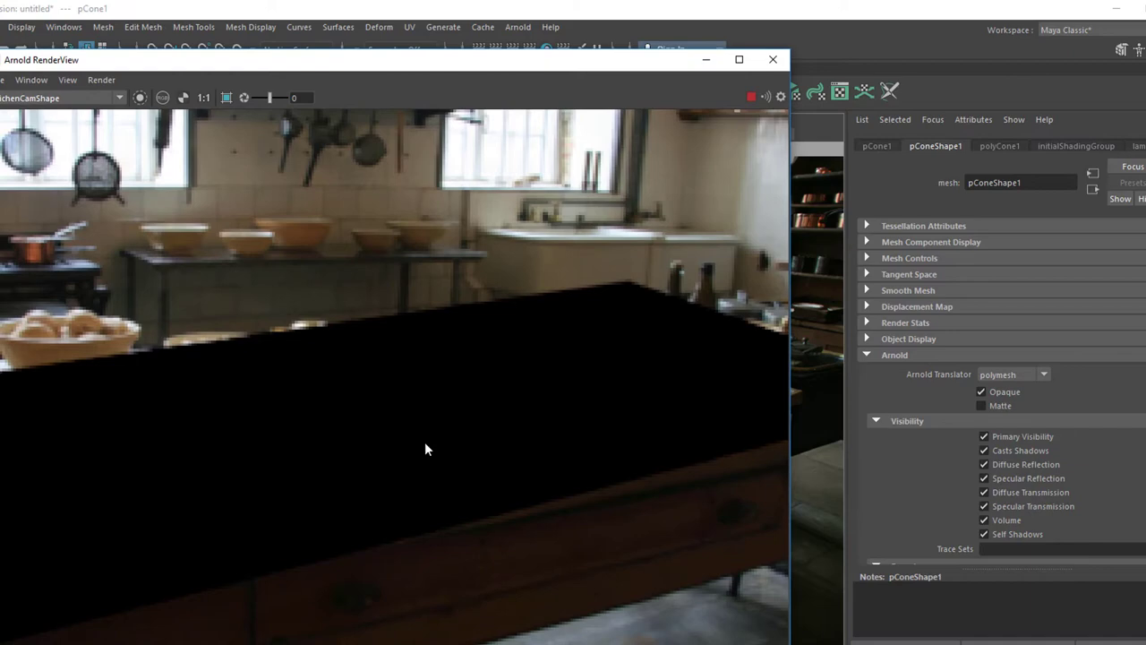
{"action": "mouse_move", "coordinate": [477, 498]}
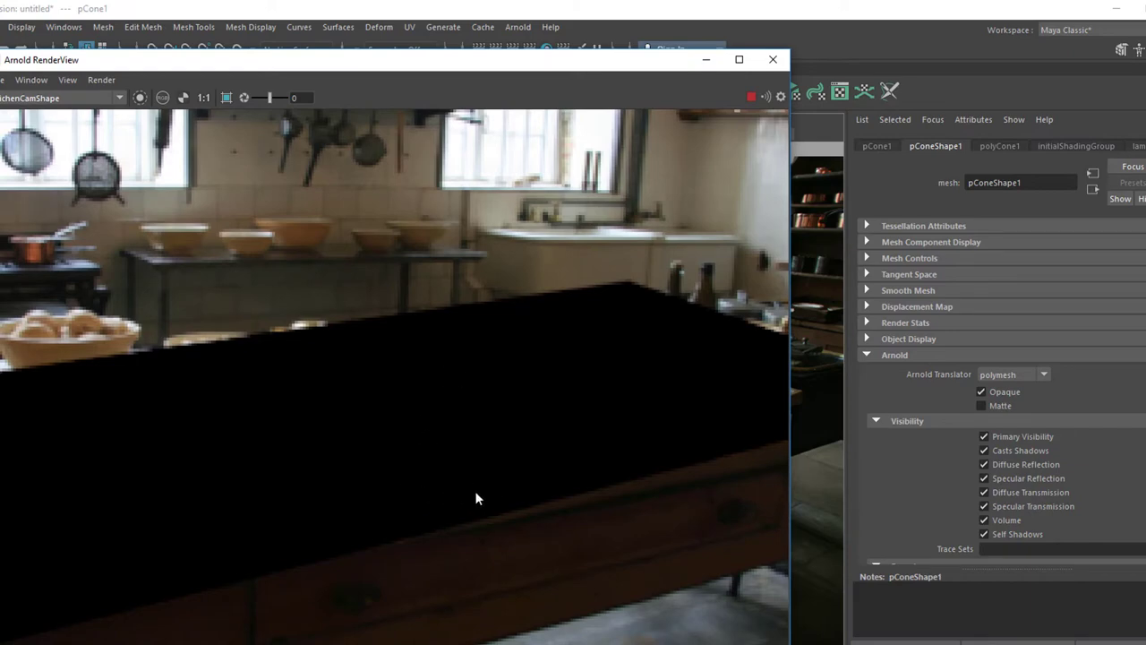
{"action": "mouse_move", "coordinate": [271, 467]}
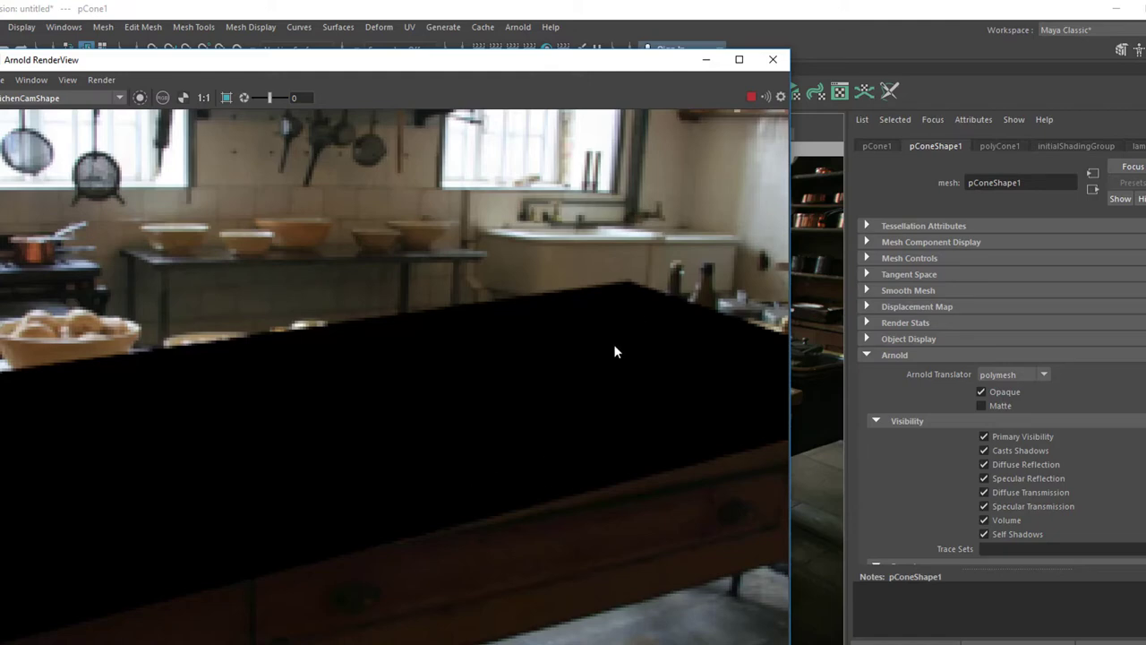
{"action": "mouse_move", "coordinate": [772, 61]}
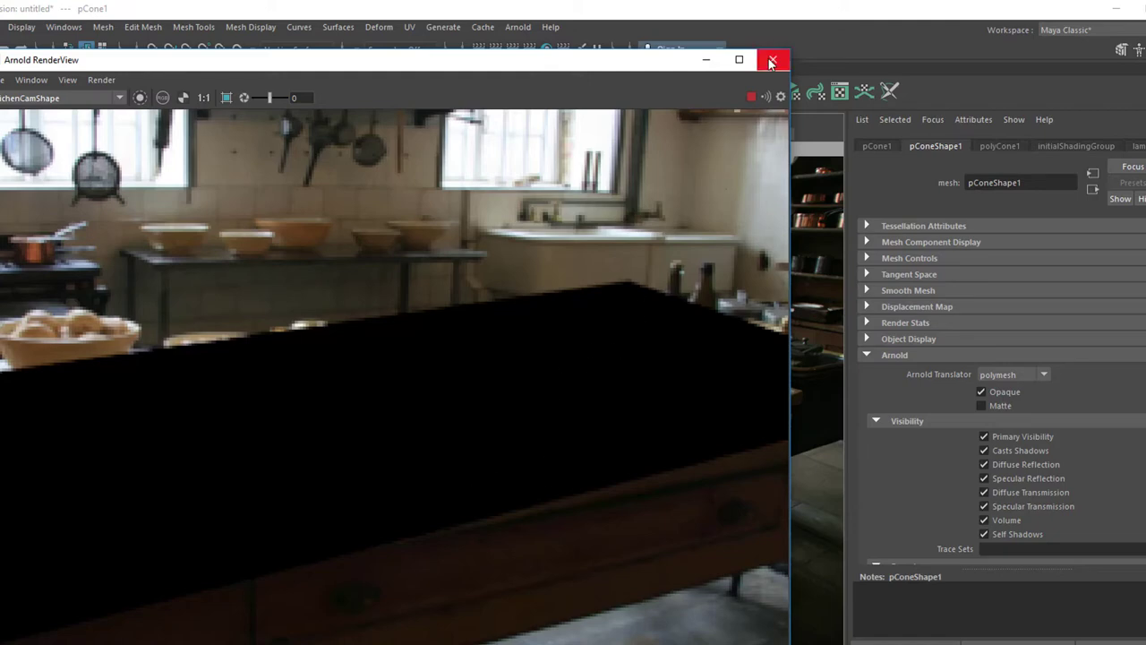
{"action": "left_click", "coordinate": [772, 61]}
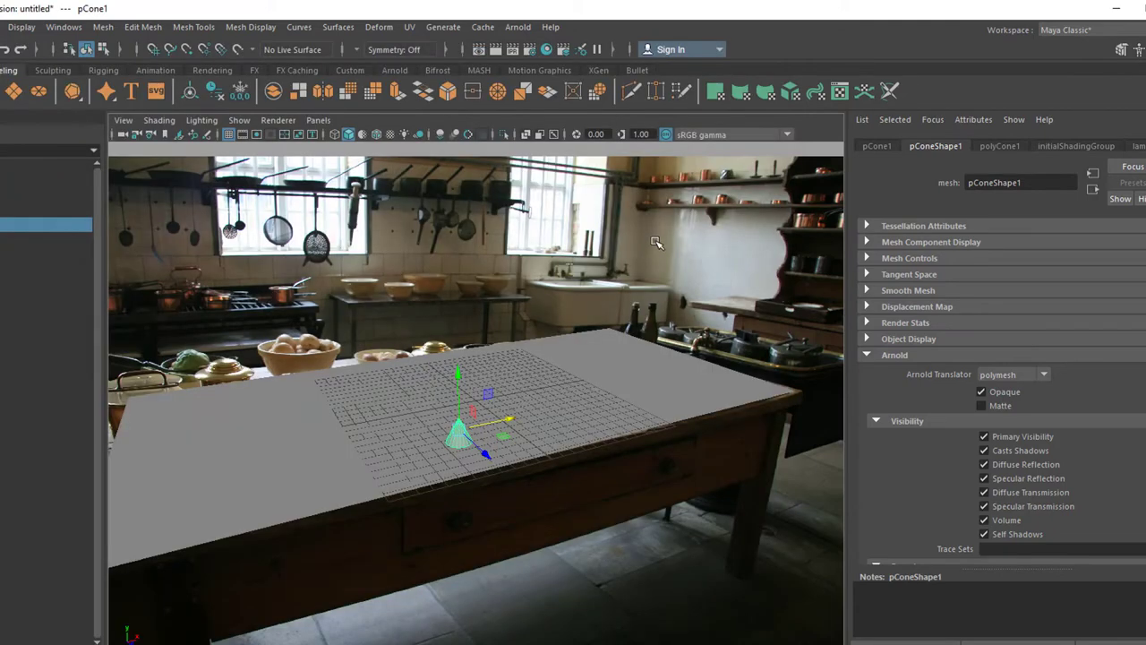
{"action": "mouse_move", "coordinate": [557, 362]}
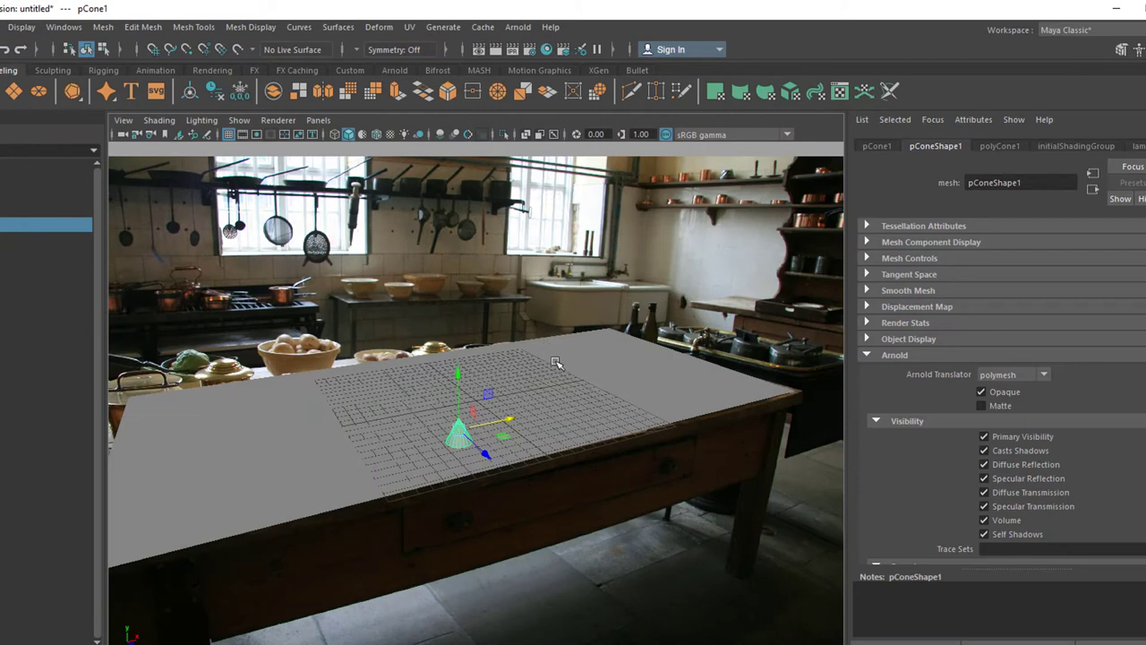
{"action": "mouse_move", "coordinate": [254, 218]}
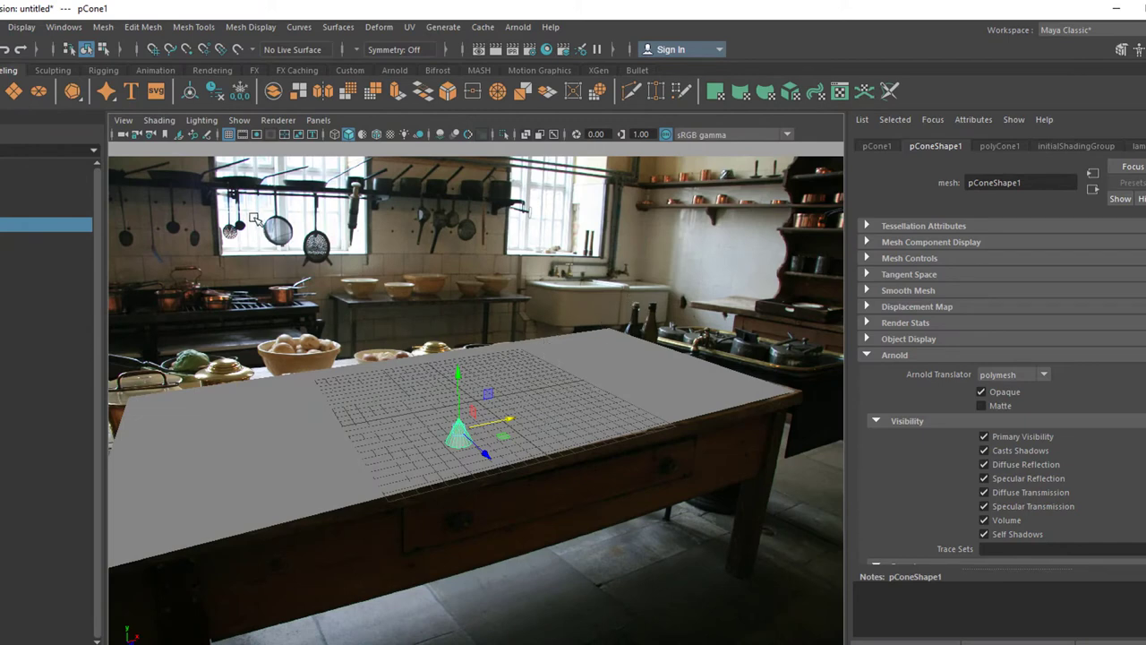
{"action": "mouse_move", "coordinate": [218, 206]}
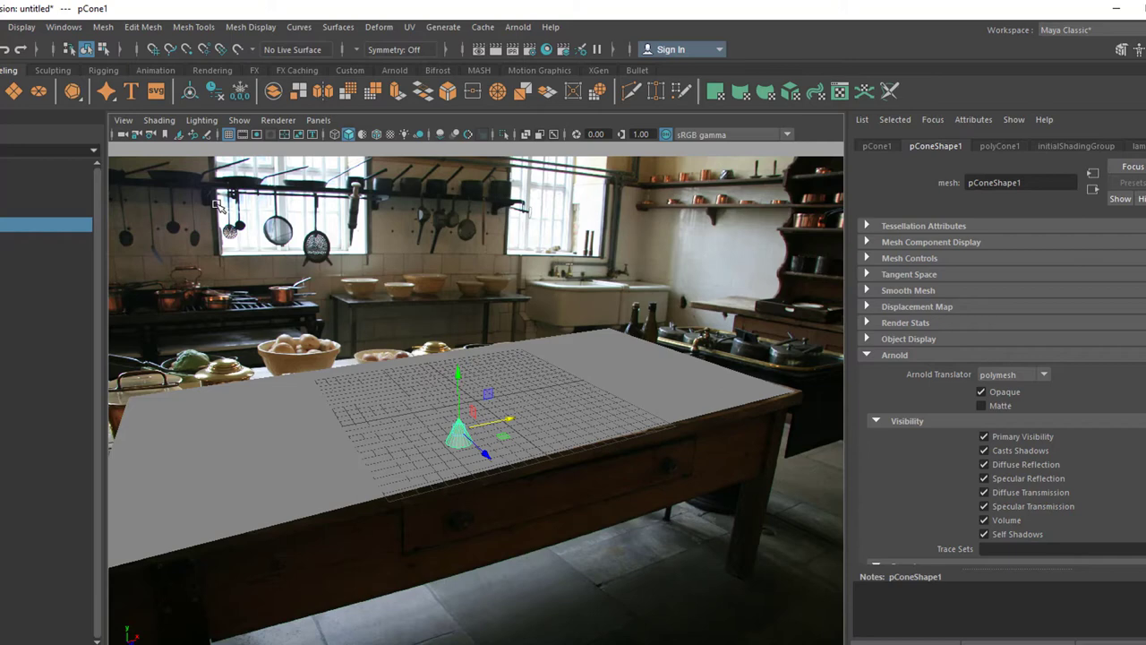
{"action": "mouse_move", "coordinate": [594, 231]}
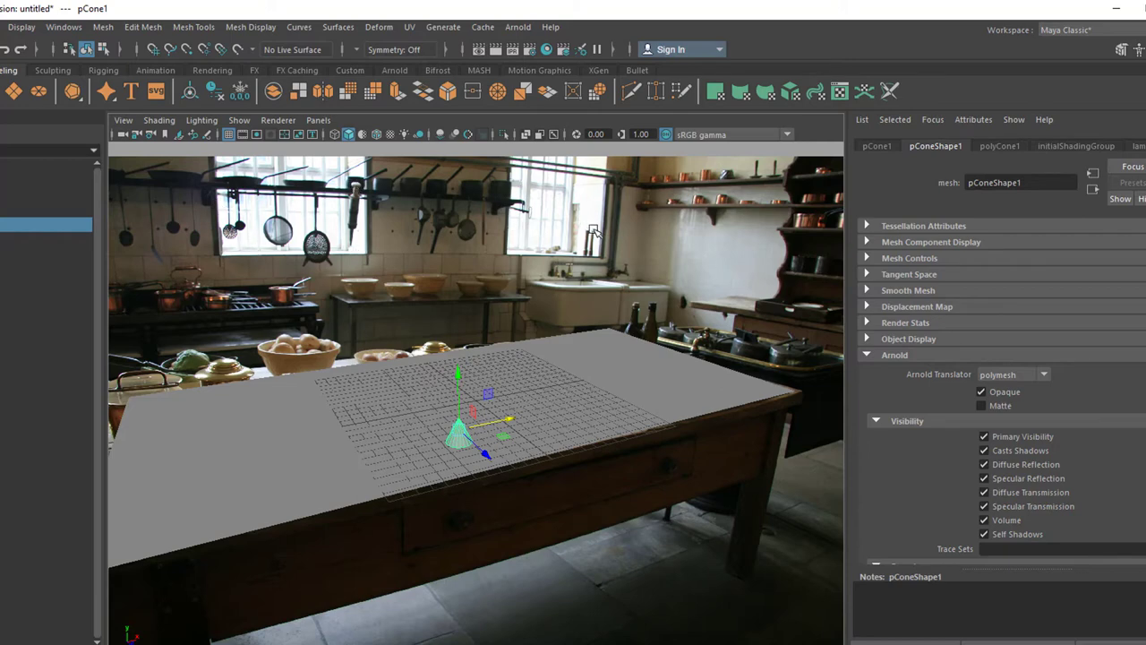
{"action": "mouse_move", "coordinate": [555, 74]}
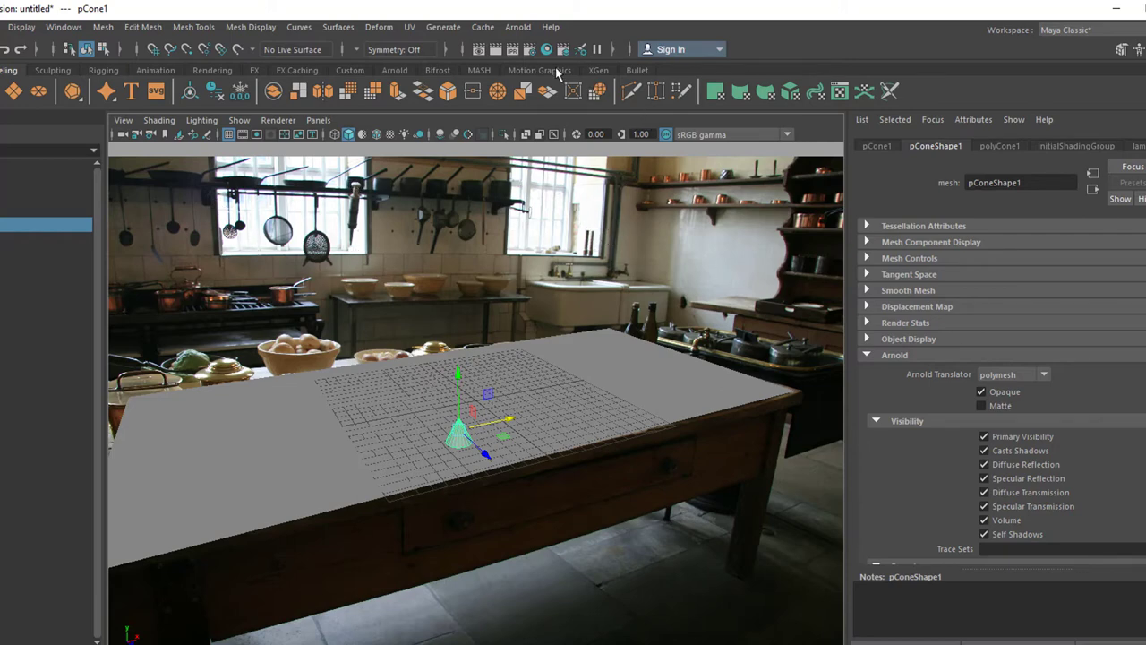
{"action": "mouse_move", "coordinate": [258, 219]}
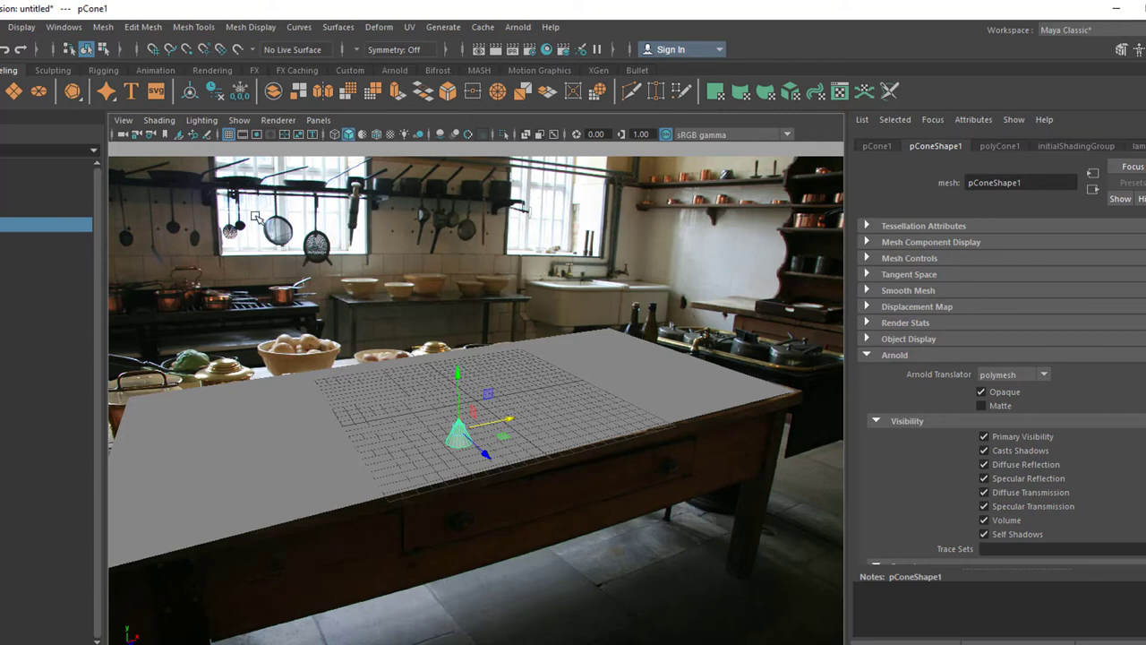
{"action": "mouse_move", "coordinate": [433, 240]}
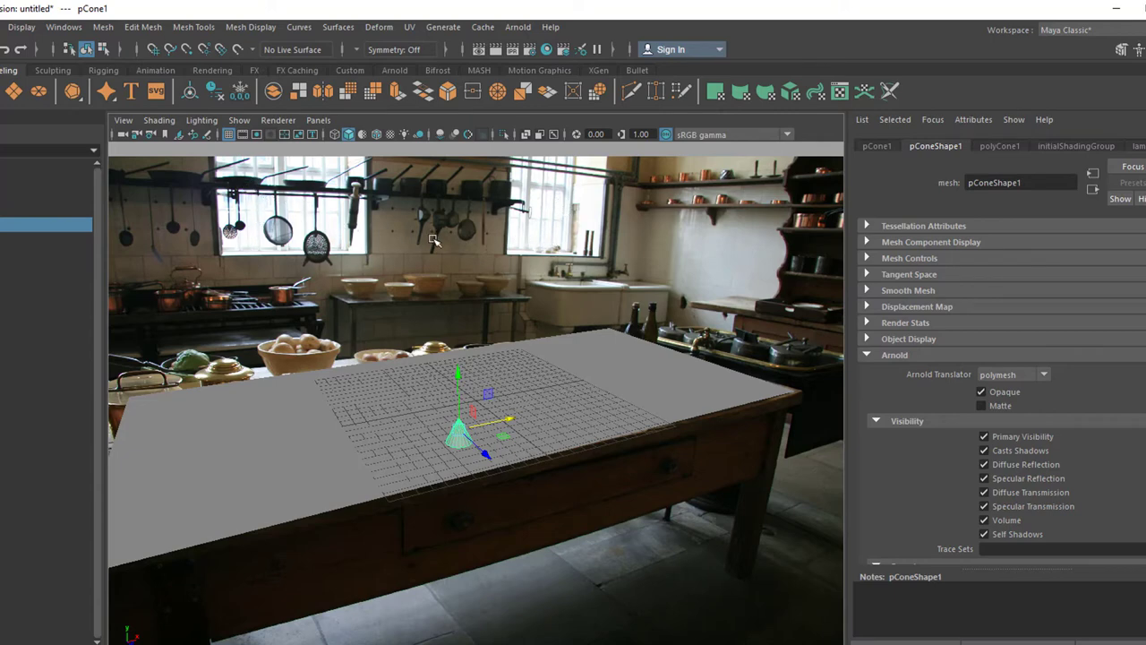
{"action": "mouse_move", "coordinate": [517, 27]}
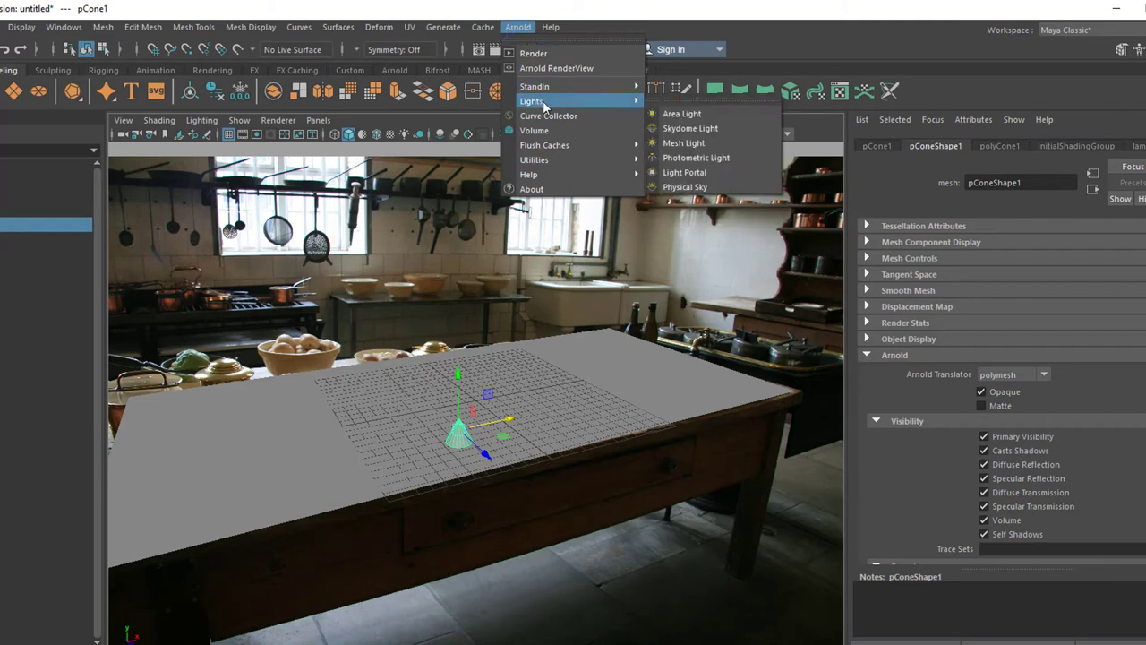
{"action": "mouse_move", "coordinate": [683, 114]}
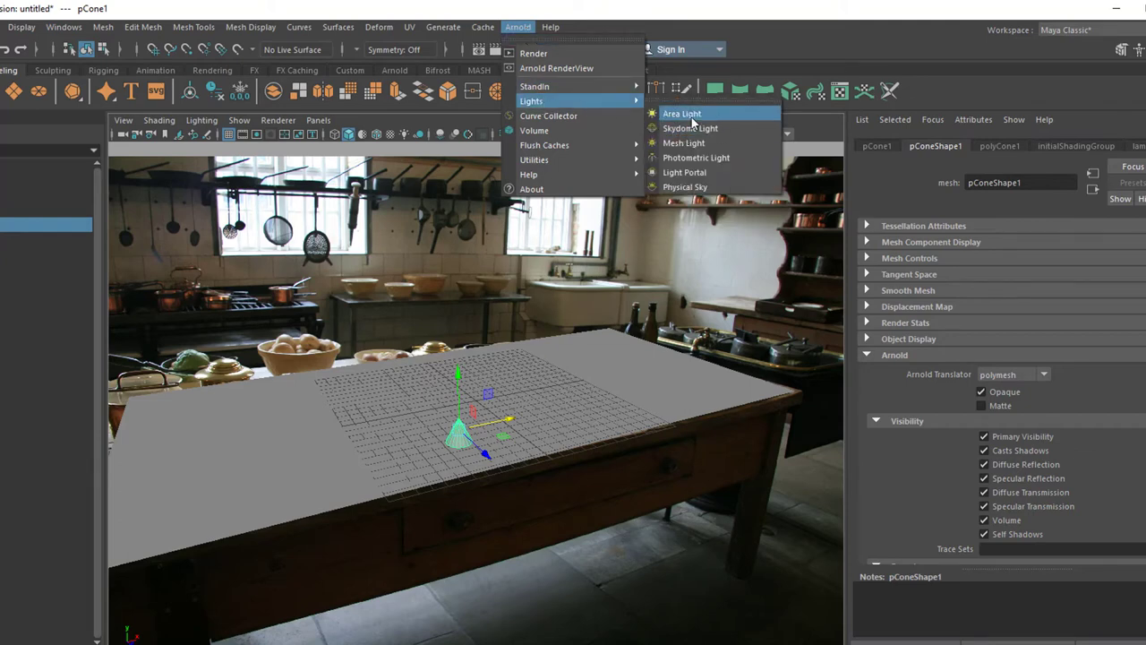
Create an Arnold area light, aiAreaLight1, beside the table
{"action": "left_click", "coordinate": [680, 113]}
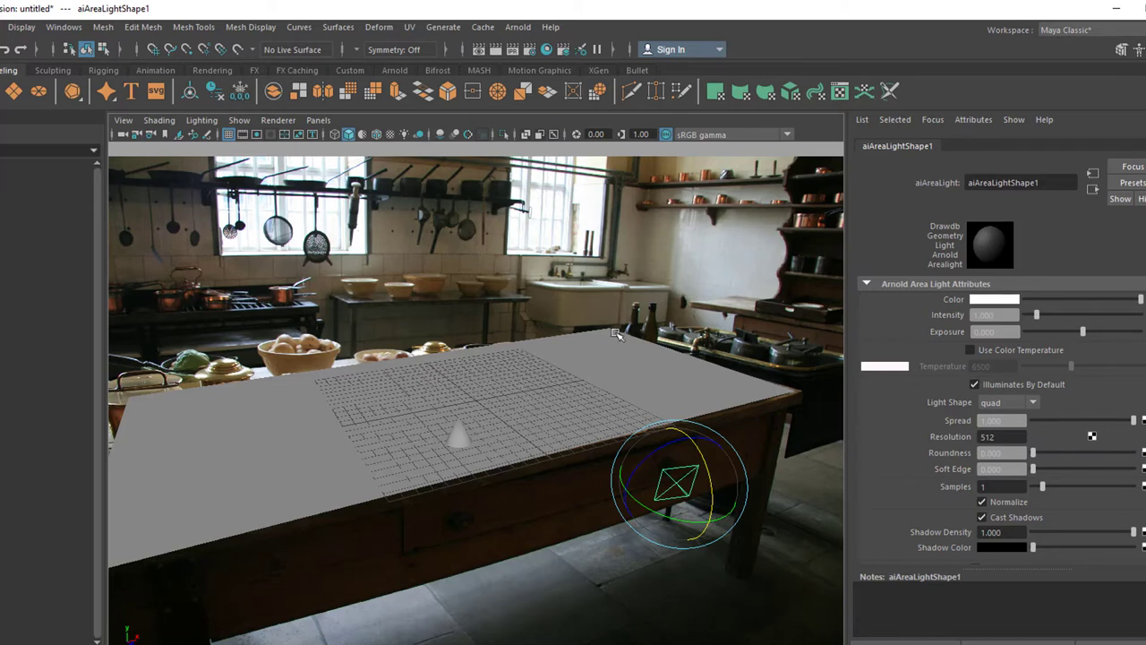
{"action": "mouse_move", "coordinate": [569, 372]}
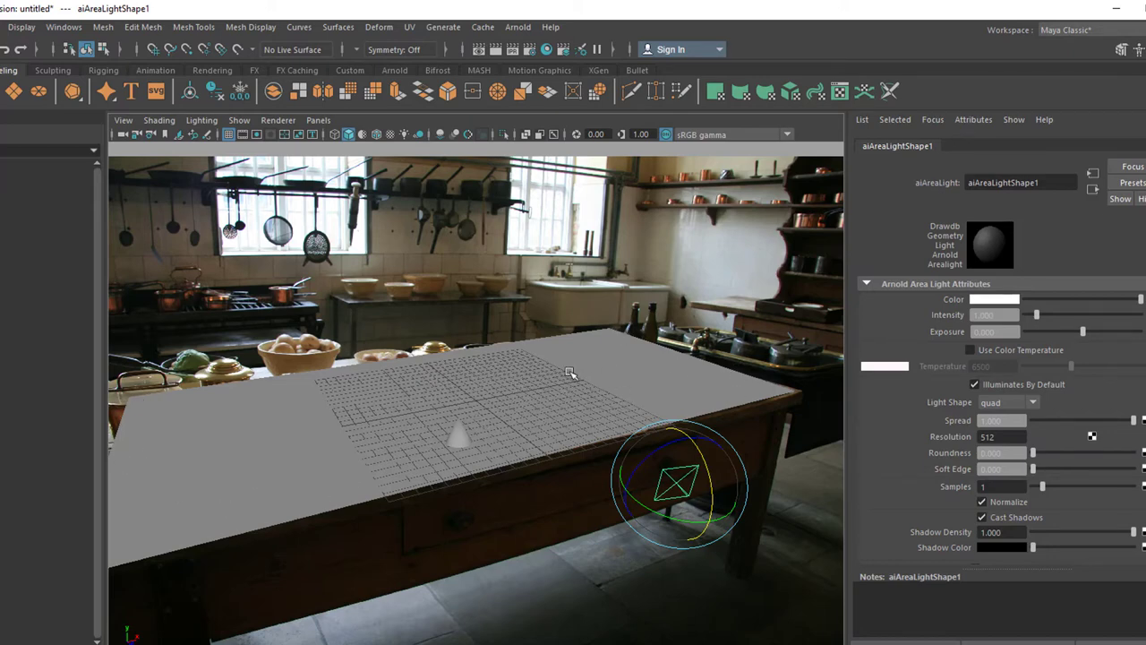
{"action": "mouse_move", "coordinate": [681, 378]}
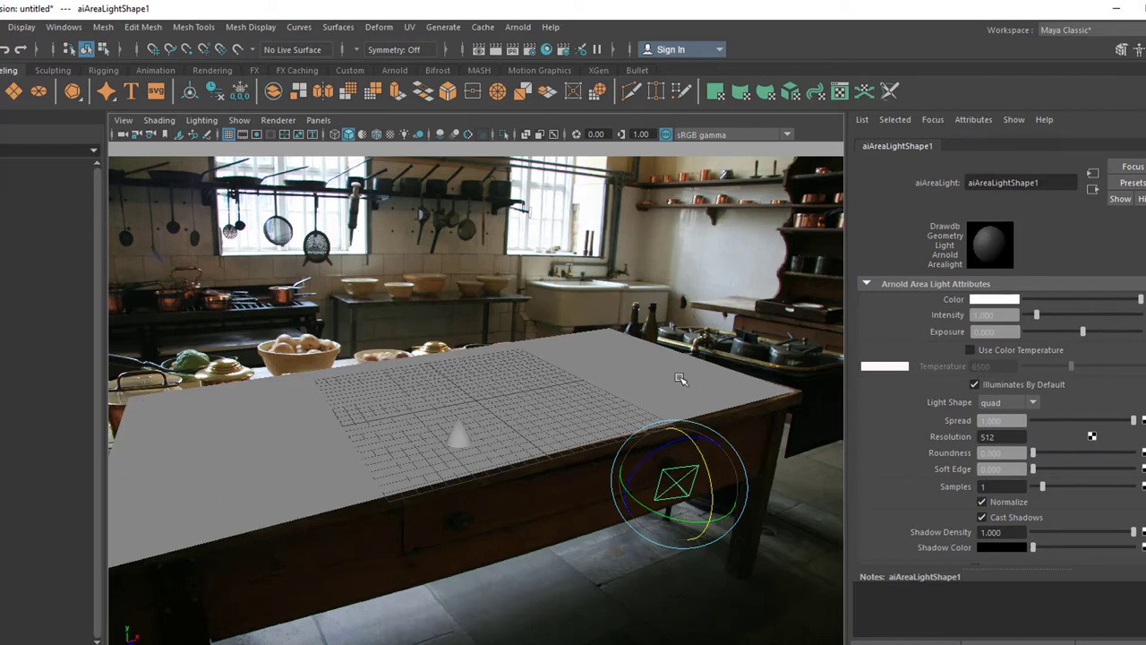
{"action": "mouse_move", "coordinate": [535, 533]}
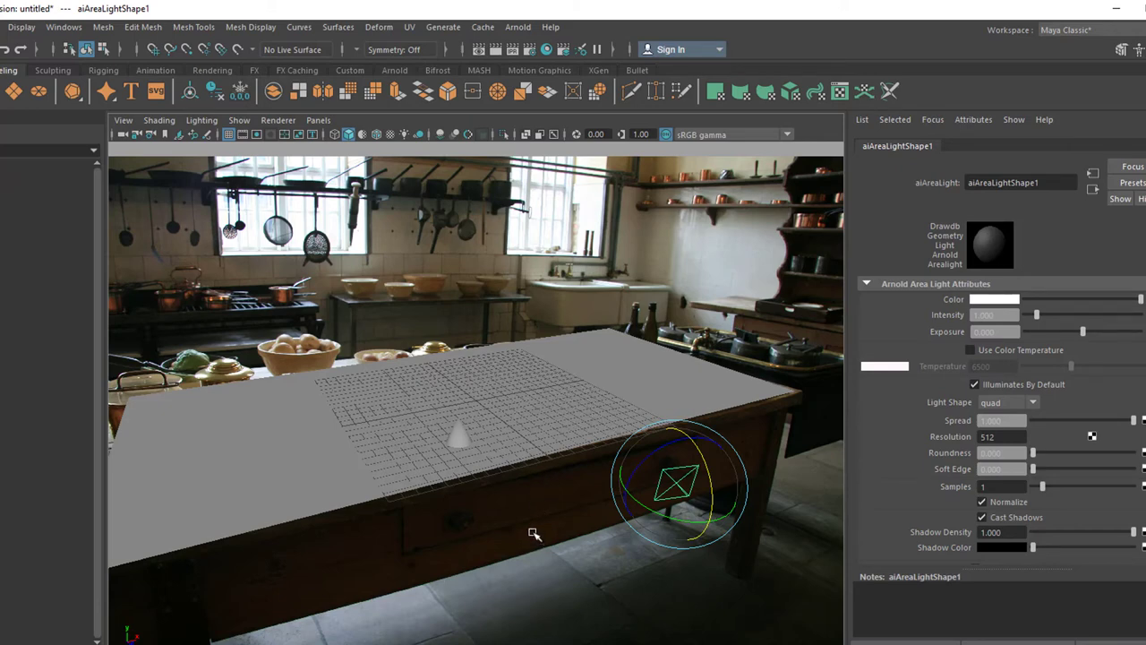
{"action": "mouse_move", "coordinate": [383, 430]}
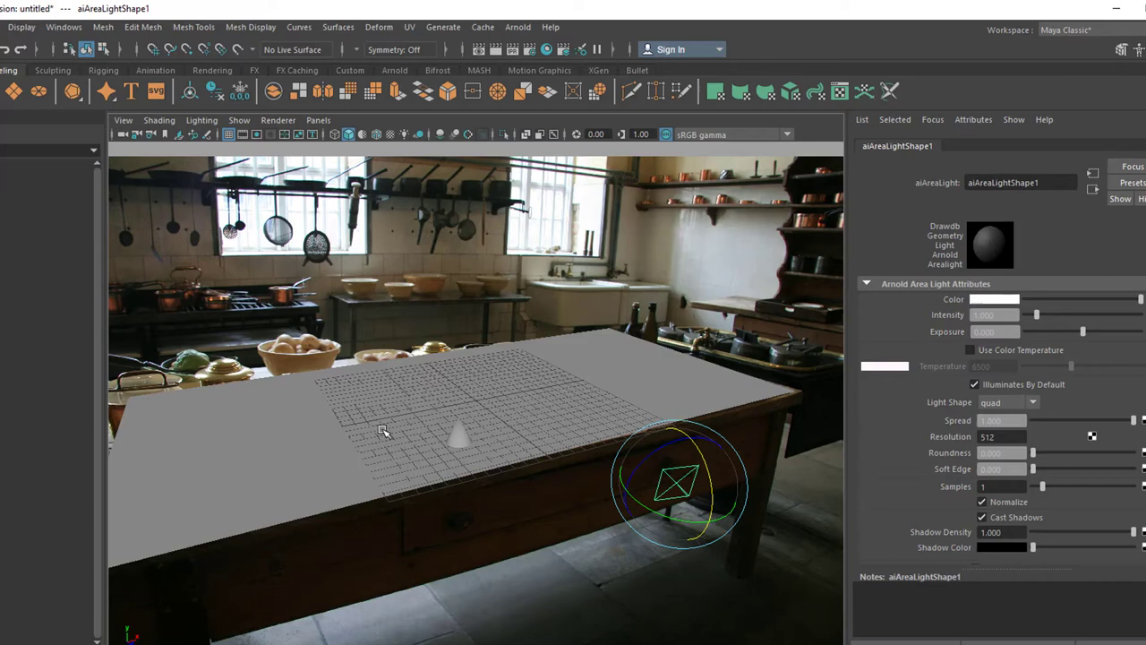
{"action": "mouse_move", "coordinate": [473, 437]}
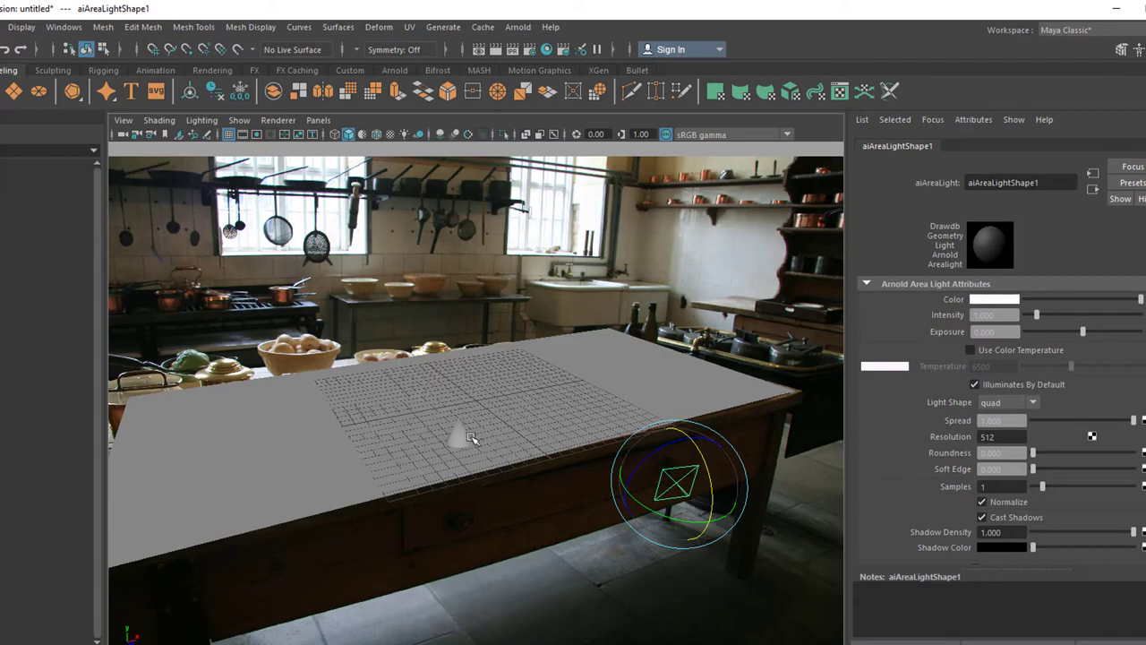
{"action": "mouse_move", "coordinate": [697, 399]}
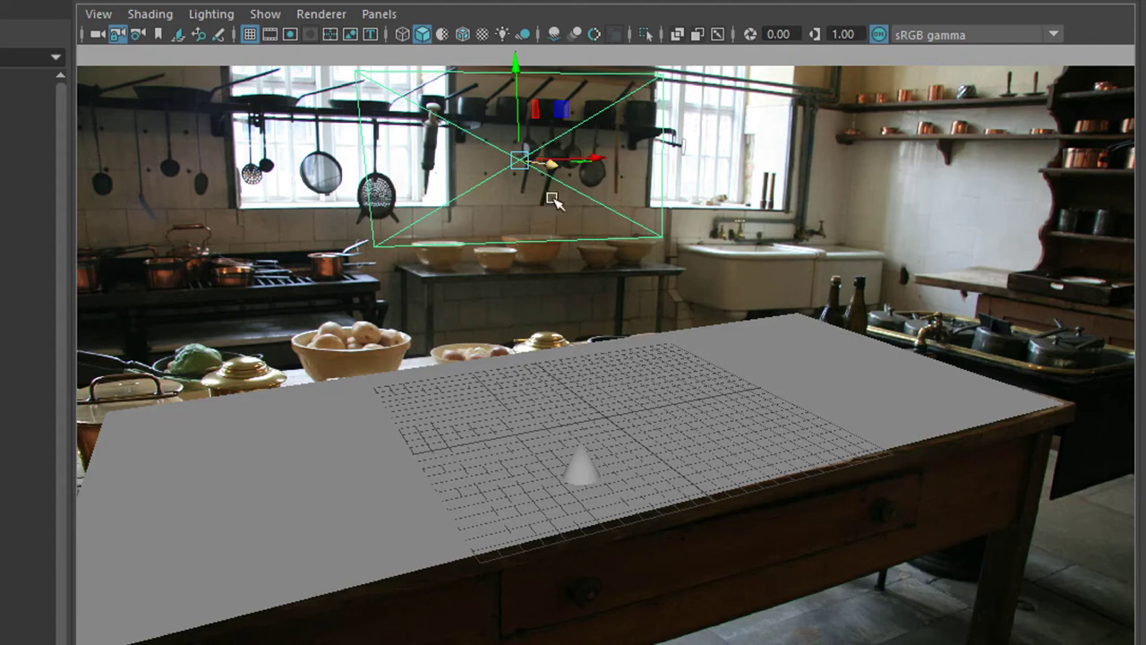
Move the area light up near the kitchen window, aimed at the table below
{"action": "left_click_drag", "start_coordinate": [516, 159], "coordinate": [515, 54]}
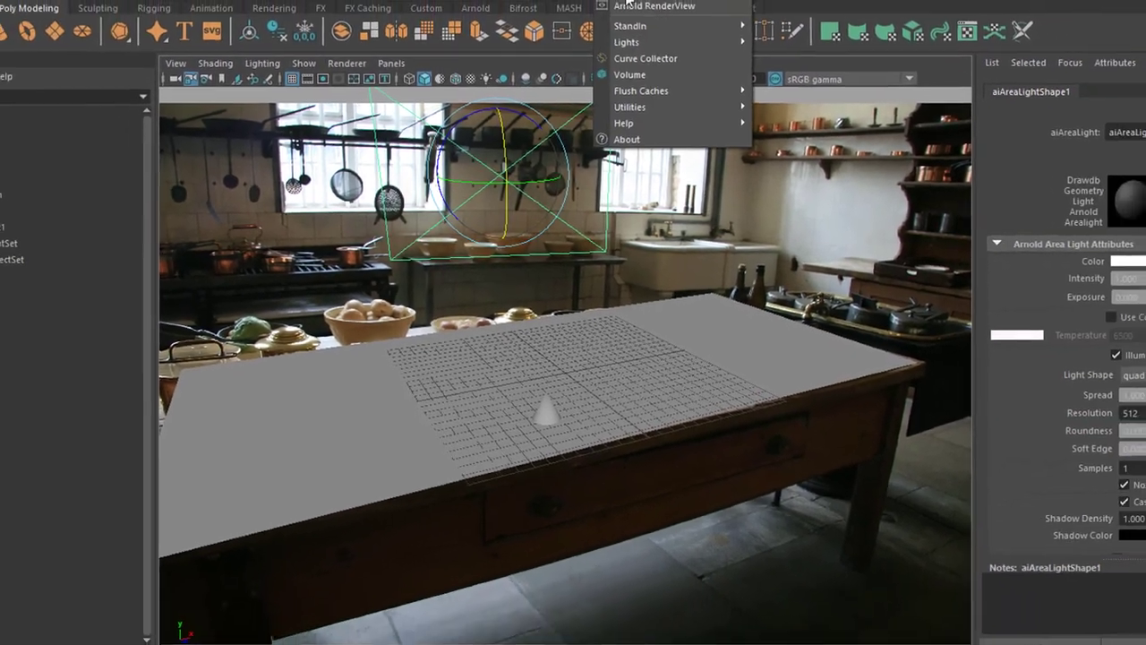
Run a second Arnold test render, which still shows the plane dark, and return to the viewport
{"action": "left_click", "coordinate": [653, 7]}
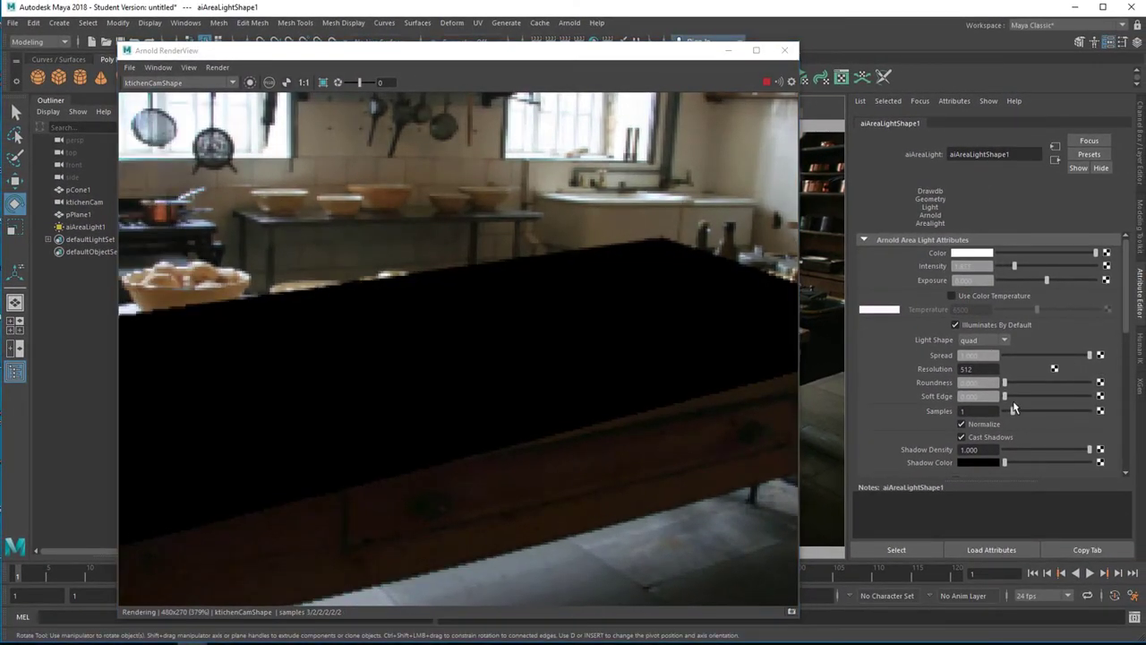
{"action": "left_click", "coordinate": [960, 422]}
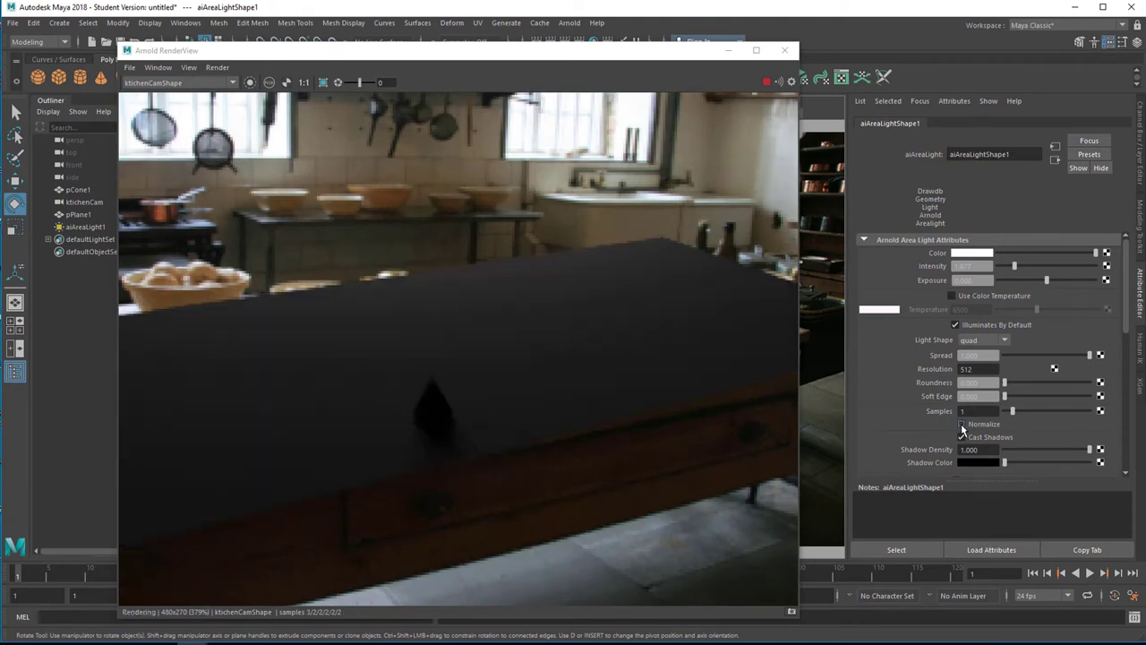
{"action": "left_click", "coordinate": [962, 437]}
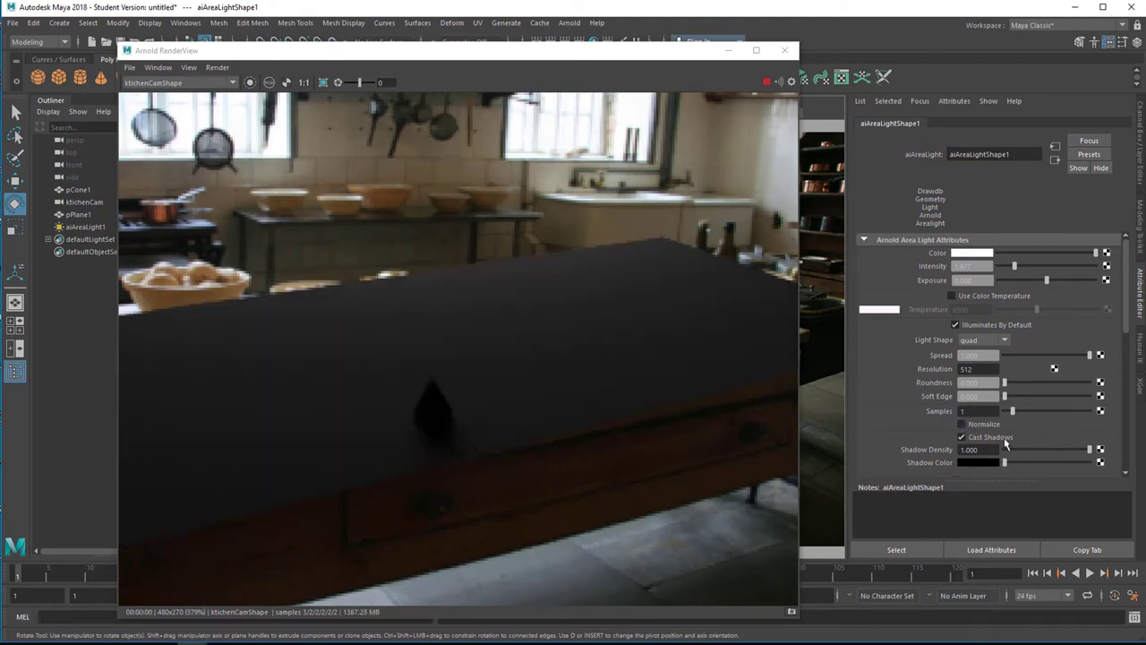
{"action": "mouse_move", "coordinate": [655, 459]}
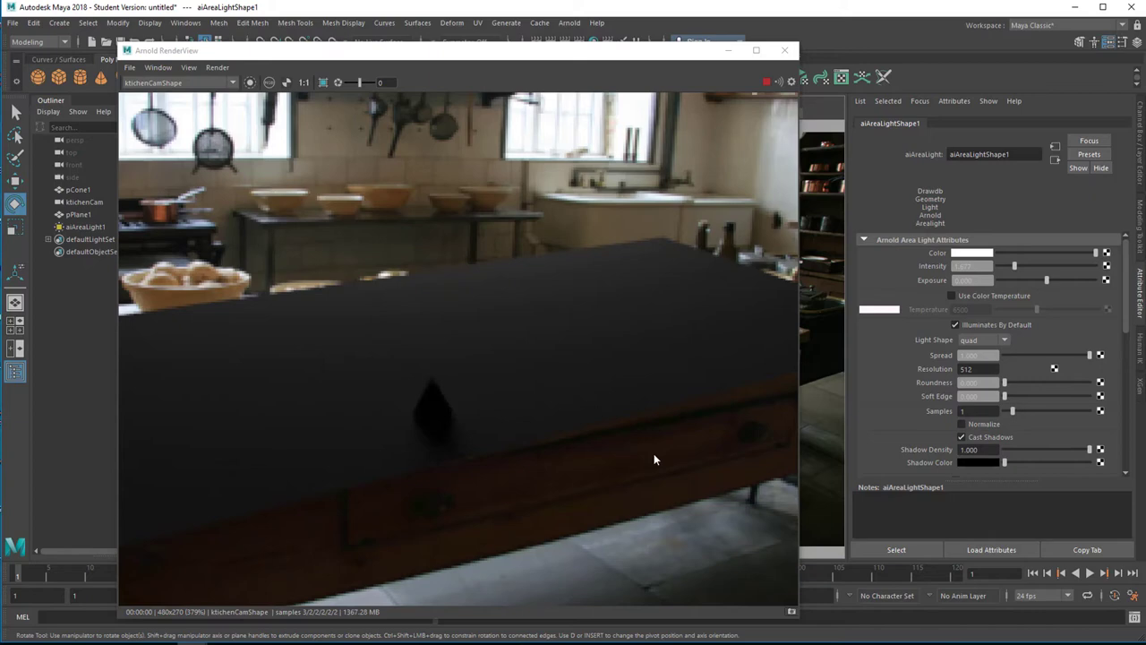
{"action": "mouse_move", "coordinate": [450, 469]}
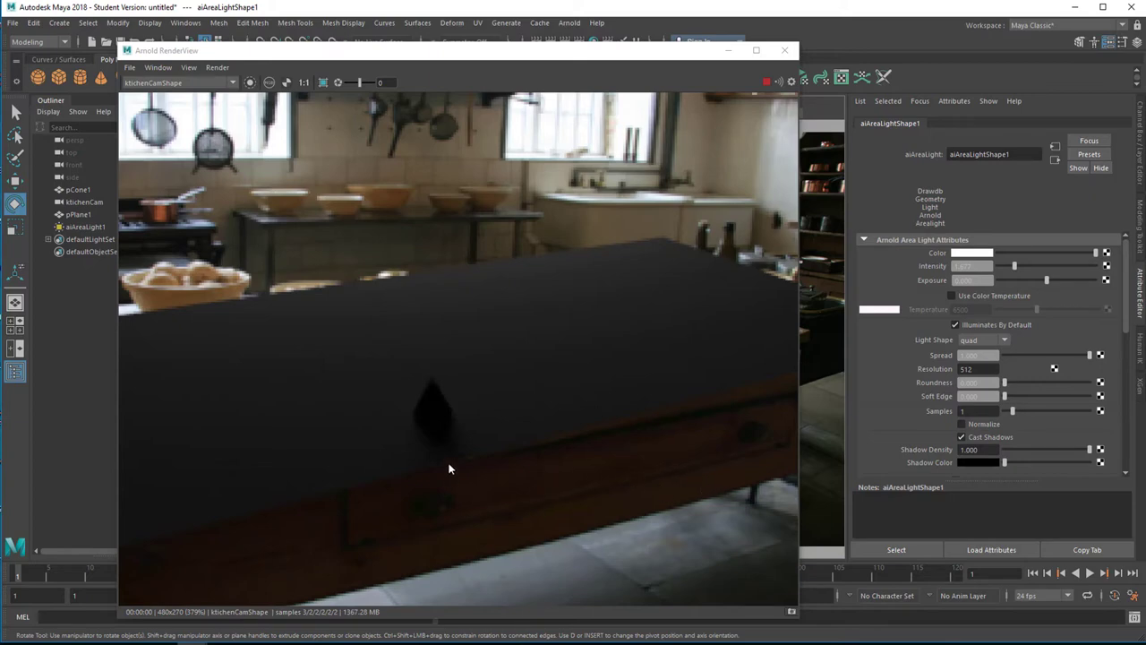
{"action": "mouse_move", "coordinate": [626, 368]}
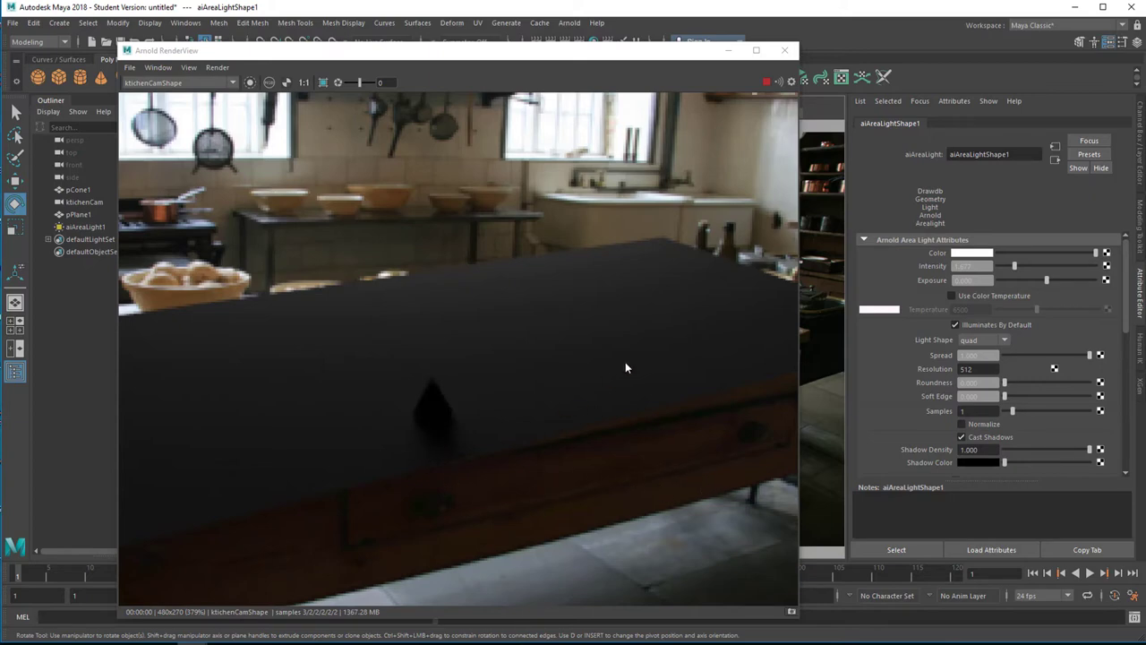
{"action": "mouse_move", "coordinate": [430, 415]}
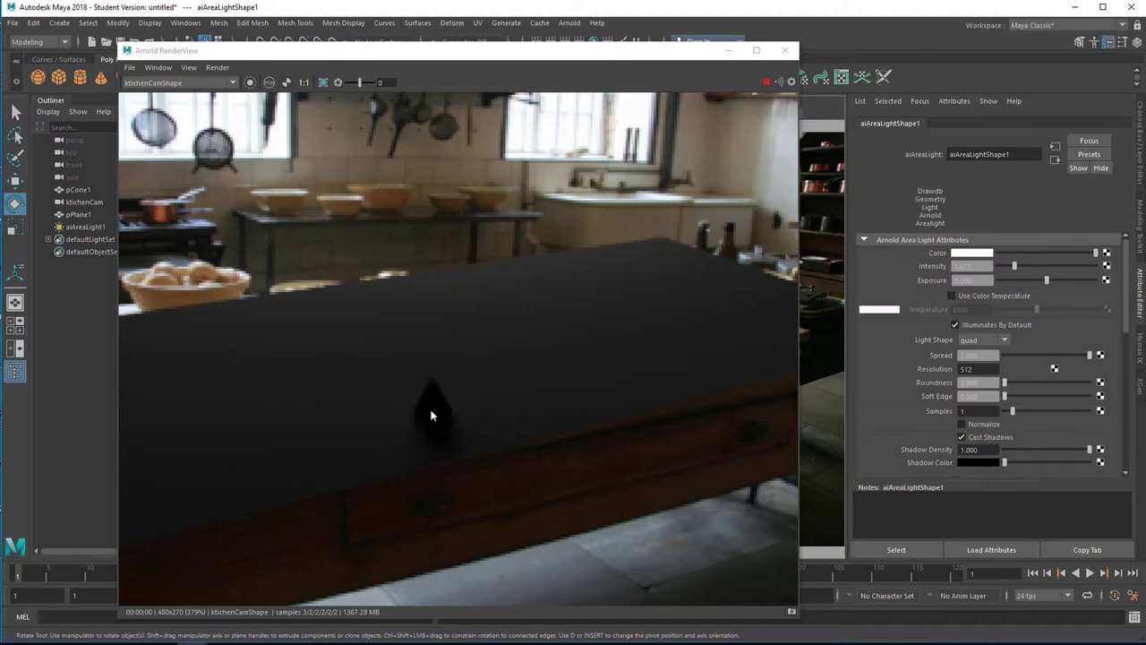
{"action": "mouse_move", "coordinate": [429, 444]}
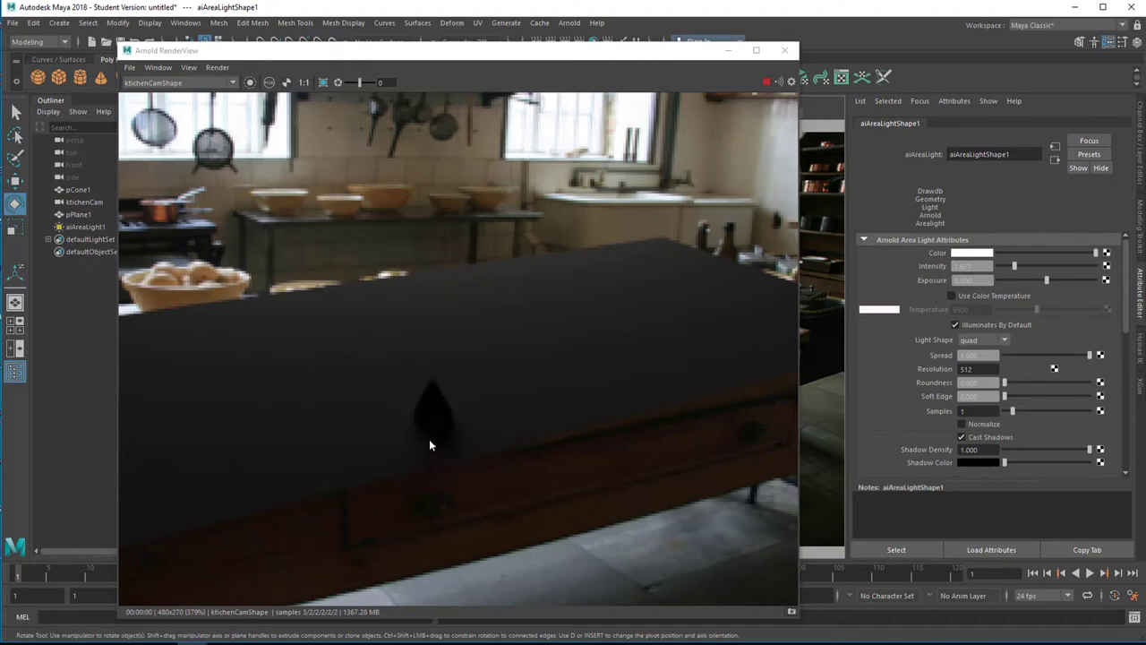
{"action": "mouse_move", "coordinate": [493, 505]}
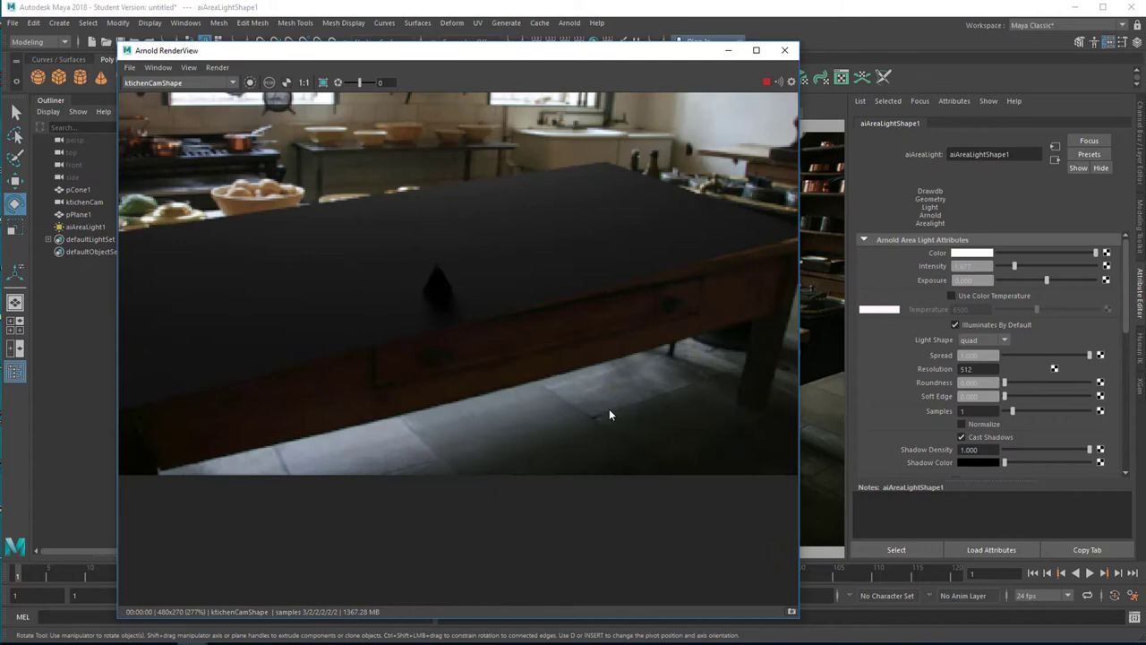
{"action": "mouse_move", "coordinate": [555, 203]}
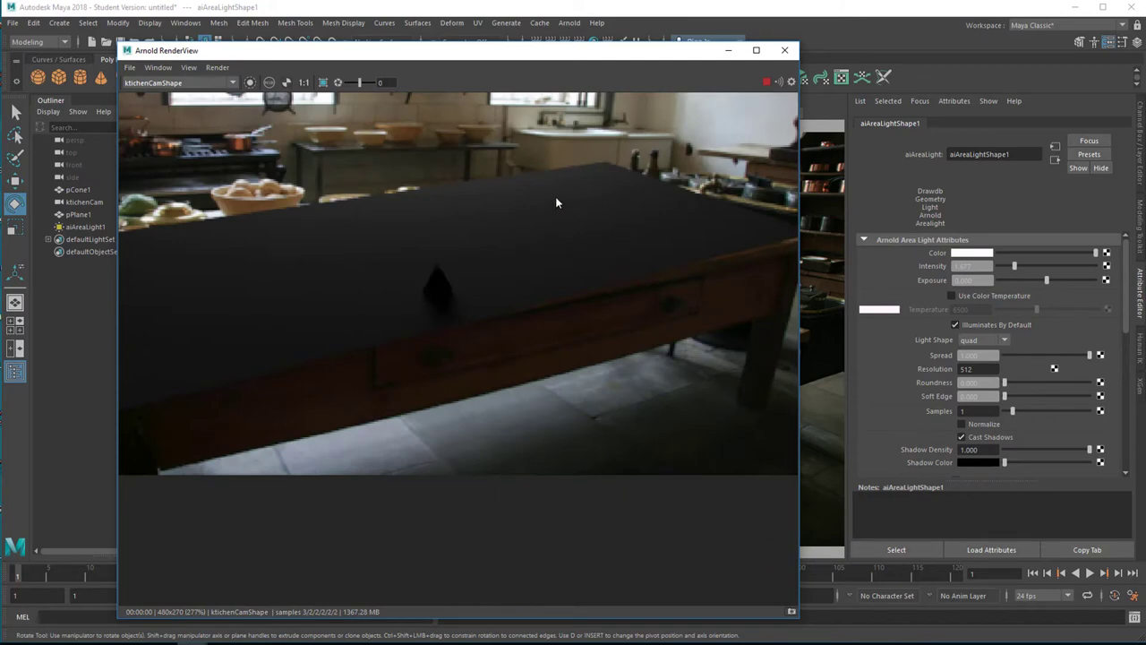
{"action": "mouse_move", "coordinate": [457, 315]}
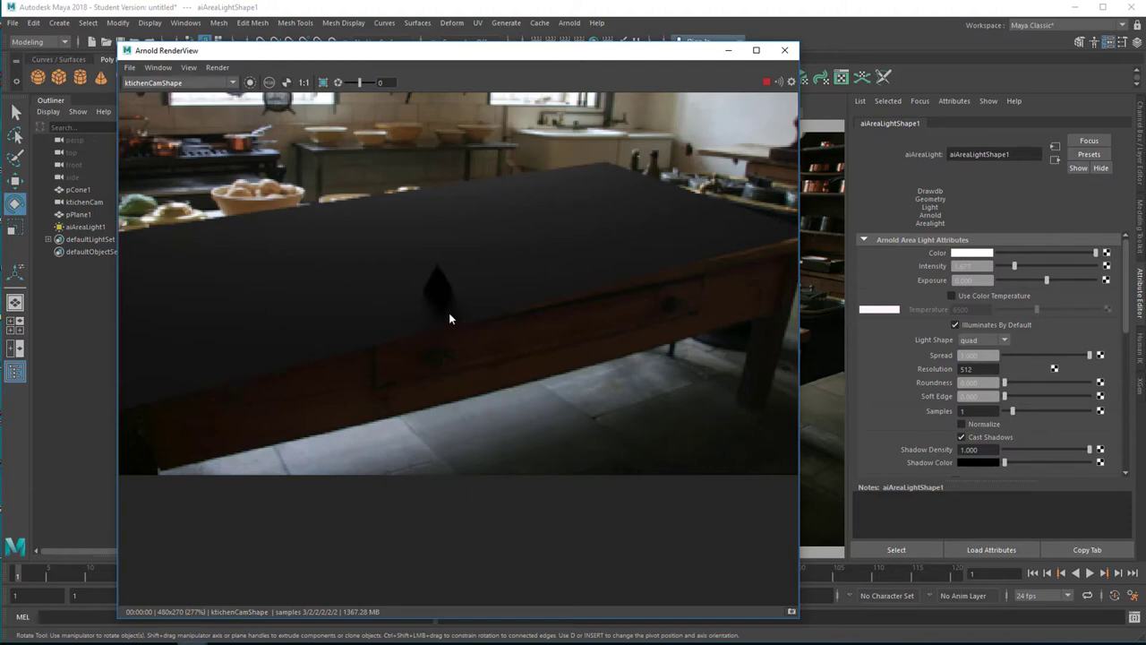
{"action": "mouse_move", "coordinate": [609, 283]}
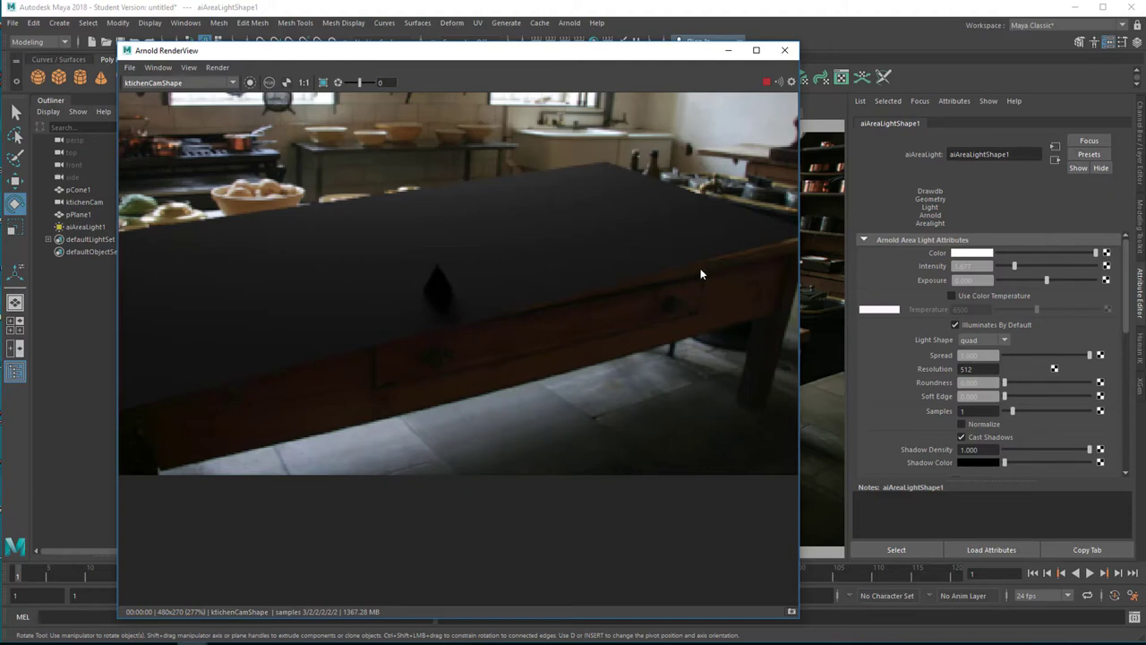
{"action": "left_click", "coordinate": [784, 51]}
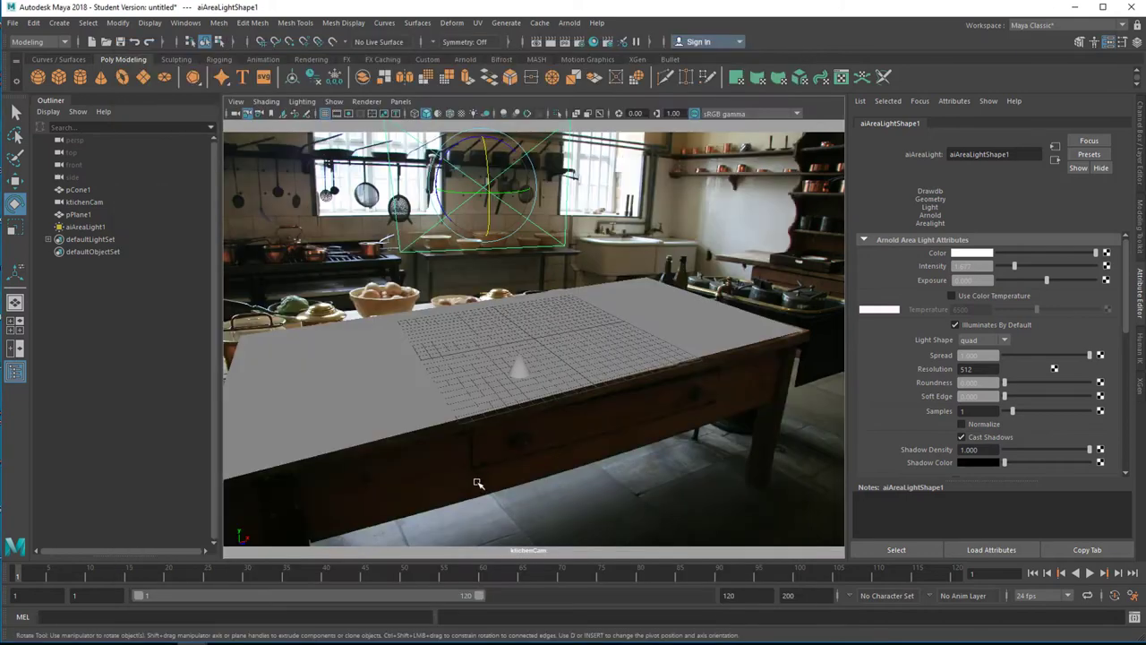
{"action": "mouse_move", "coordinate": [473, 476]}
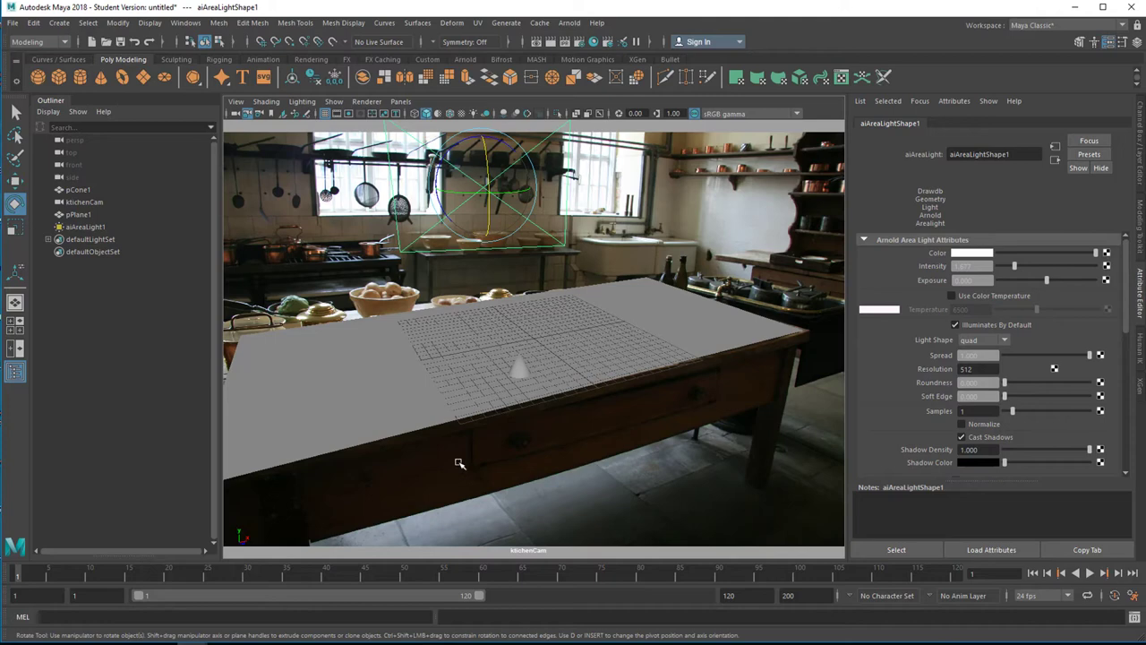
{"action": "mouse_move", "coordinate": [702, 302]}
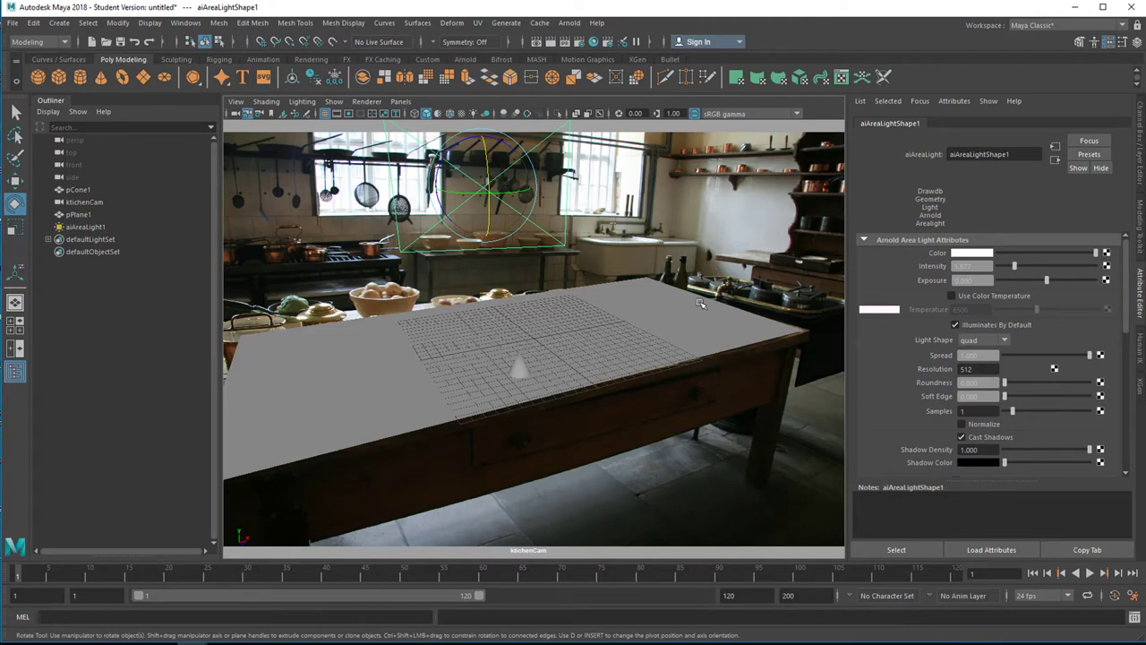
Bring up the marking menu for the pPlane1 ground plane
{"action": "right_click", "coordinate": [663, 314]}
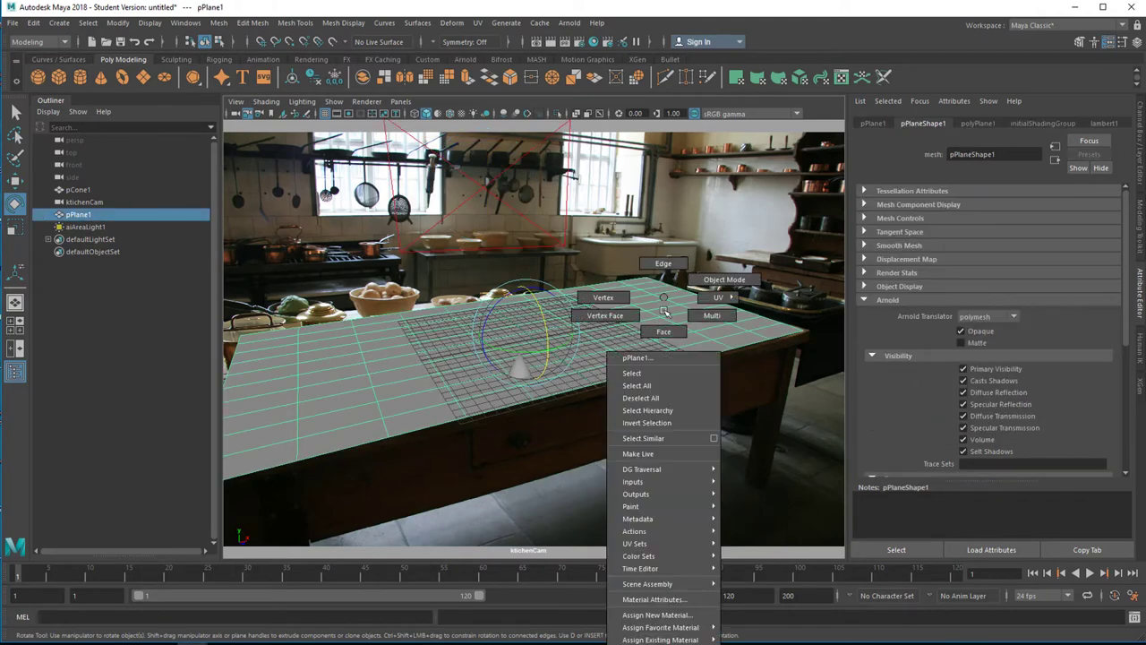
{"action": "mouse_move", "coordinate": [654, 598]}
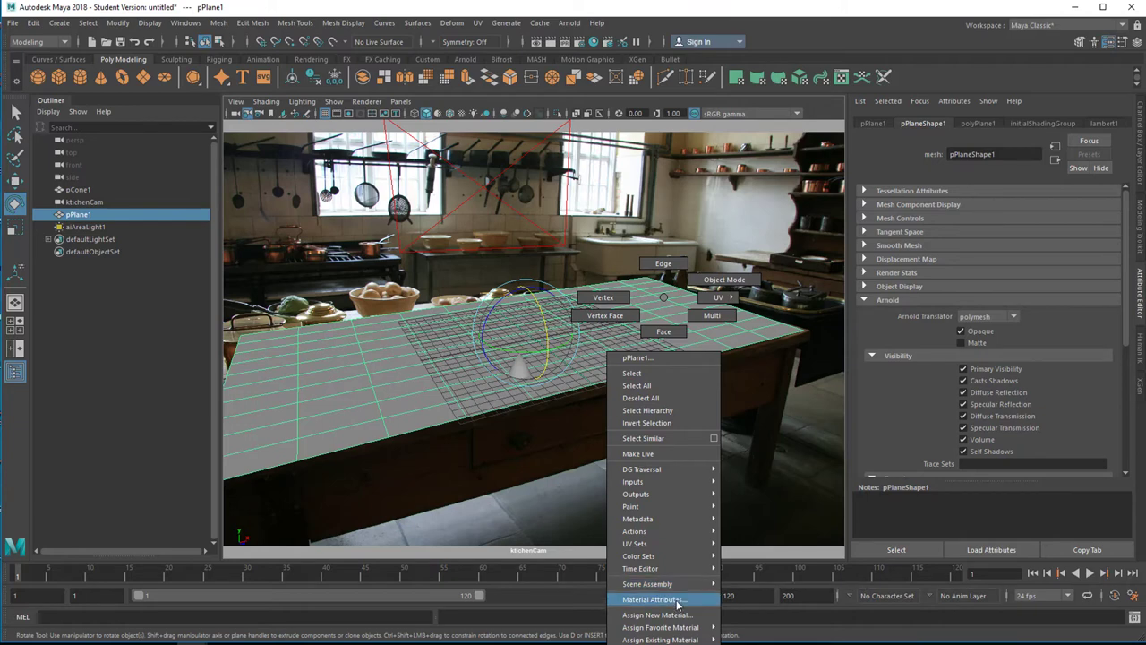
Change the ground plane's material type to Ai Shadow Matte so the slab disappears from the render
{"action": "left_click", "coordinate": [657, 614]}
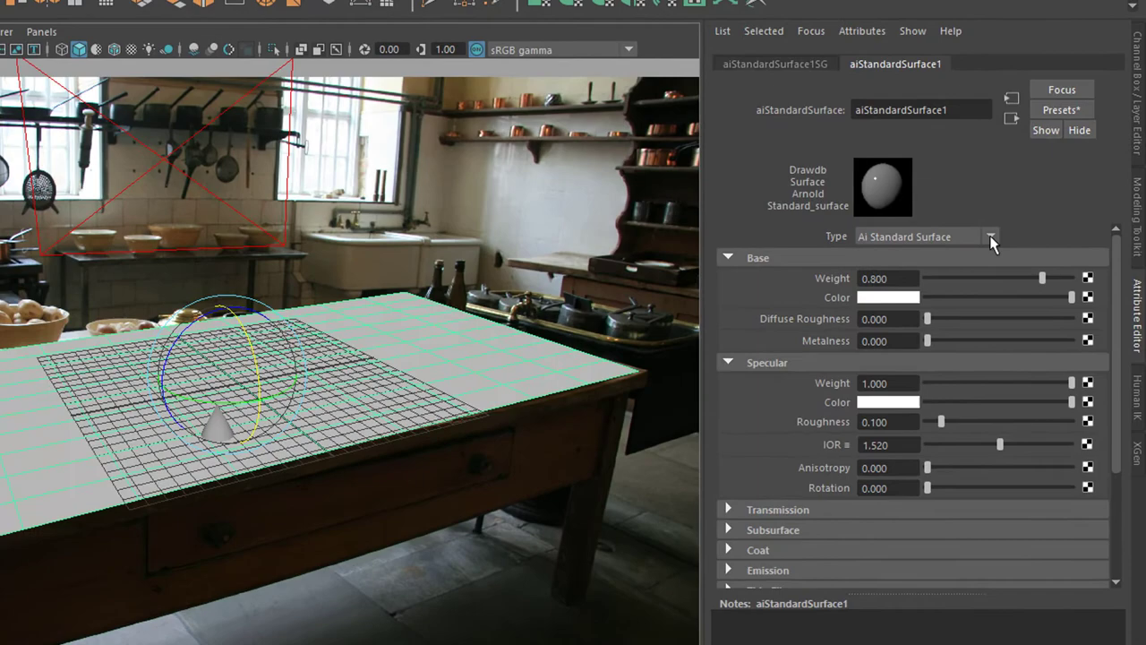
{"action": "left_click", "coordinate": [990, 237]}
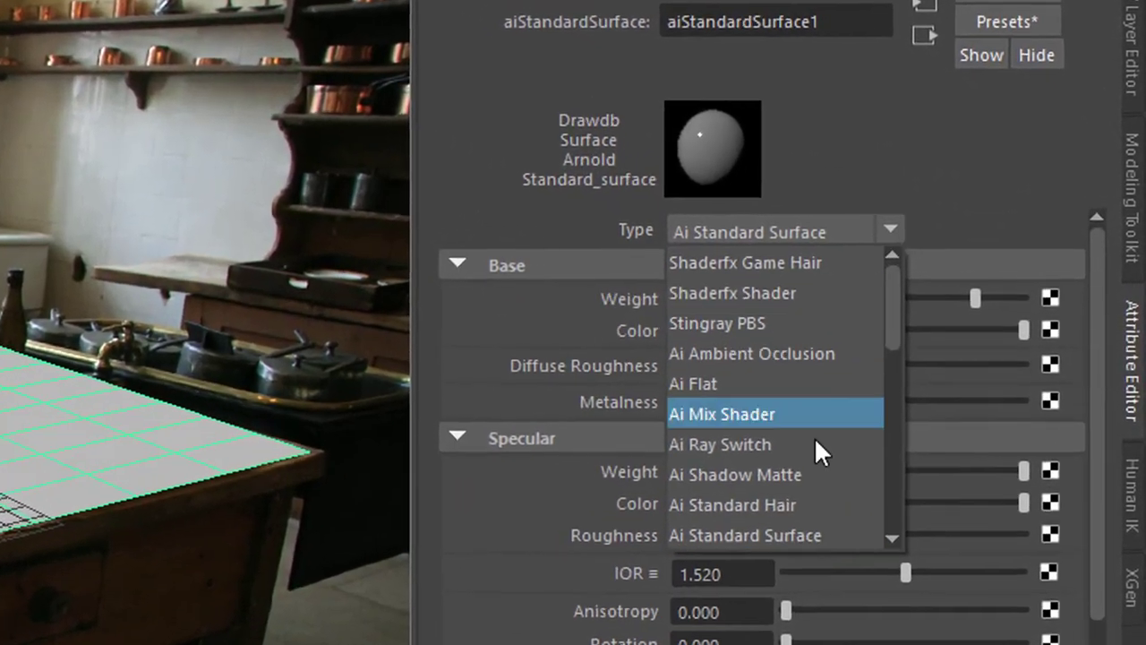
{"action": "mouse_move", "coordinate": [788, 501]}
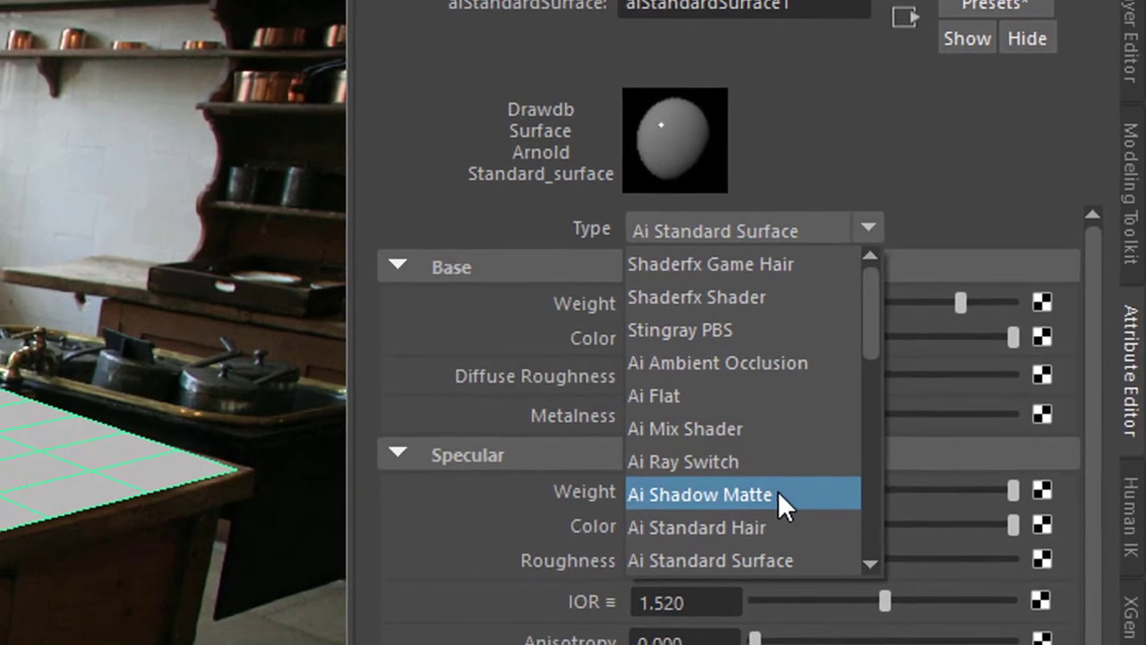
{"action": "left_click", "coordinate": [698, 495]}
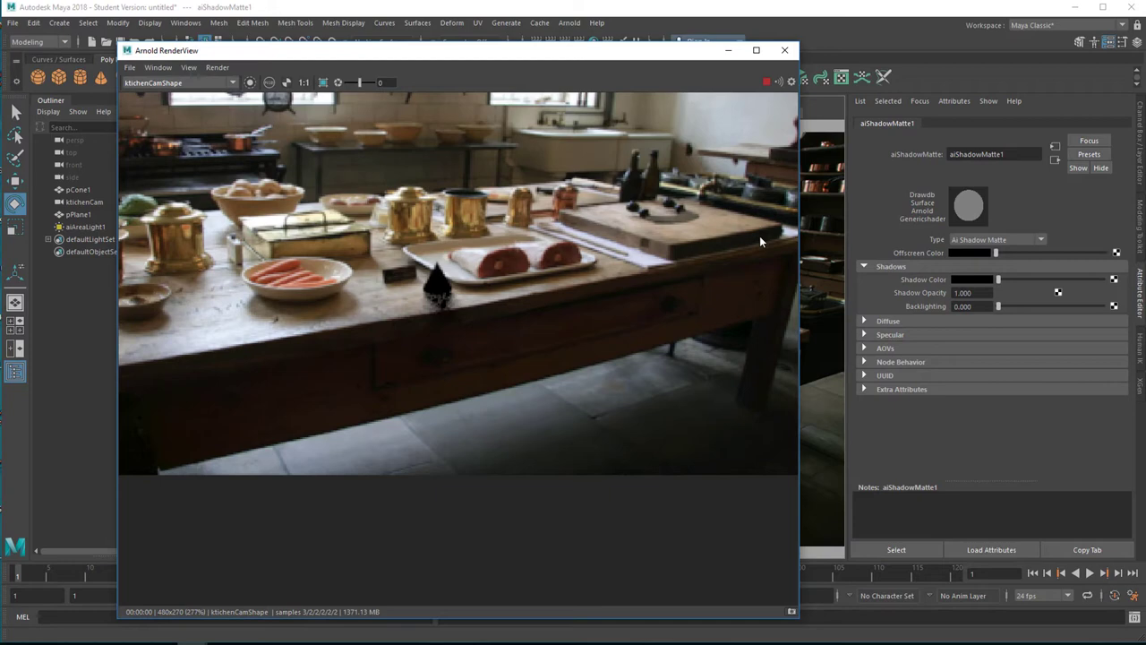
{"action": "mouse_move", "coordinate": [701, 211]}
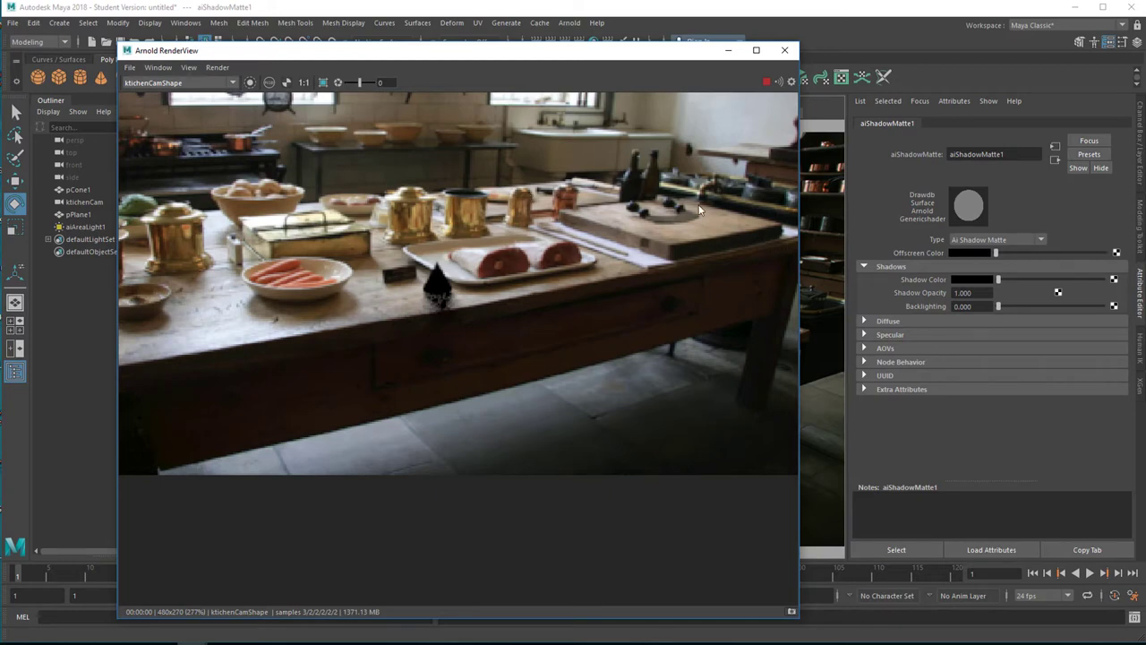
{"action": "mouse_move", "coordinate": [488, 329]}
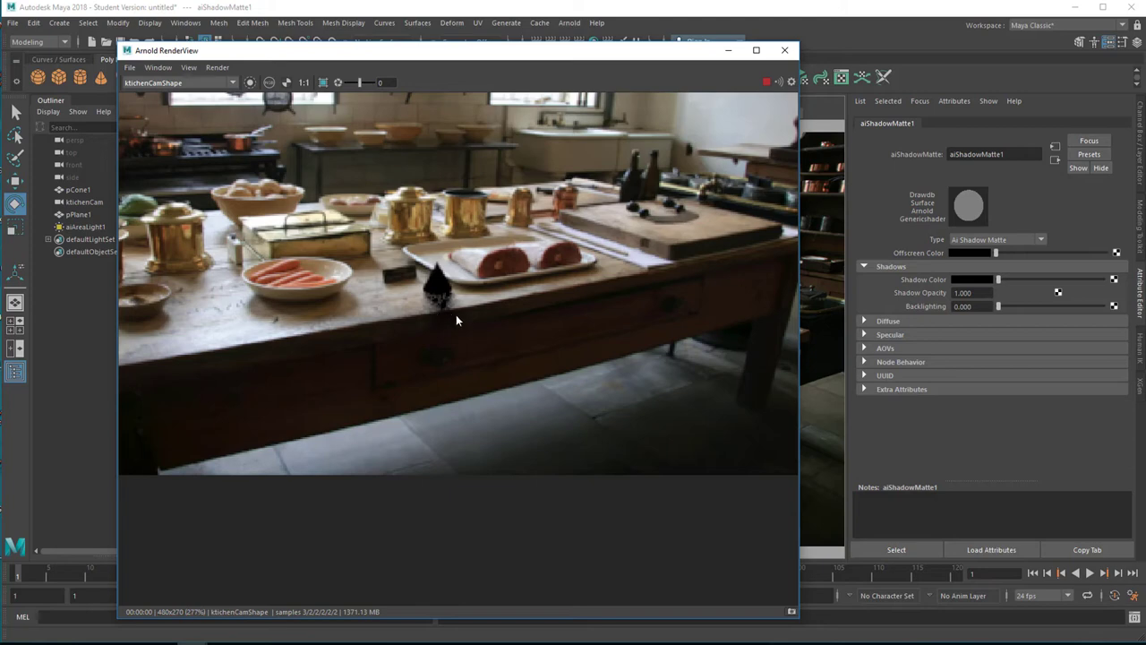
{"action": "mouse_move", "coordinate": [642, 262]}
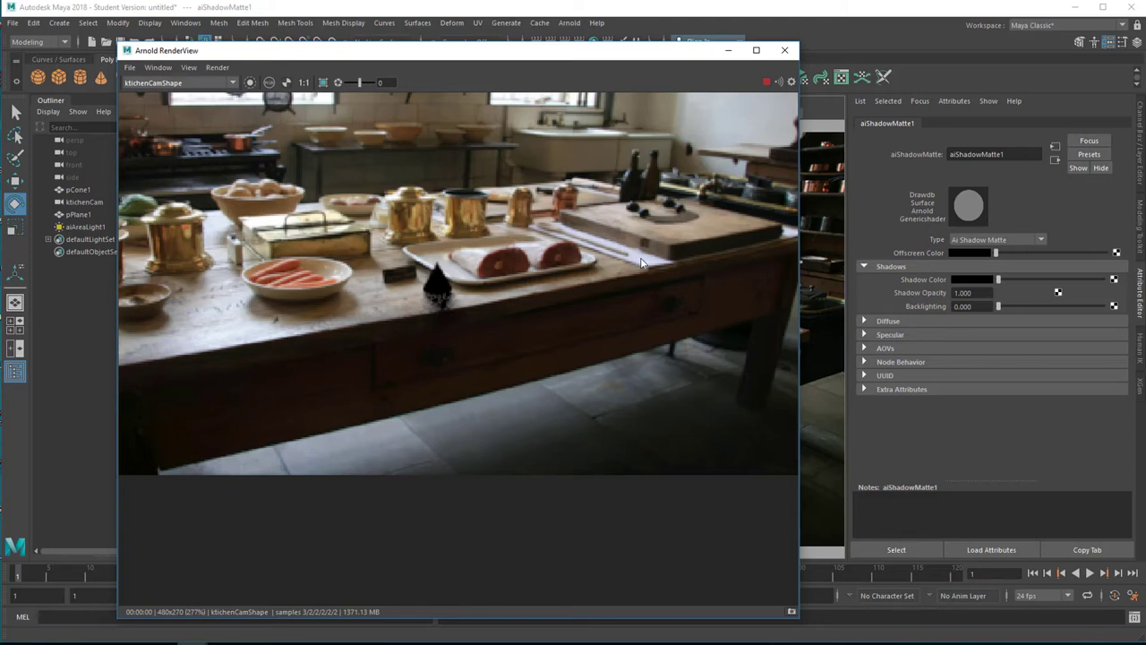
{"action": "mouse_move", "coordinate": [725, 165]}
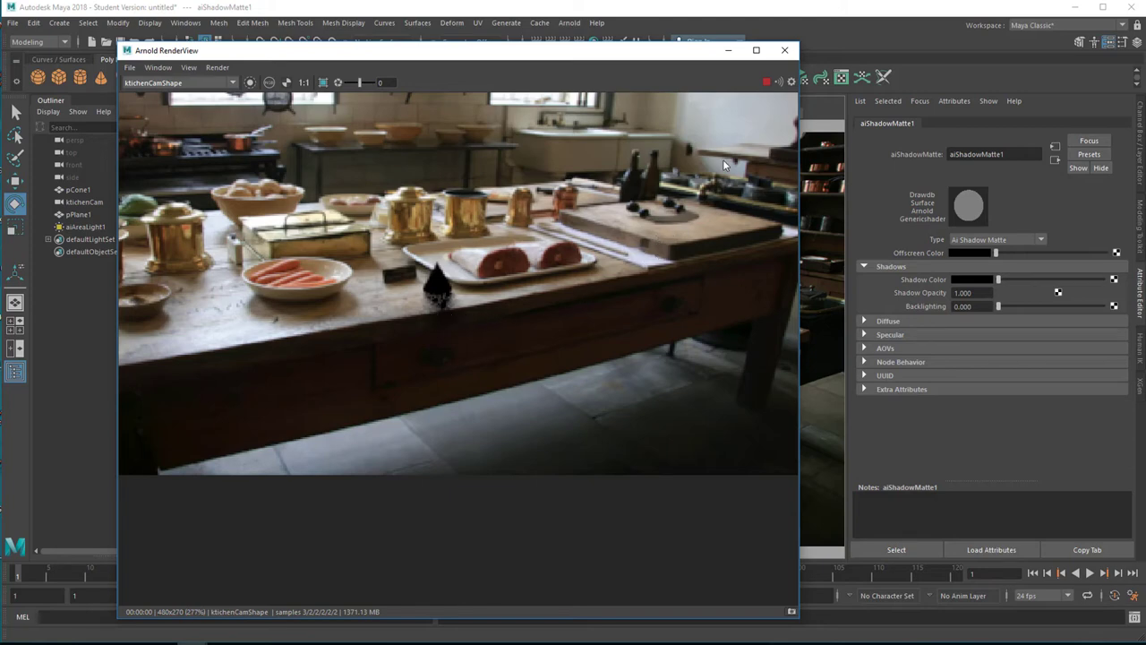
{"action": "mouse_move", "coordinate": [430, 304]}
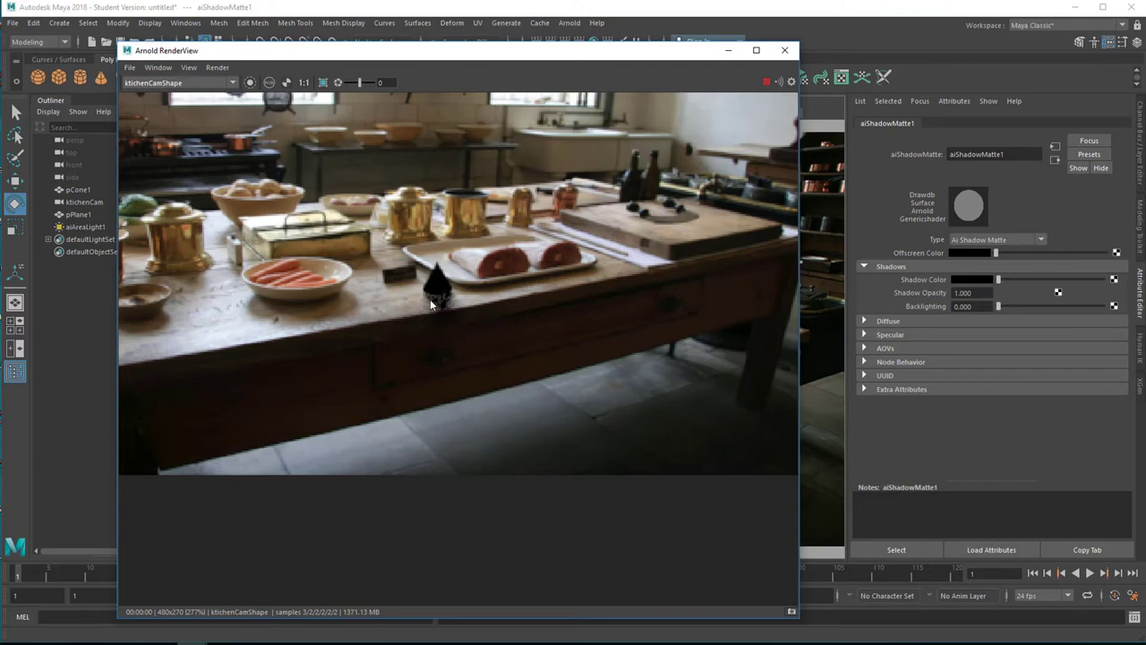
{"action": "mouse_move", "coordinate": [741, 136]}
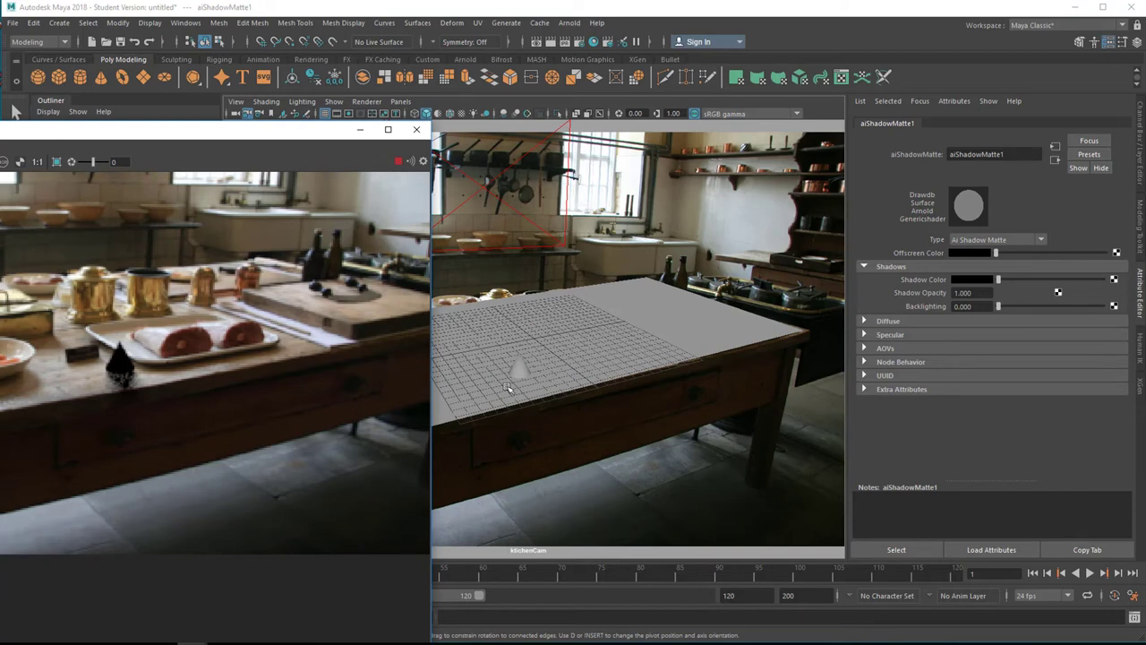
Select the cone in the viewport to reach its material assignment options
{"action": "left_click", "coordinate": [520, 362]}
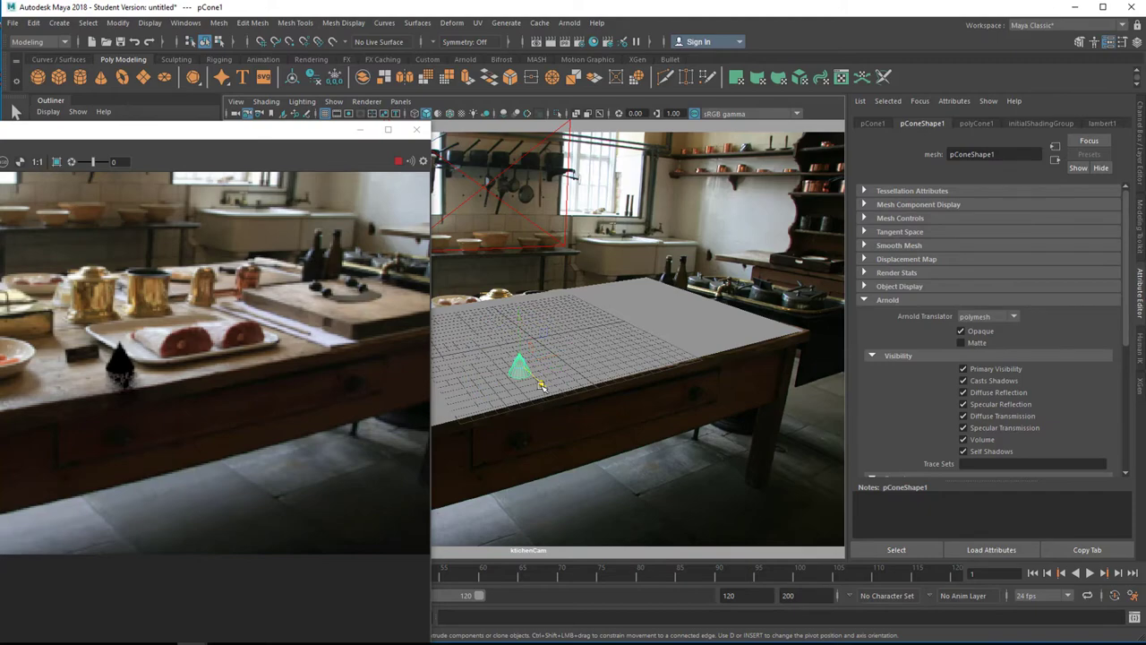
{"action": "left_click_drag", "start_coordinate": [538, 385], "coordinate": [520, 367]}
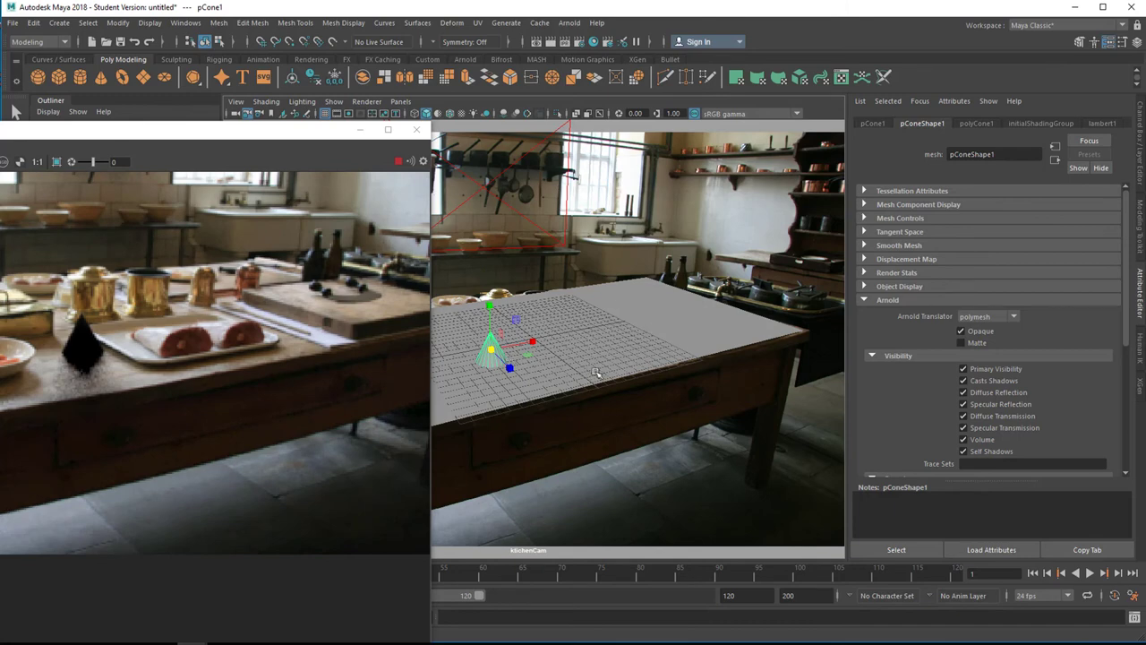
{"action": "mouse_move", "coordinate": [629, 383]}
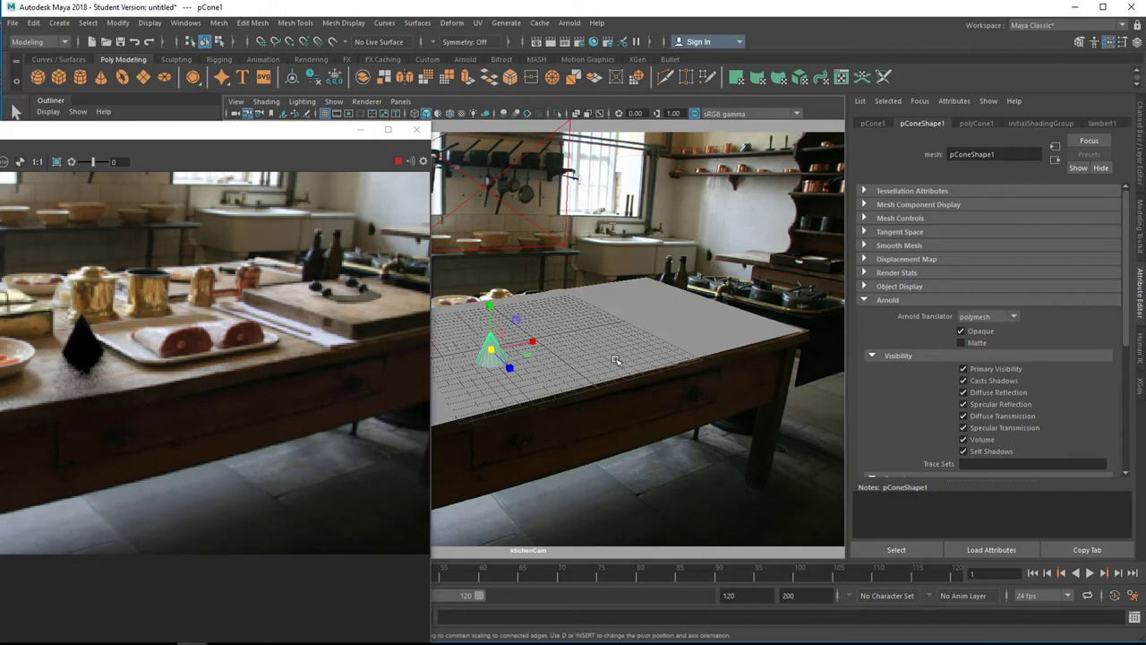
{"action": "mouse_move", "coordinate": [540, 412]}
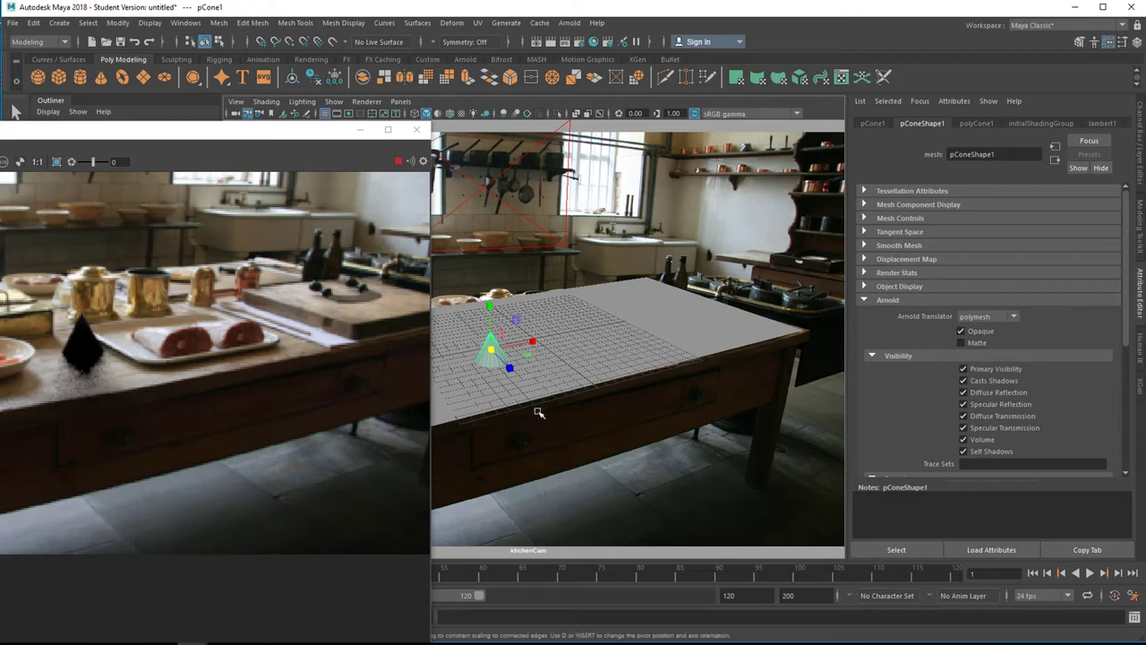
{"action": "mouse_move", "coordinate": [157, 441]}
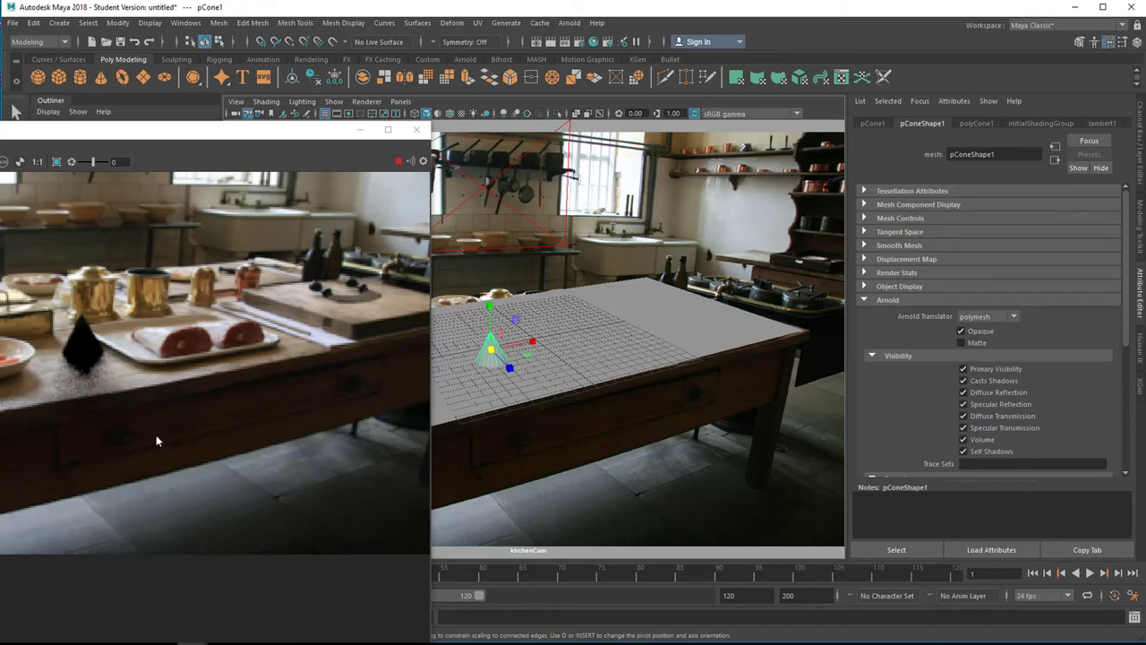
{"action": "mouse_move", "coordinate": [61, 408]}
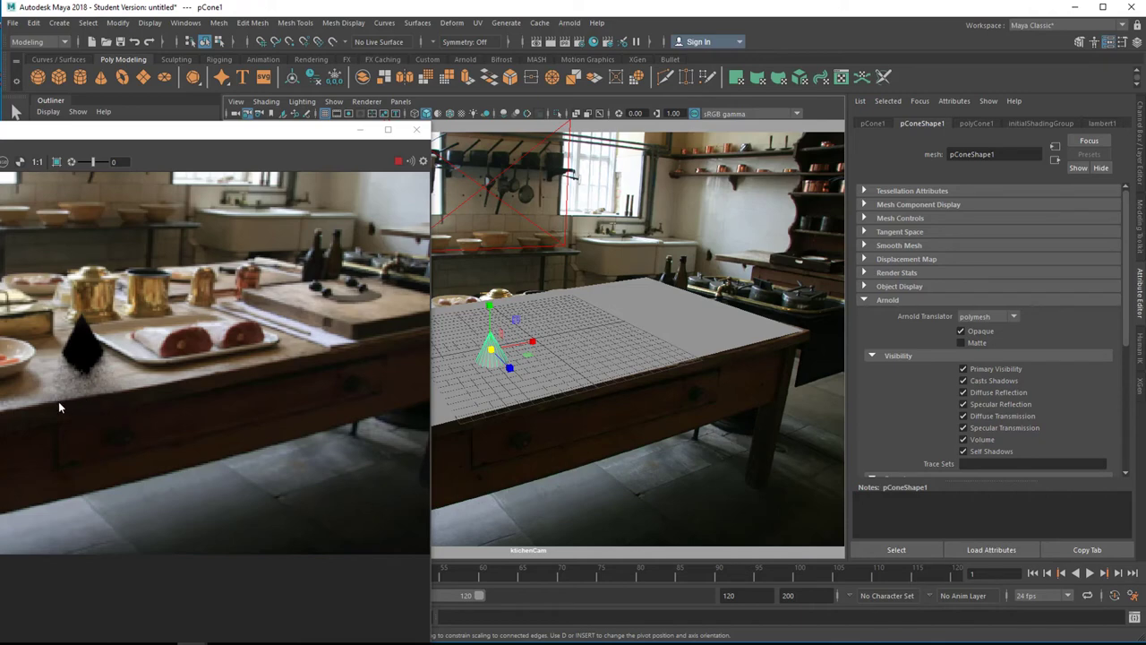
{"action": "mouse_move", "coordinate": [57, 398]}
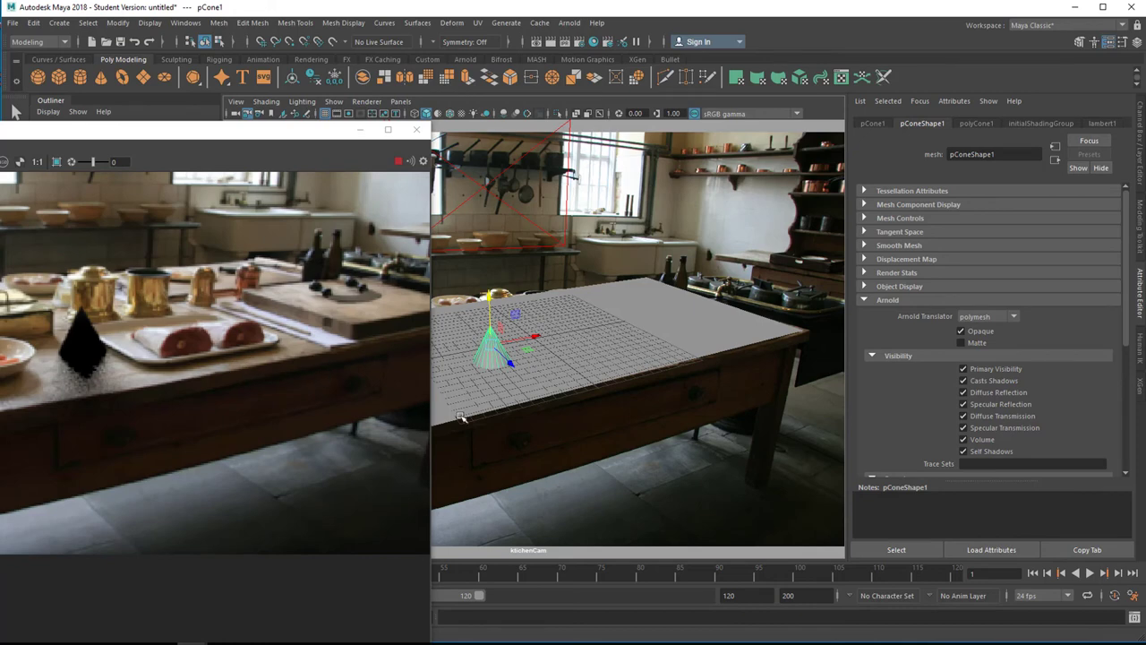
{"action": "mouse_move", "coordinate": [562, 410]}
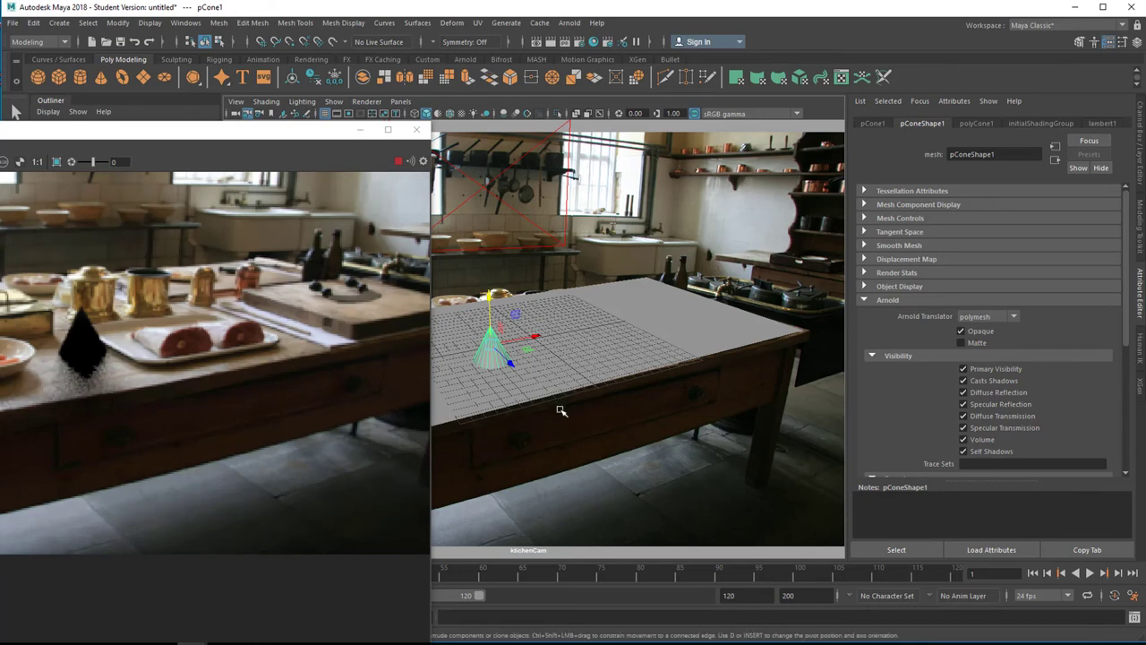
{"action": "mouse_move", "coordinate": [451, 240]}
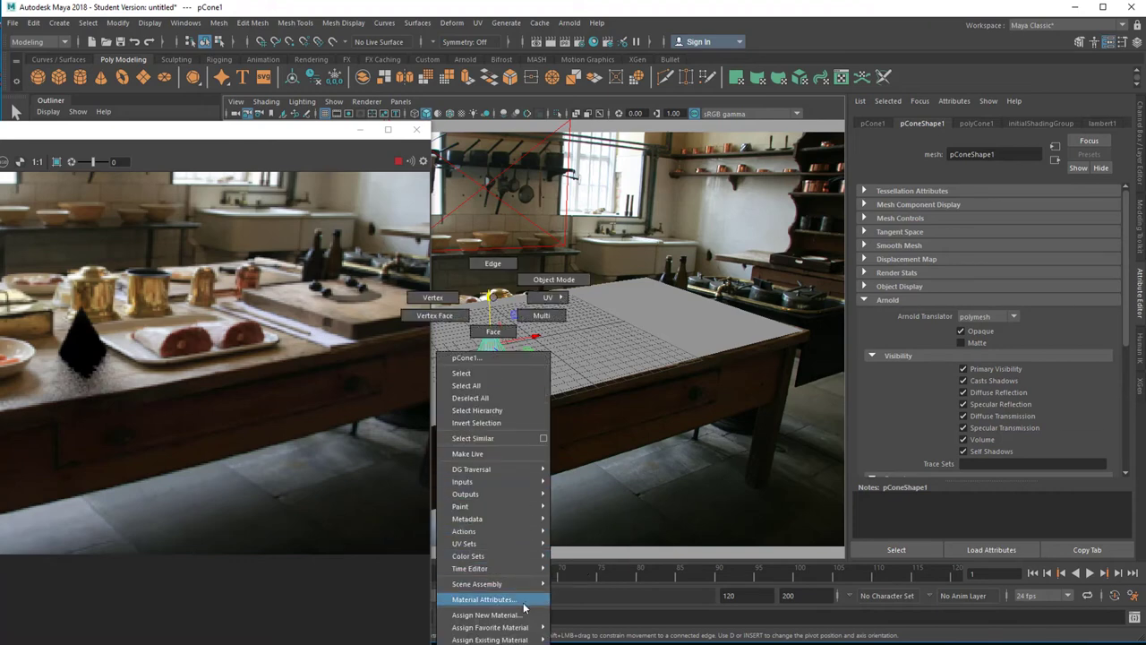
Assign an aiStandardSurface to the cone and apply the Ceramic preset
{"action": "left_click", "coordinate": [487, 614]}
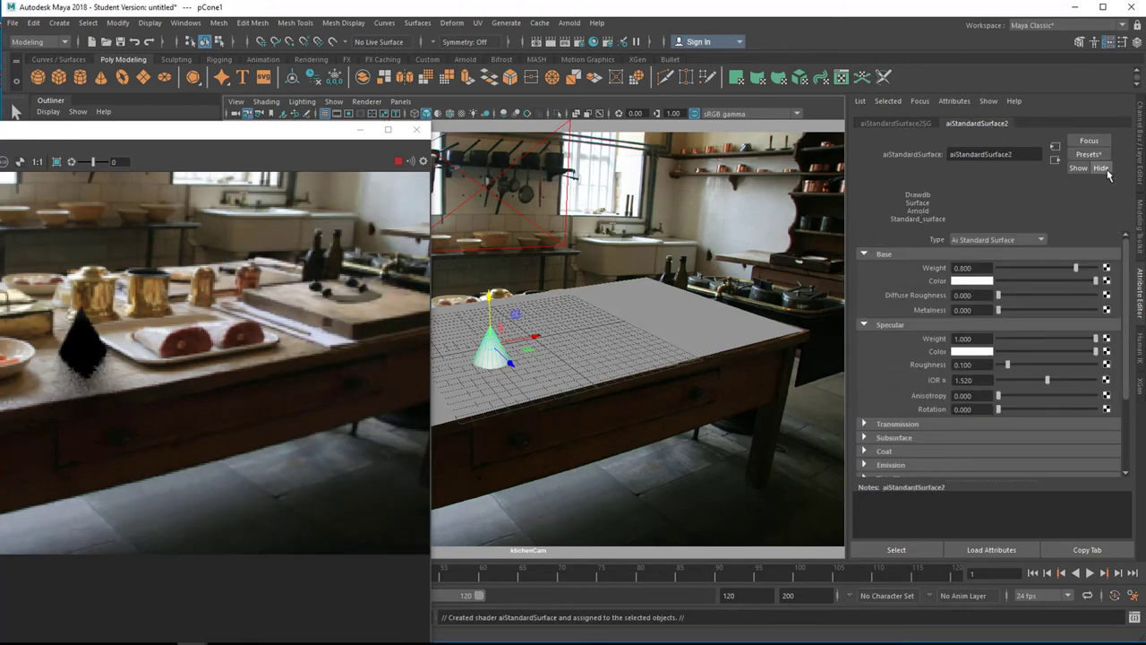
{"action": "left_click", "coordinate": [1089, 154]}
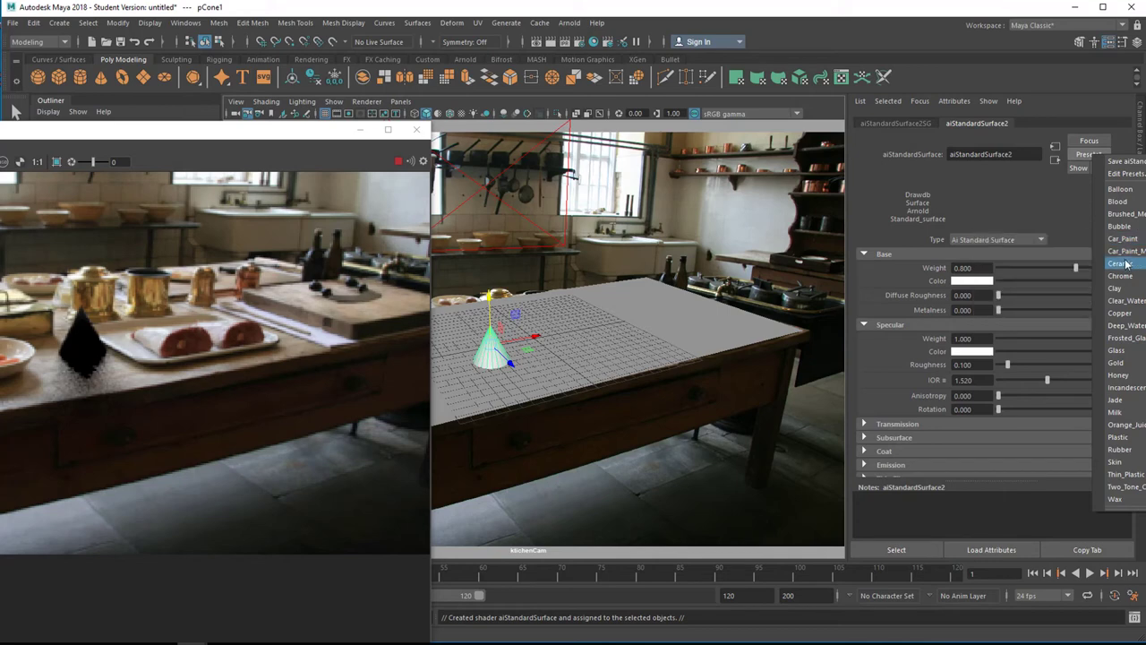
{"action": "left_click", "coordinate": [1121, 263]}
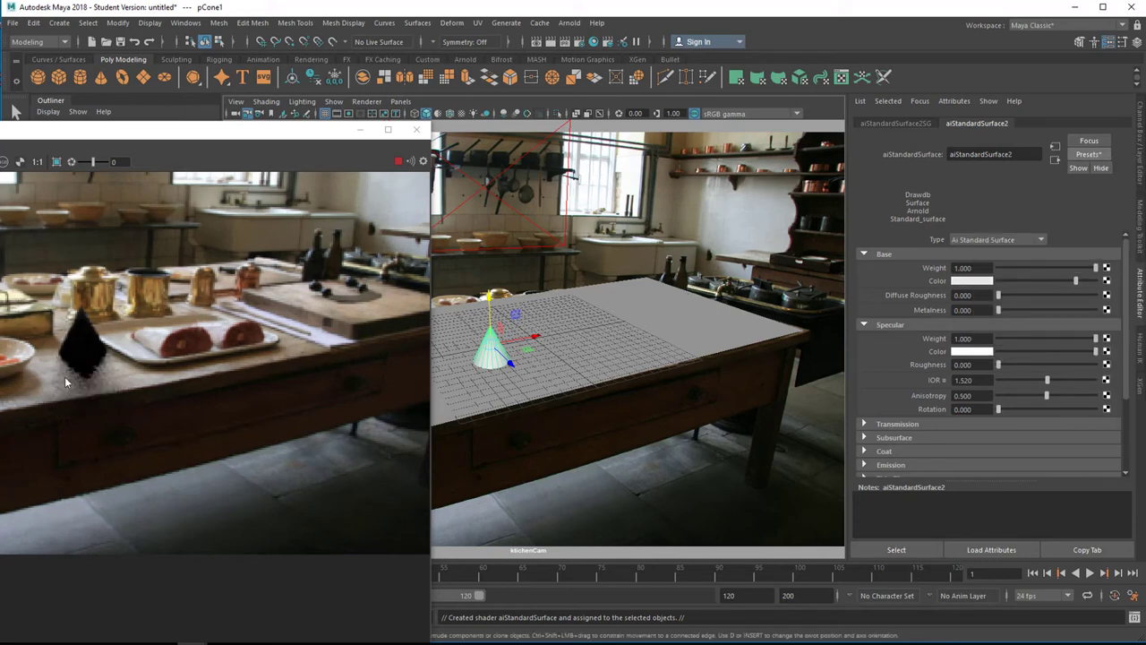
{"action": "mouse_move", "coordinate": [548, 230]}
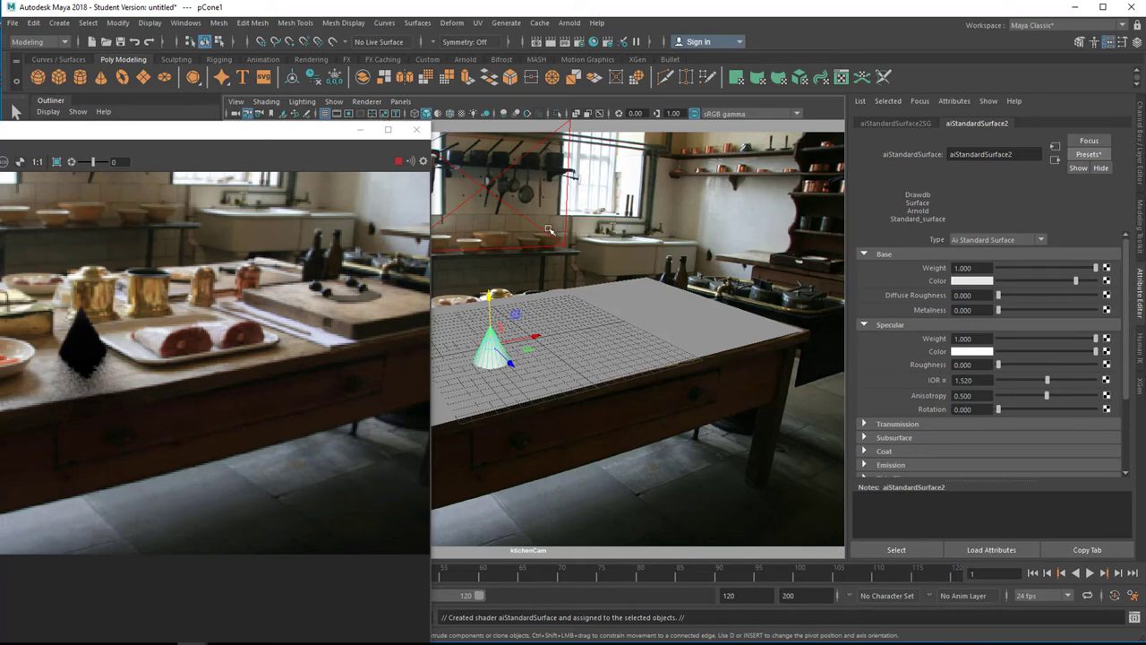
{"action": "mouse_move", "coordinate": [459, 211]}
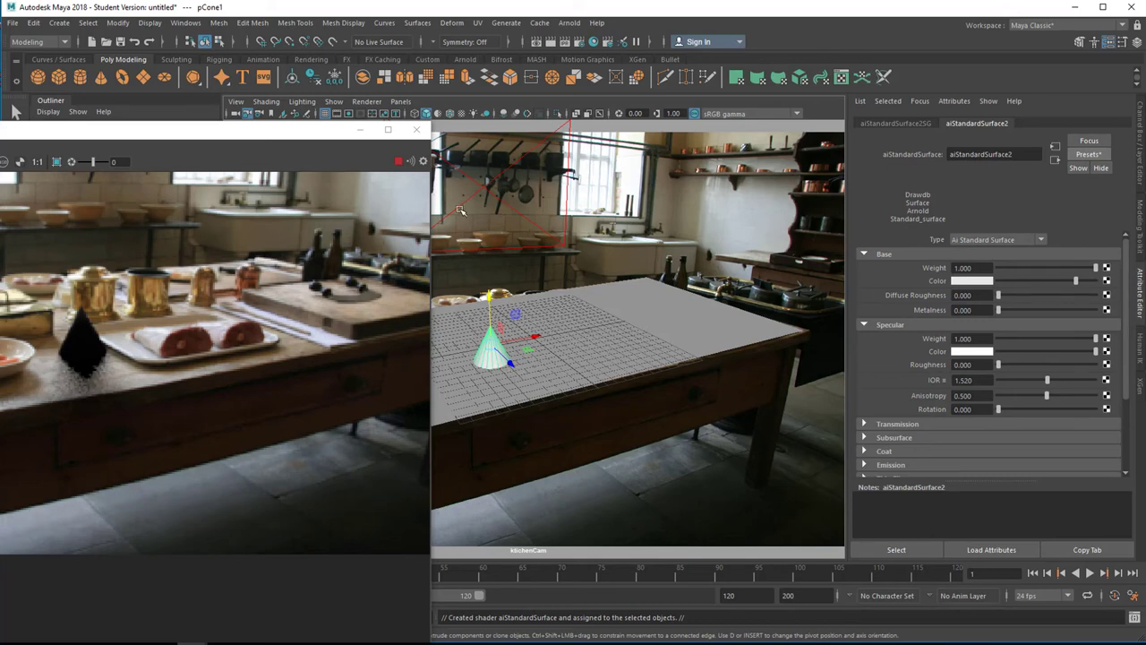
{"action": "mouse_move", "coordinate": [439, 102]}
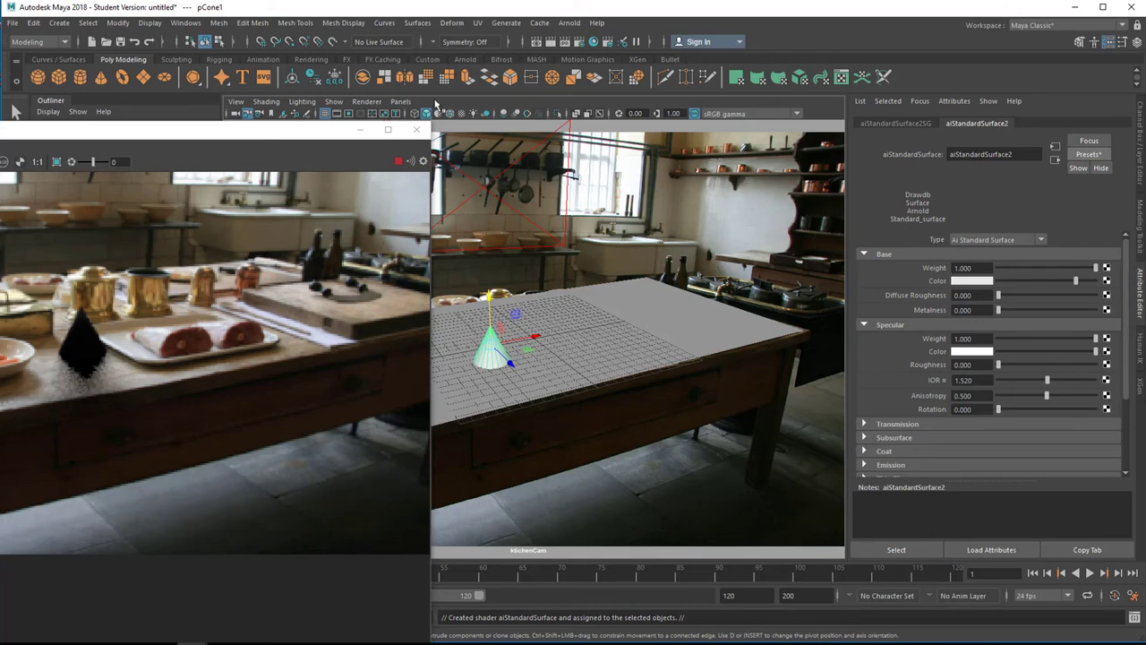
Raise and re-angle the area light above the cone and toggle its Normalize setting
{"action": "left_click", "coordinate": [569, 21]}
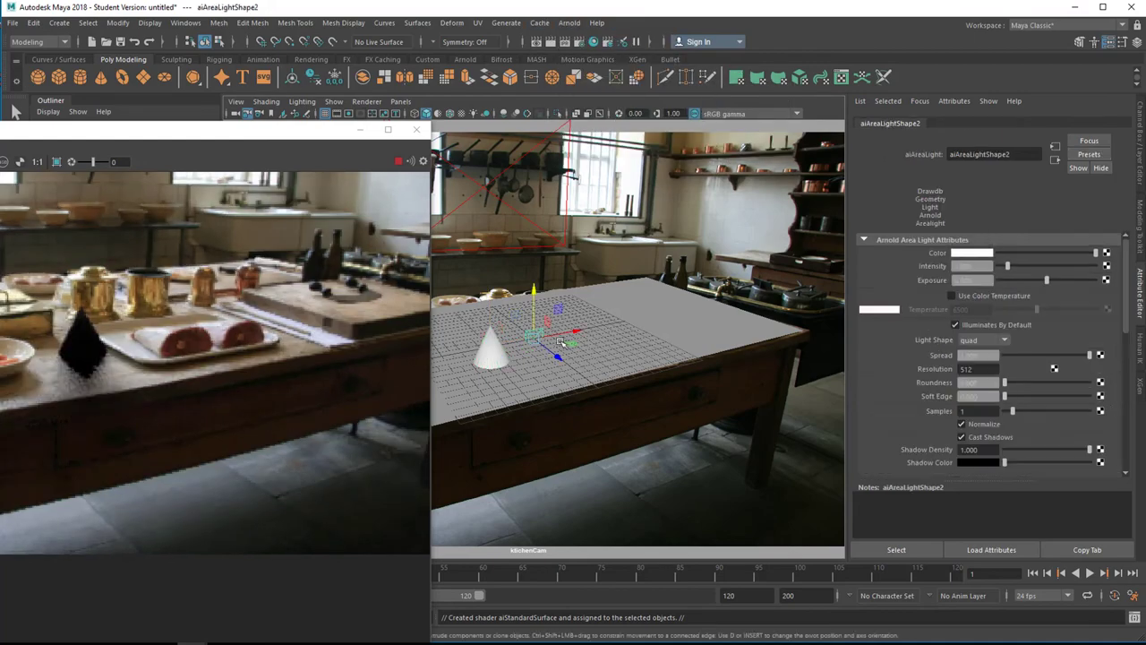
{"action": "left_click_drag", "start_coordinate": [559, 339], "coordinate": [534, 272]}
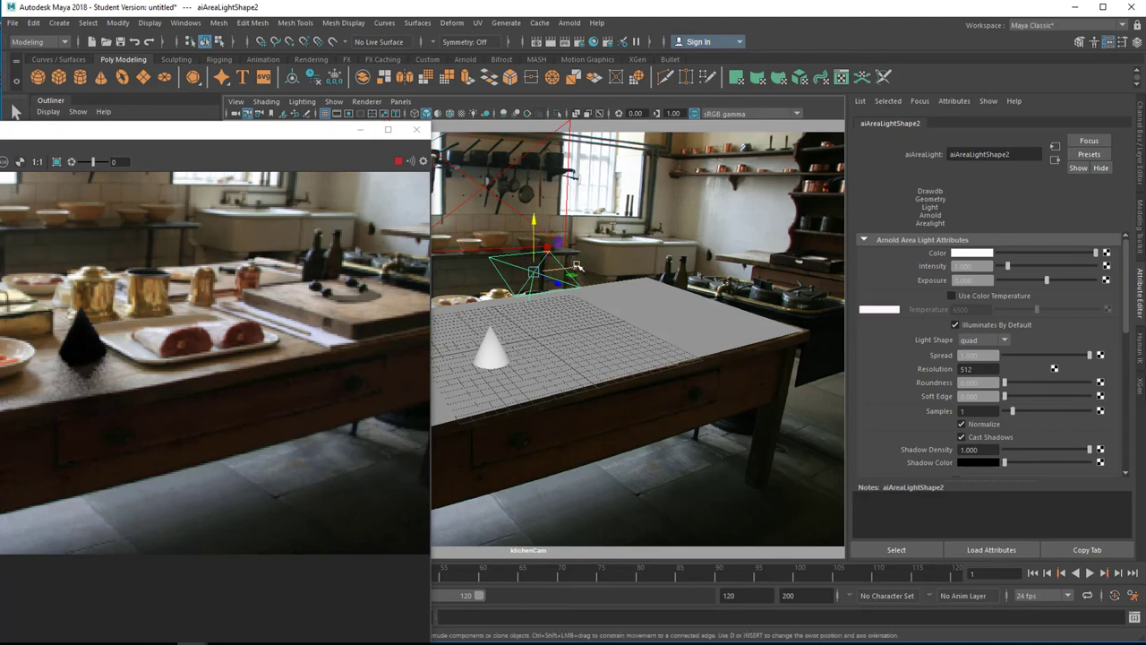
{"action": "left_click_drag", "start_coordinate": [537, 269], "coordinate": [501, 260]}
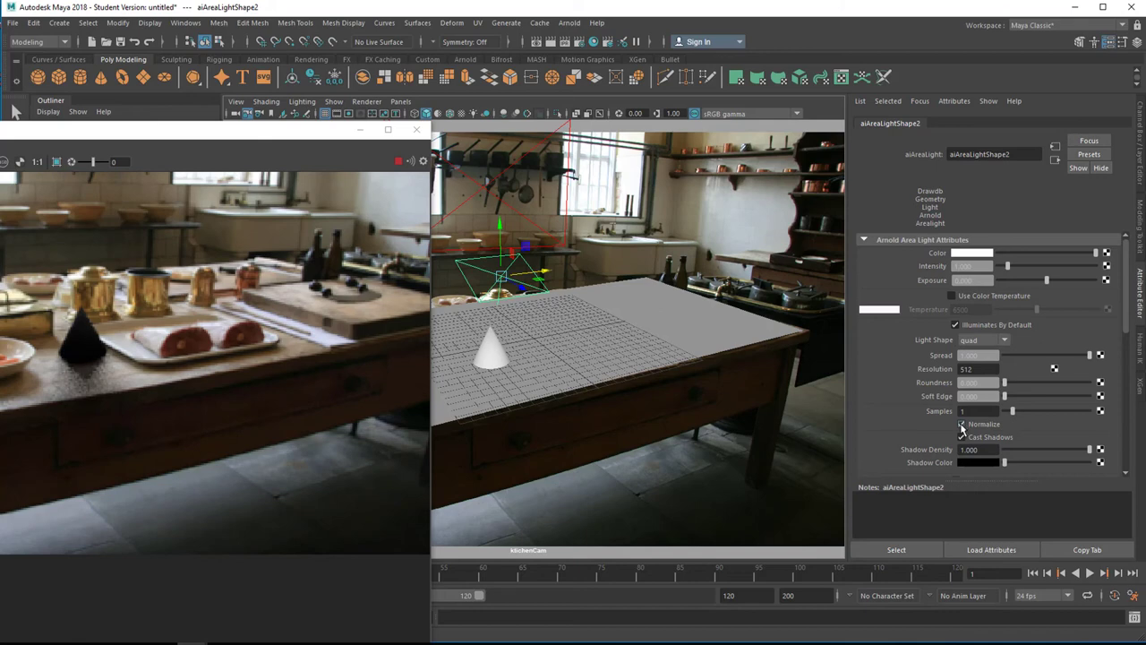
{"action": "left_click", "coordinate": [960, 437]}
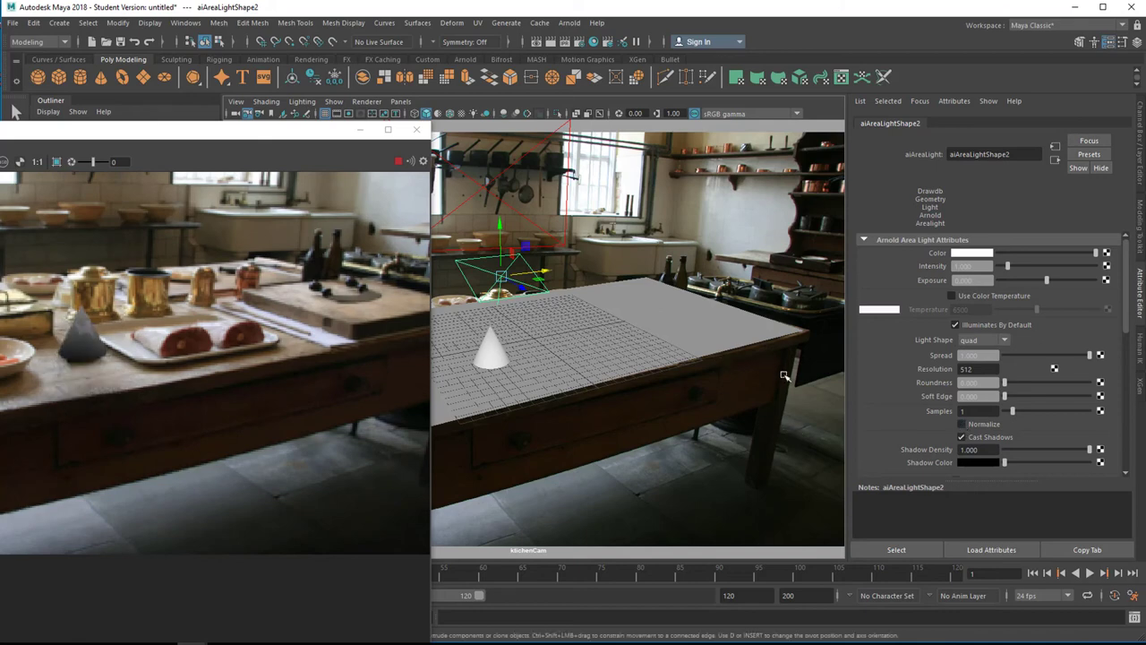
{"action": "mouse_move", "coordinate": [700, 369]}
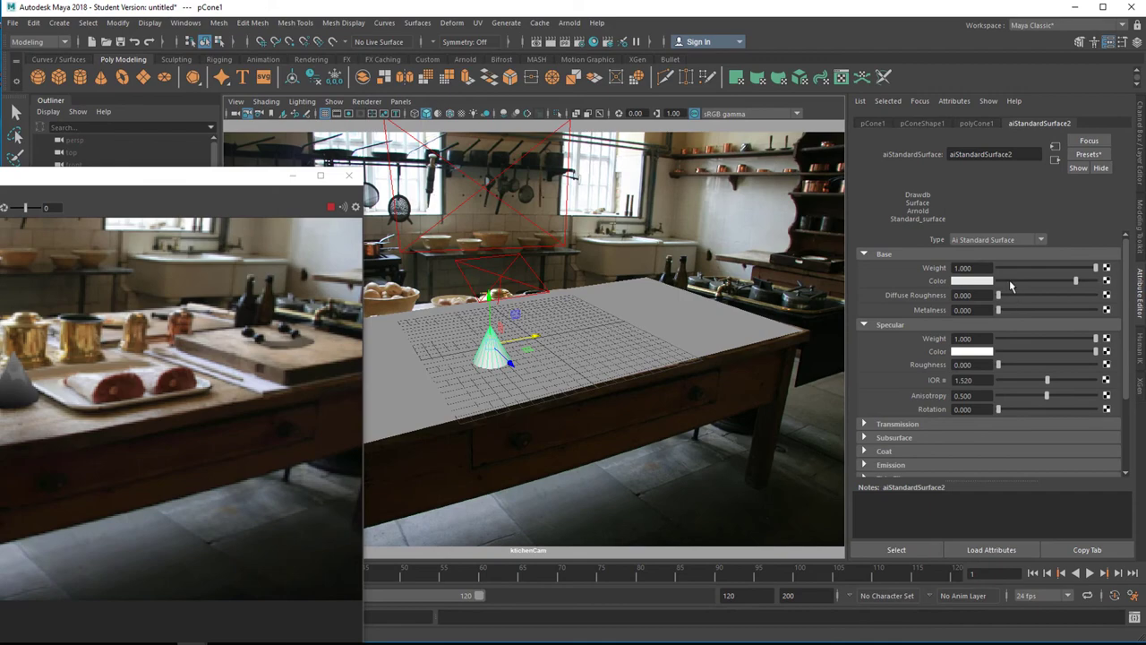
Give the cone an orange-brown base colour and lower Specular Weight to about 0.6
{"action": "left_click", "coordinate": [974, 279]}
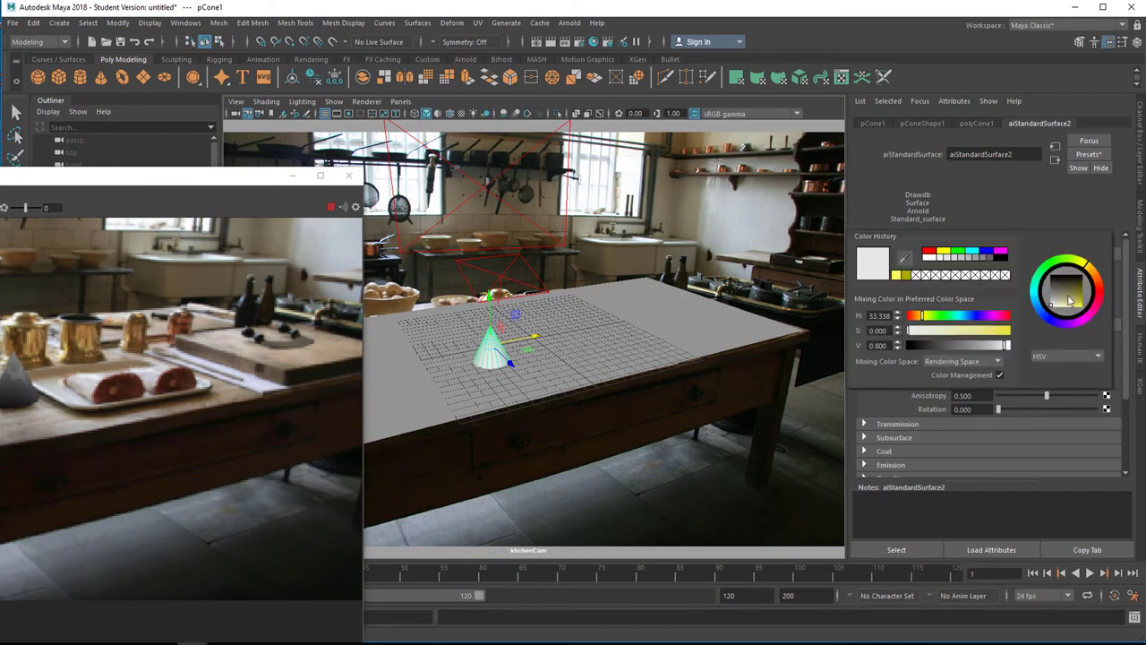
{"action": "left_click", "coordinate": [1075, 301]}
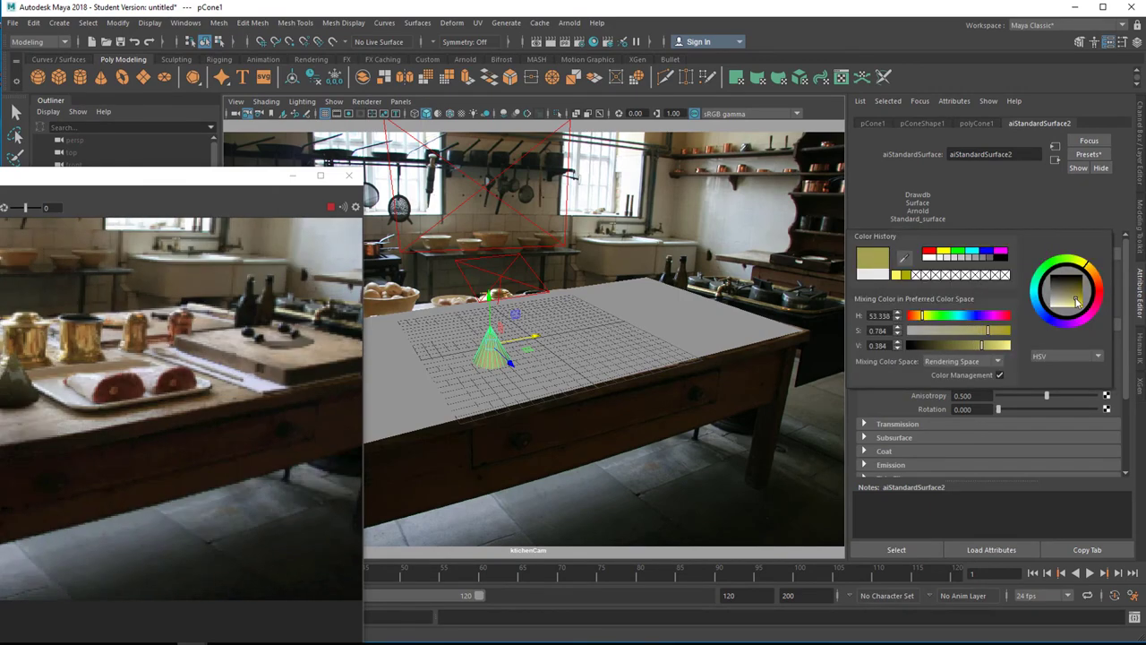
{"action": "left_click", "coordinate": [1078, 269]}
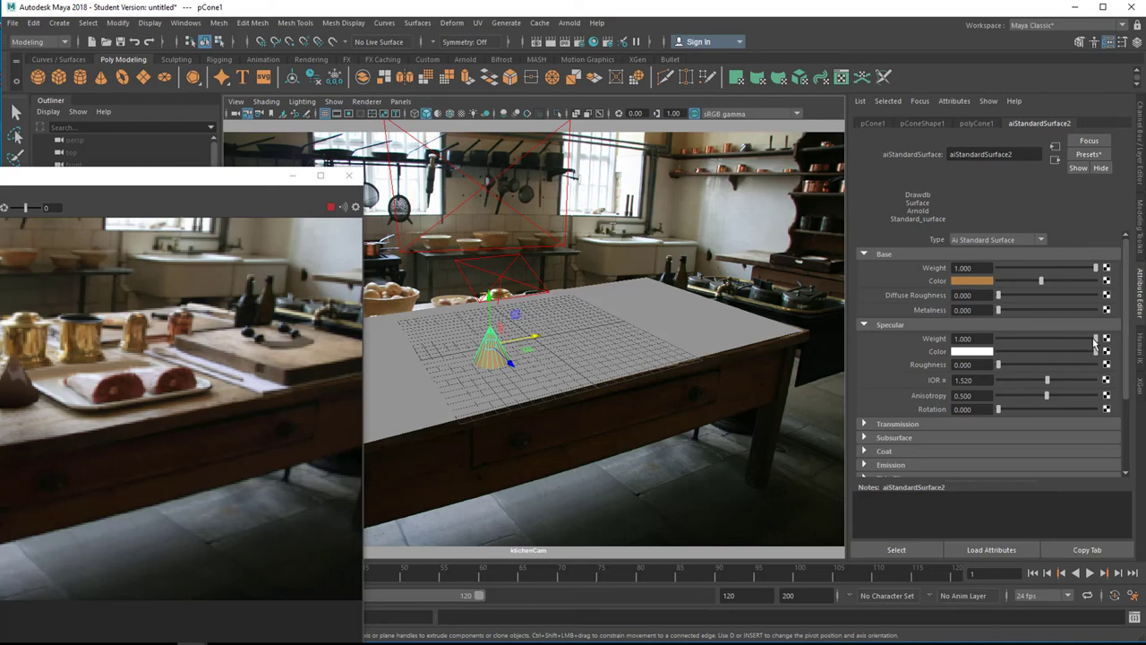
{"action": "left_click_drag", "start_coordinate": [1096, 338], "coordinate": [1055, 339]}
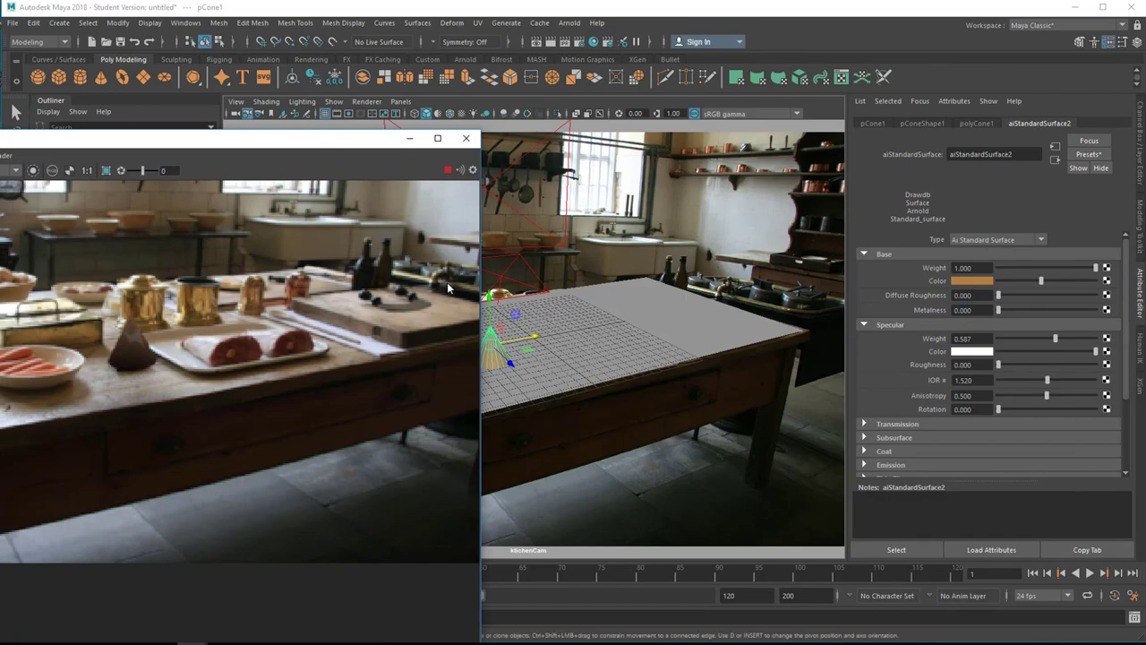
Close Arnold RenderView and orbit to look down on the cone, plane and light
{"action": "left_click", "coordinate": [466, 138]}
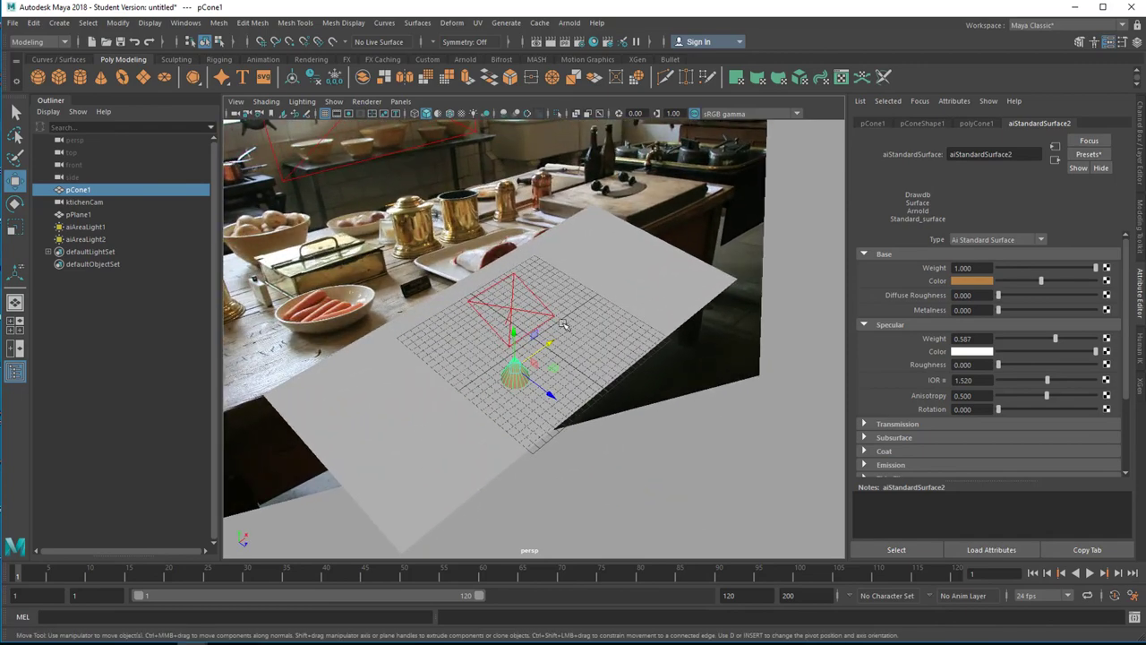
{"action": "left_click_drag", "start_coordinate": [564, 323], "coordinate": [609, 358]}
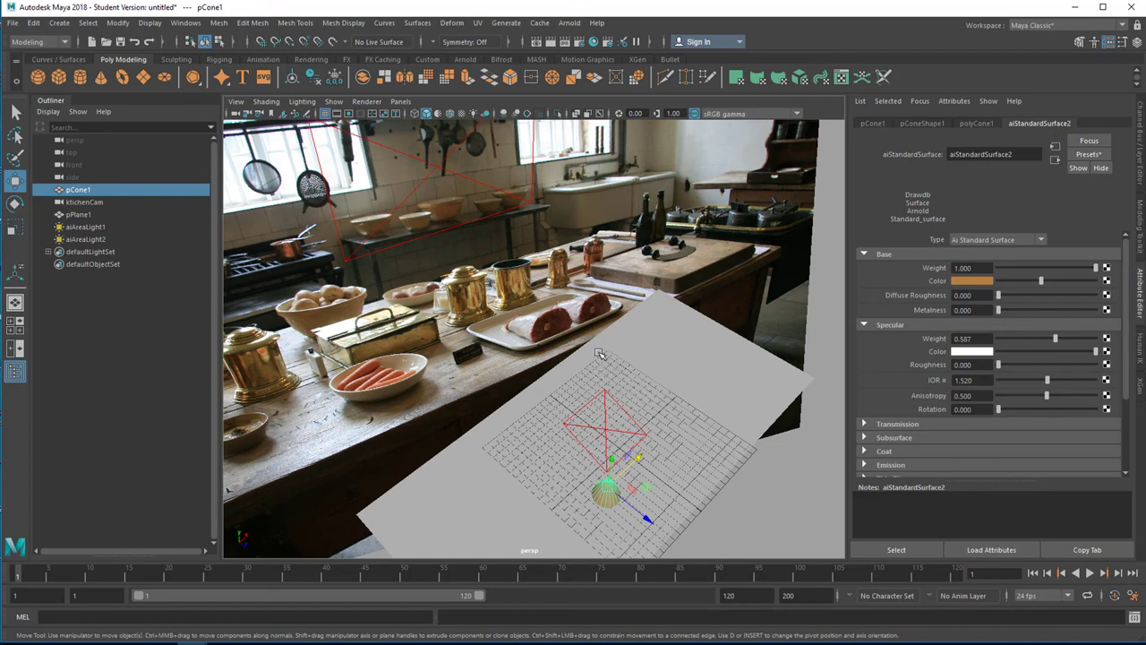
{"action": "mouse_move", "coordinate": [601, 360]}
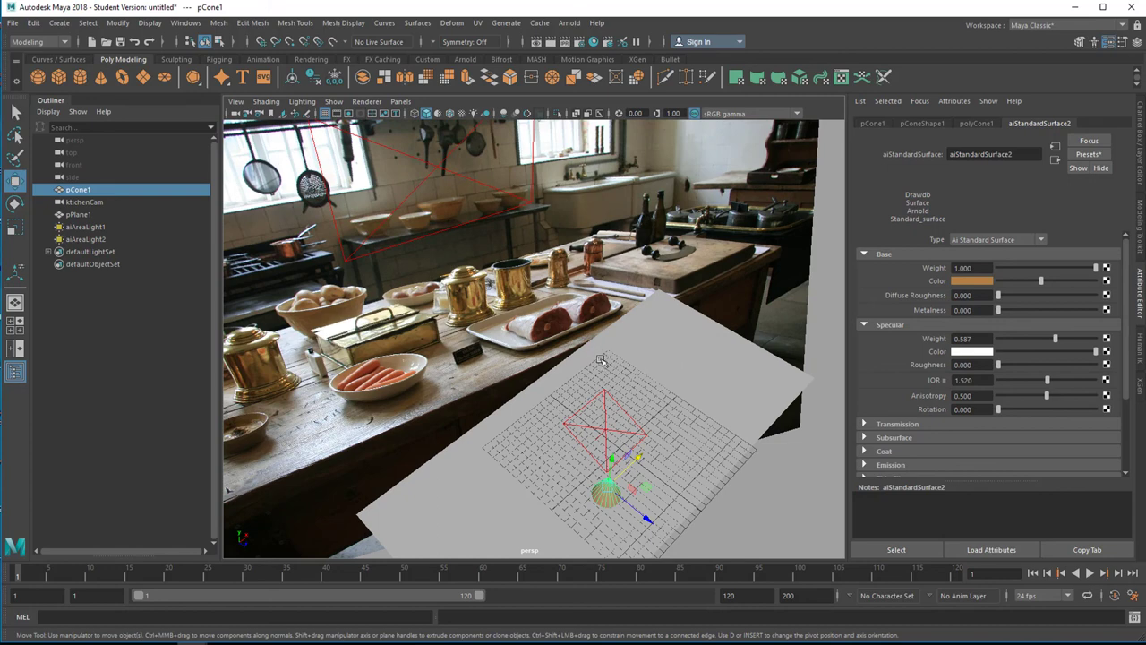
{"action": "mouse_move", "coordinate": [615, 365]}
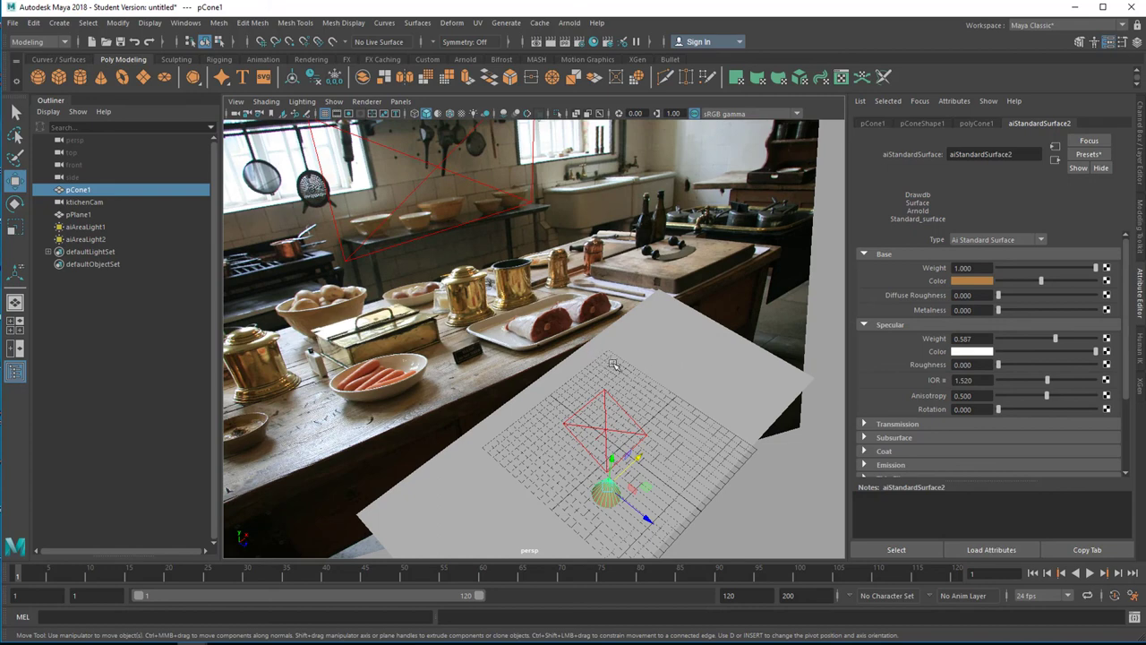